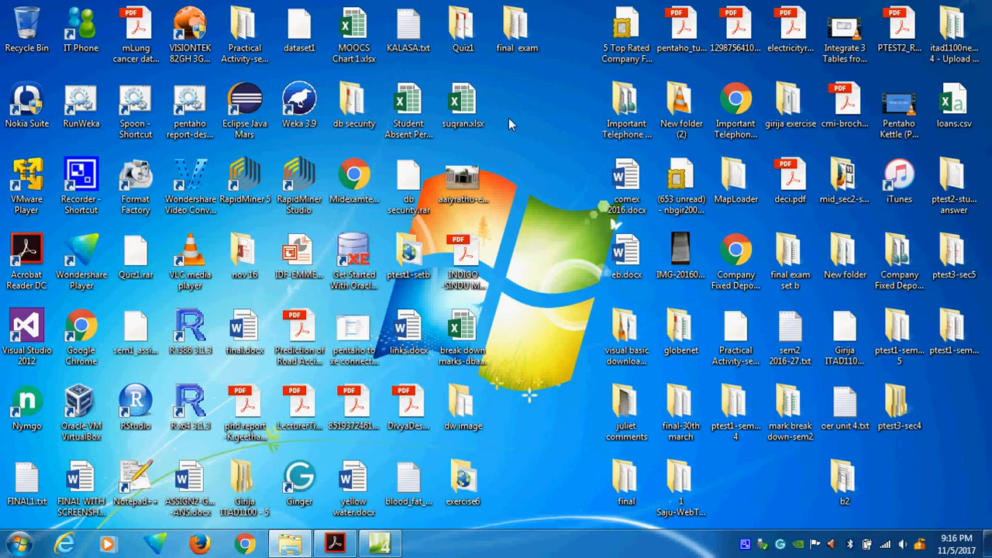
# Create a new desktop folder and rename it 'sample web ex'
pyautogui.rightClick(511, 107)
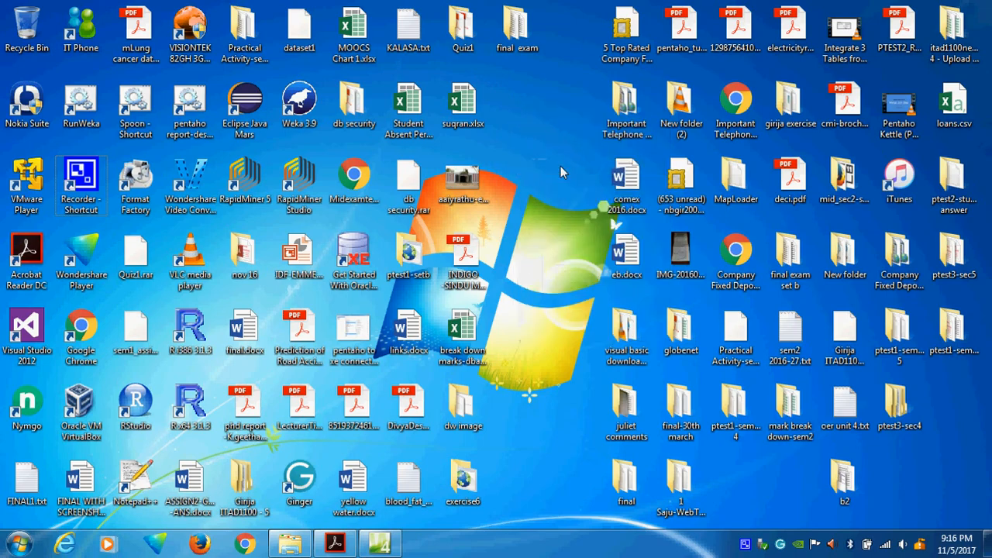
pyautogui.click(517, 106)
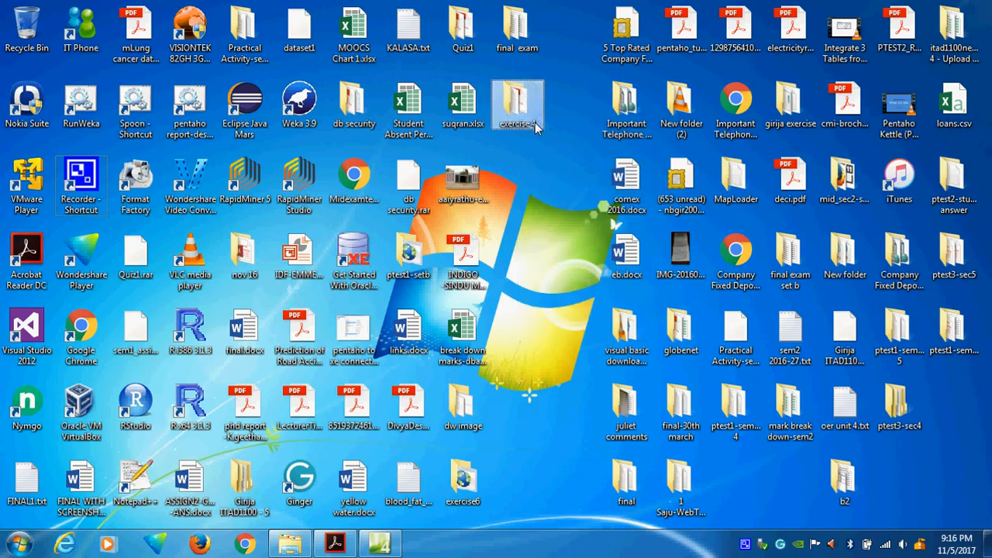
pyautogui.rightClick(517, 105)
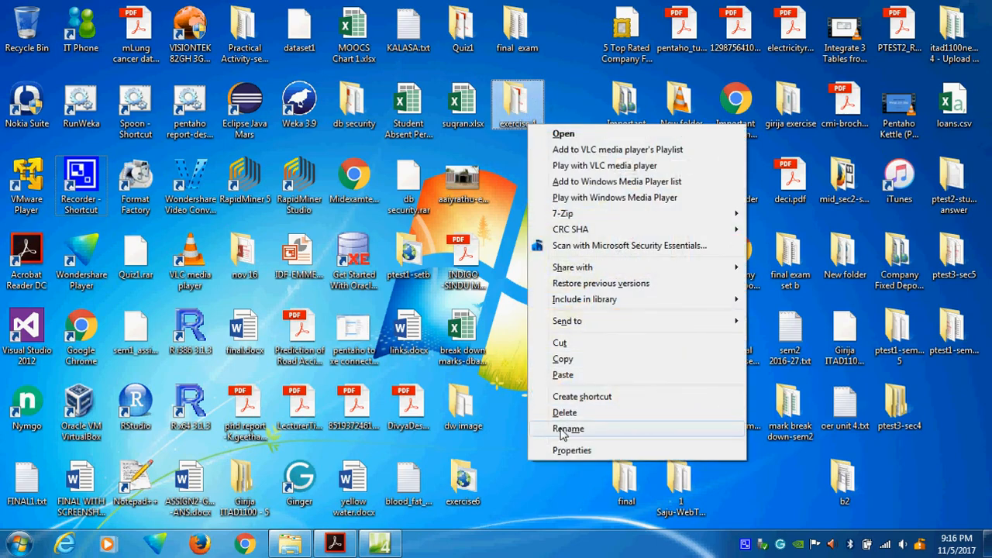
pyautogui.click(567, 428)
pyautogui.write('sample web ')
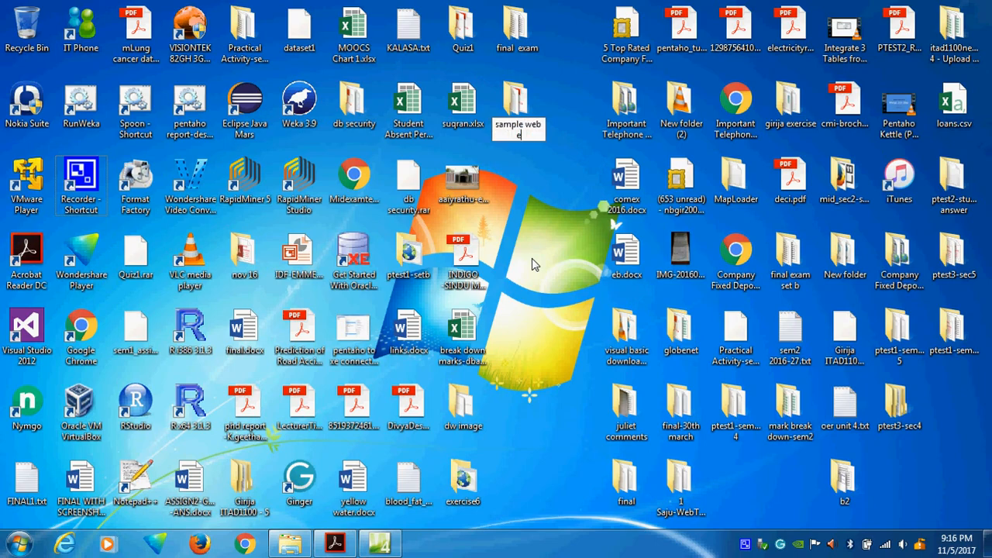
pyautogui.write('ex')
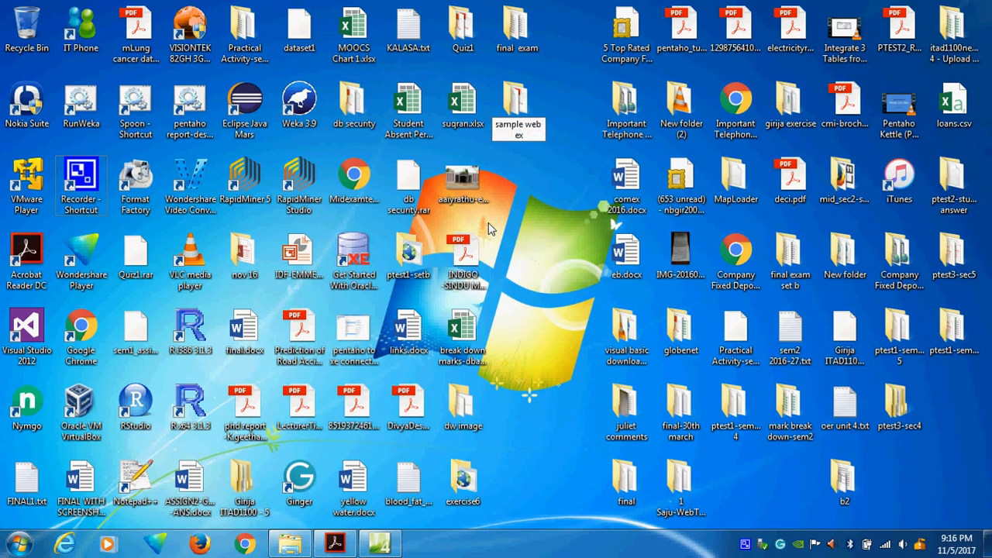
# Open the sample web ex folder and look over its image and PDF files
pyautogui.doubleClick(518, 108)
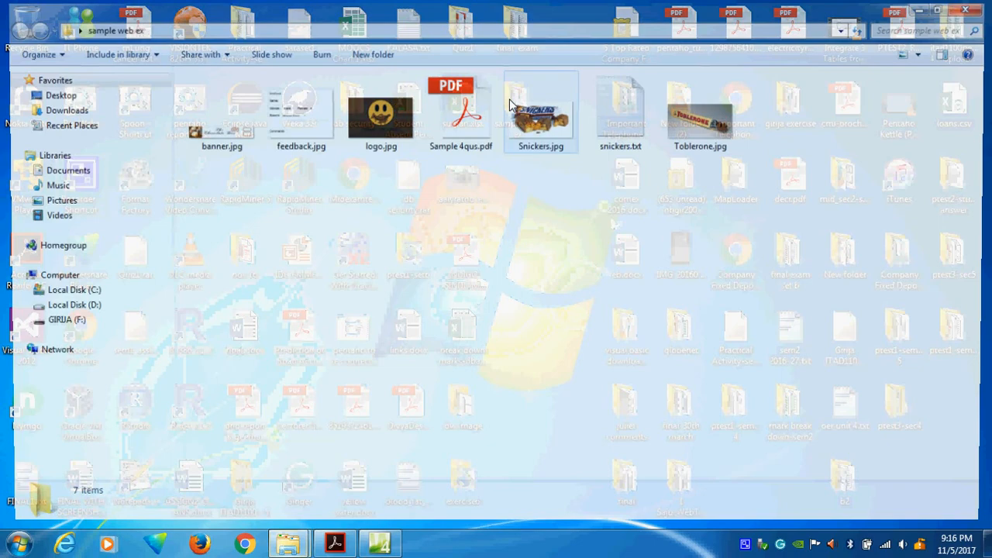
pyautogui.click(298, 109)
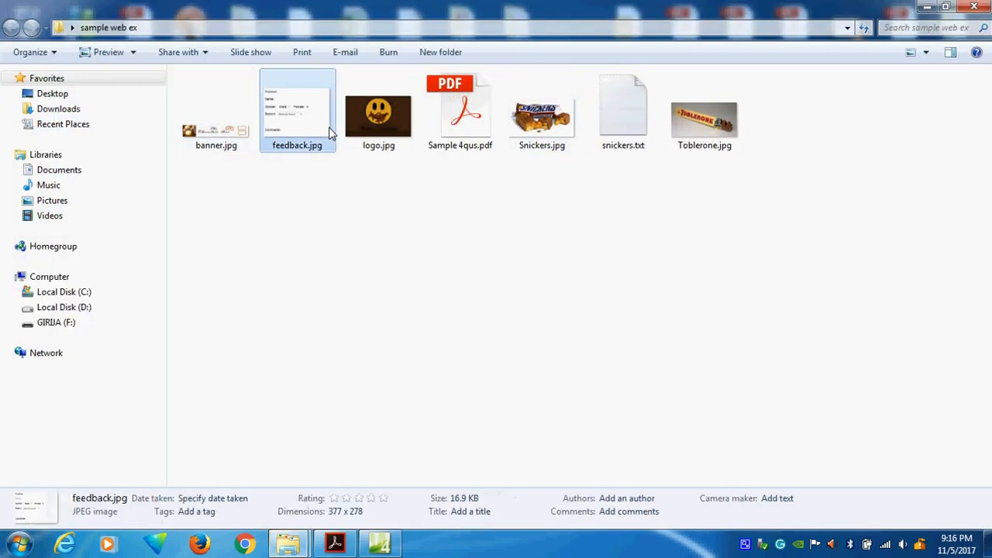
pyautogui.click(459, 111)
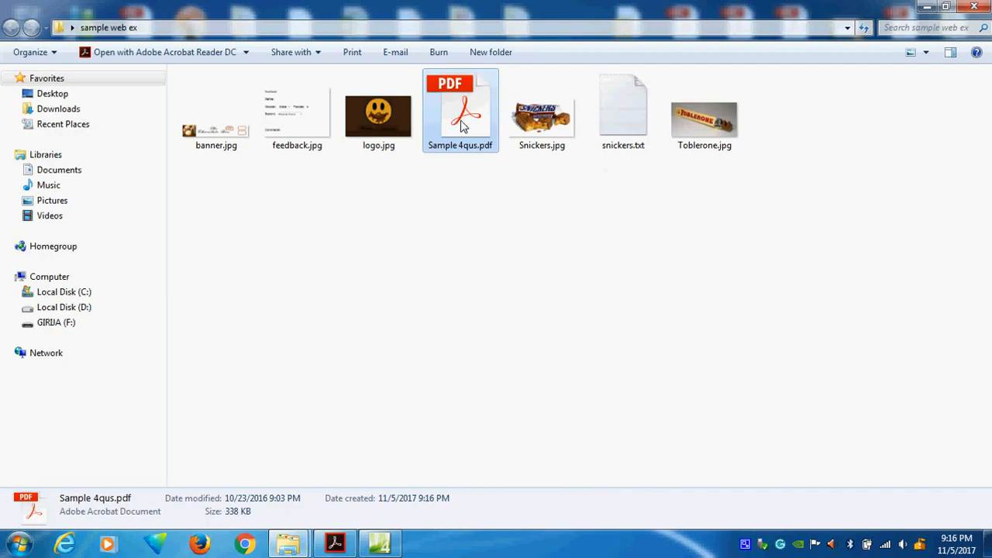
# Read the Sample 4qus.pdf task steps in Acrobat Reader, then return to Expression Web
pyautogui.click(704, 116)
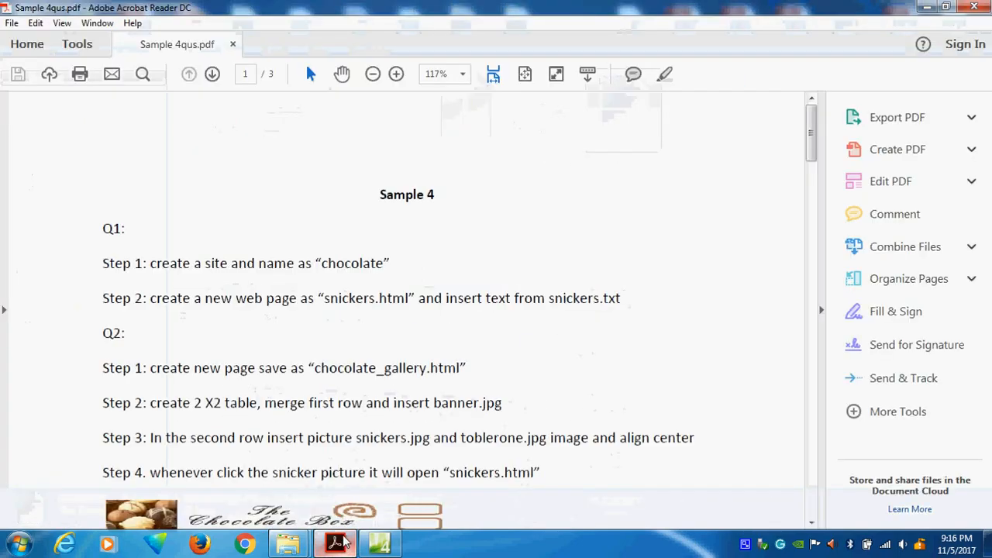
pyautogui.scroll(3)
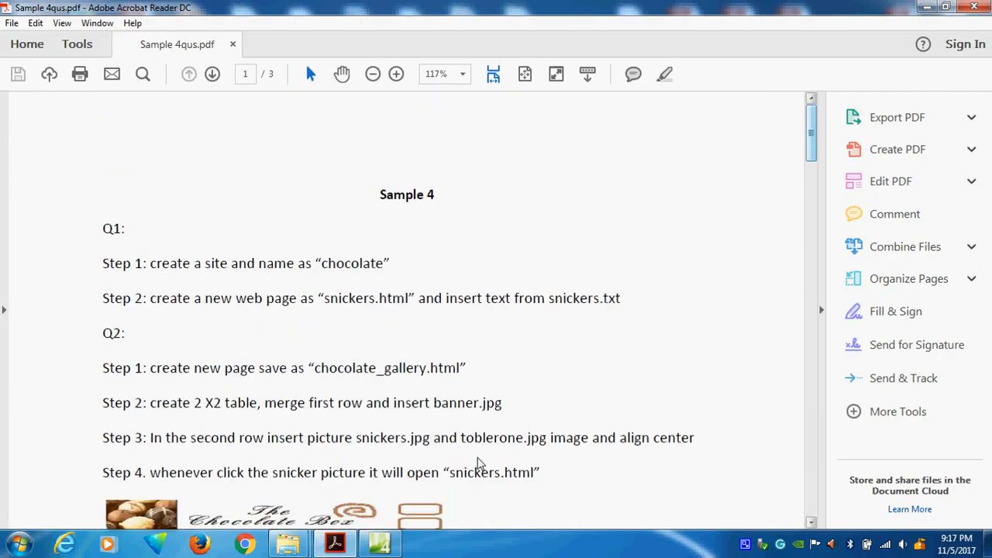
pyautogui.click(378, 542)
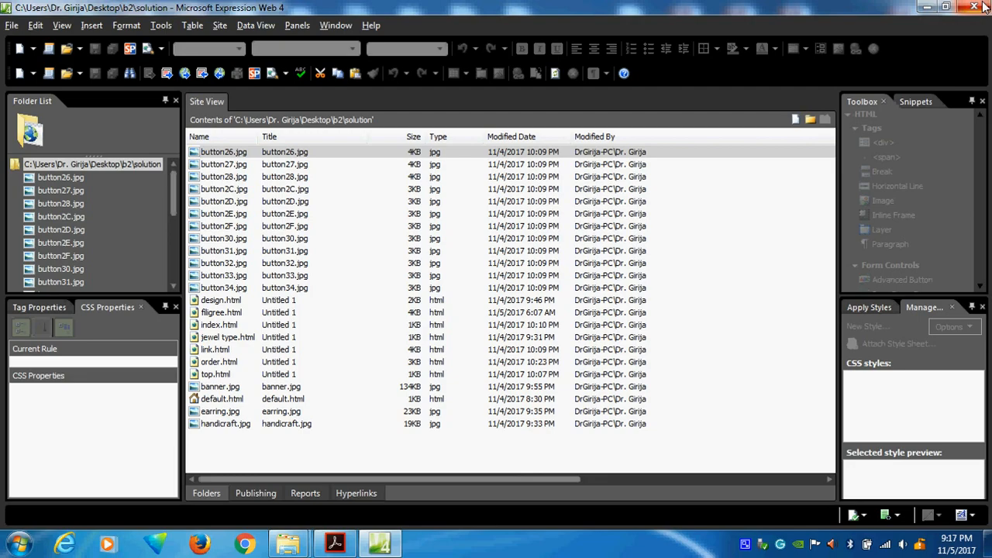
# Sort the solution site's files by name and bring up the Site menu
pyautogui.click(15, 542)
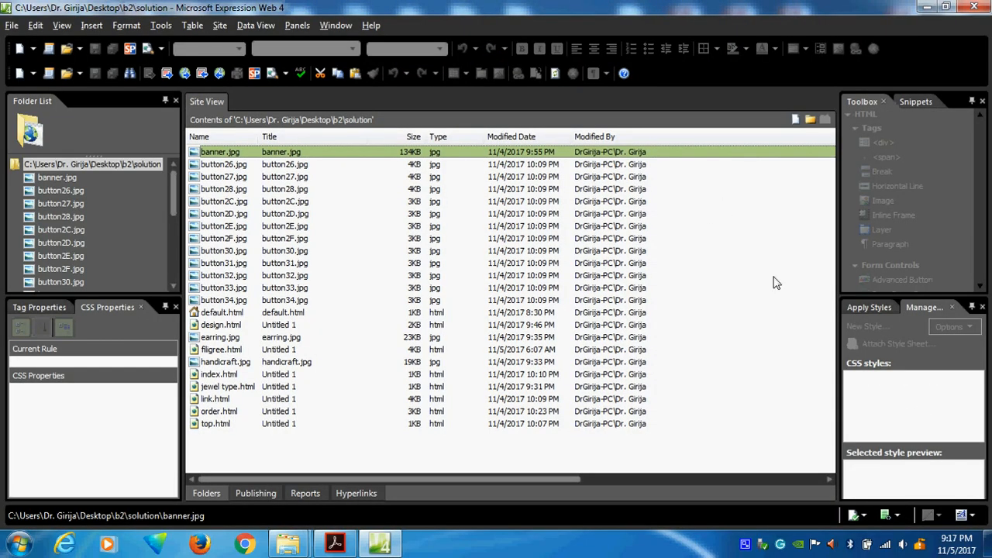
pyautogui.moveTo(936, 216)
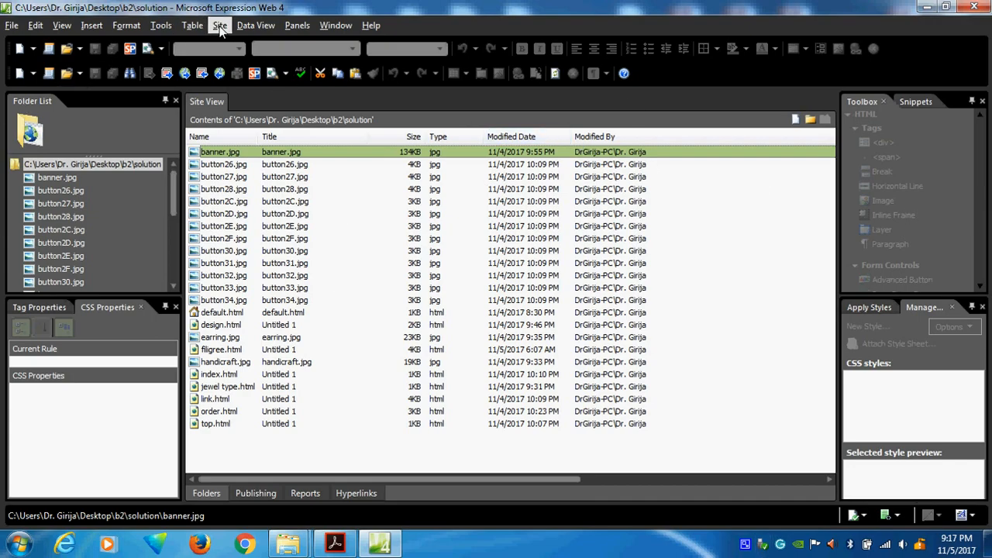
pyautogui.click(220, 25)
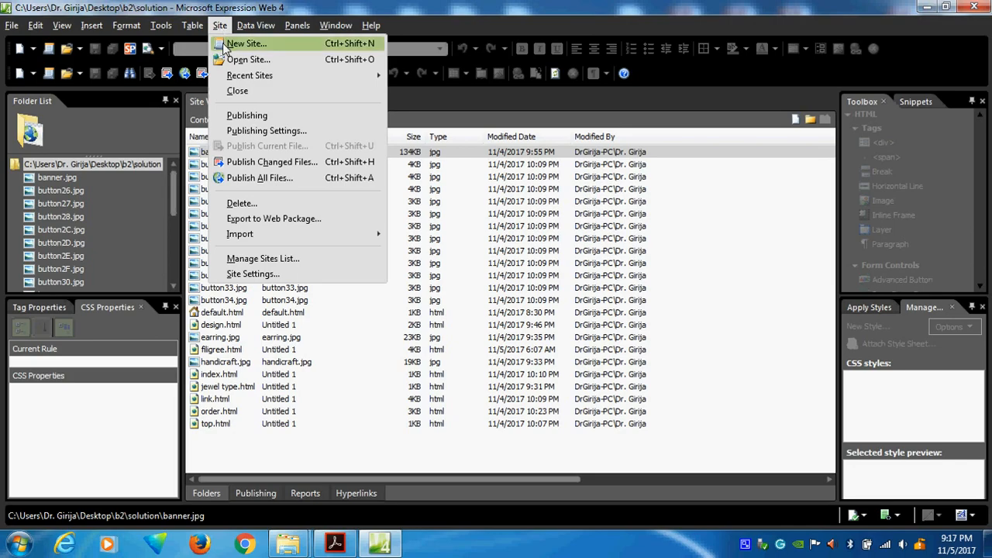
# Start a new one-page site and browse to the desktop for its location
pyautogui.click(247, 43)
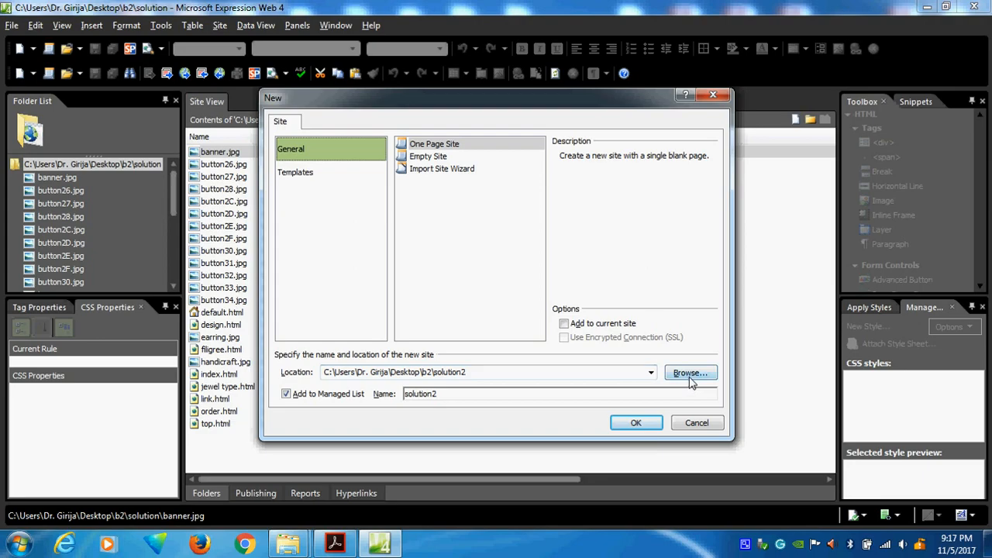
pyautogui.click(689, 372)
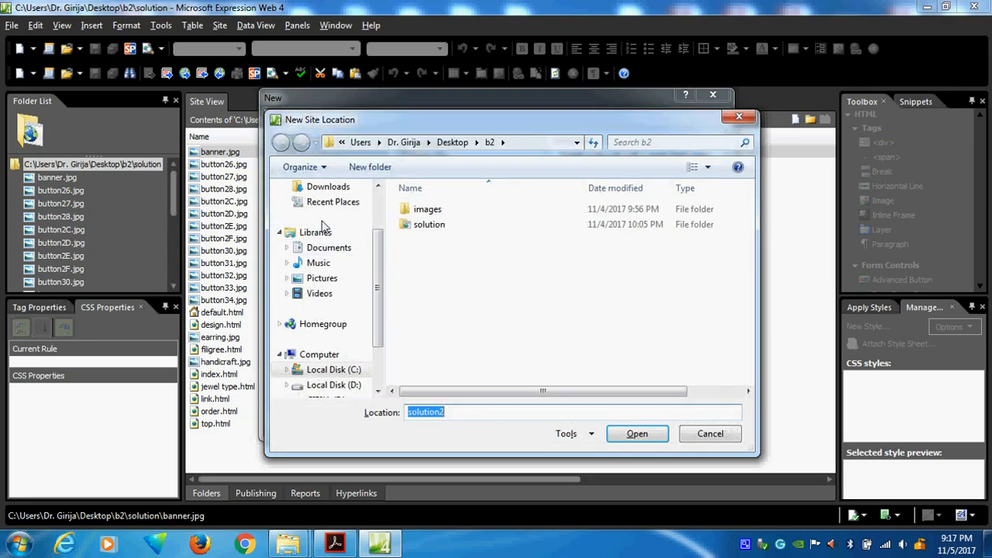
pyautogui.scroll(3)
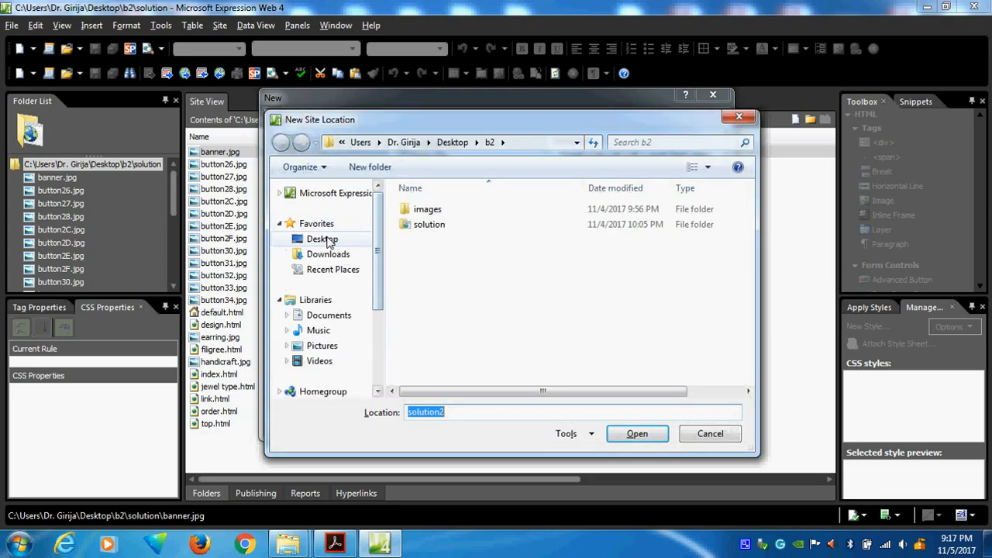
pyautogui.click(322, 239)
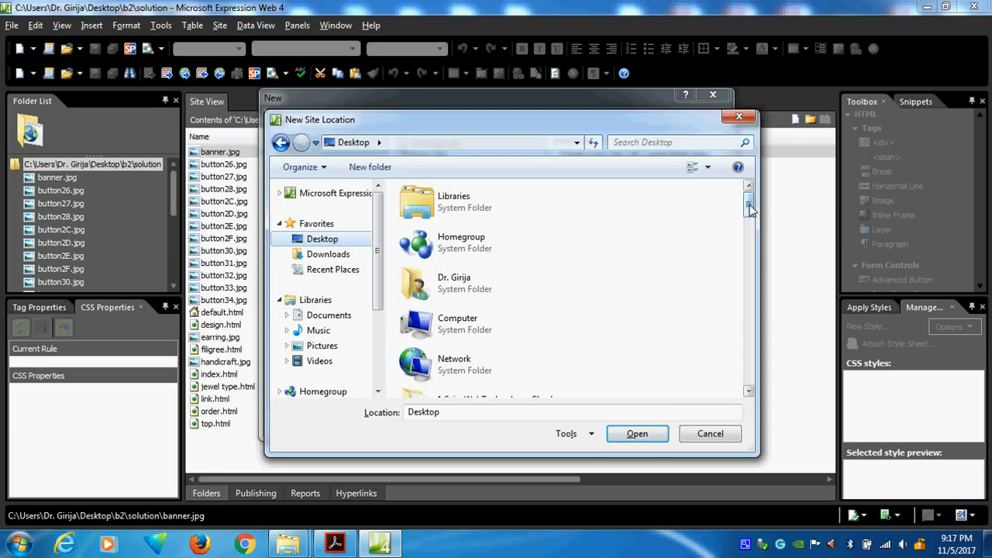
# Choose the sample web ex desktop folder as the new site's location
pyautogui.scroll(-3)
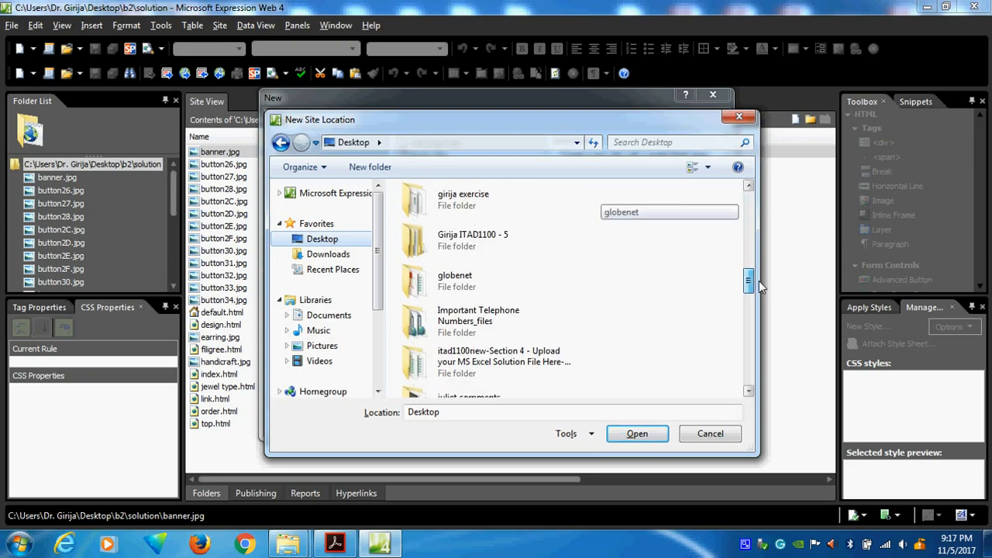
pyautogui.scroll(-3)
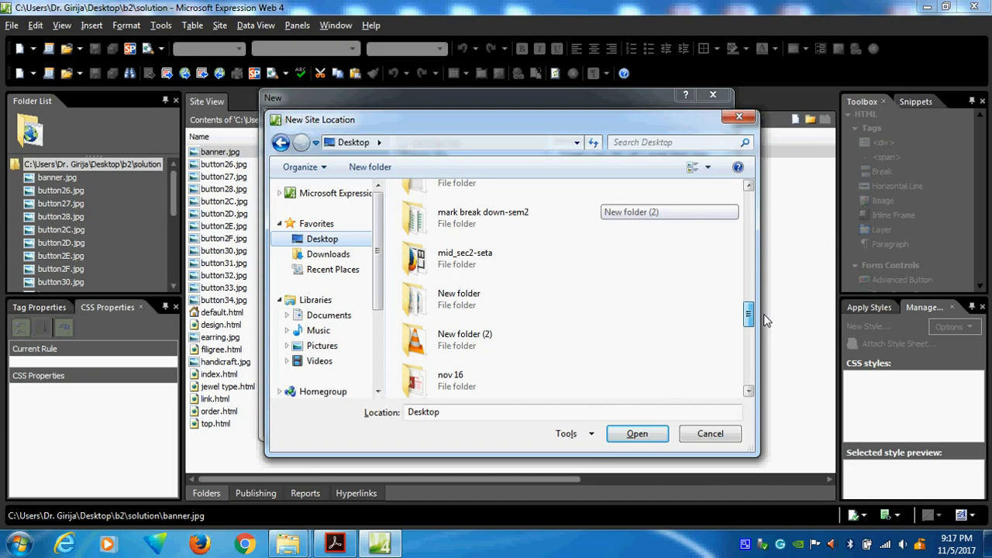
pyautogui.click(465, 338)
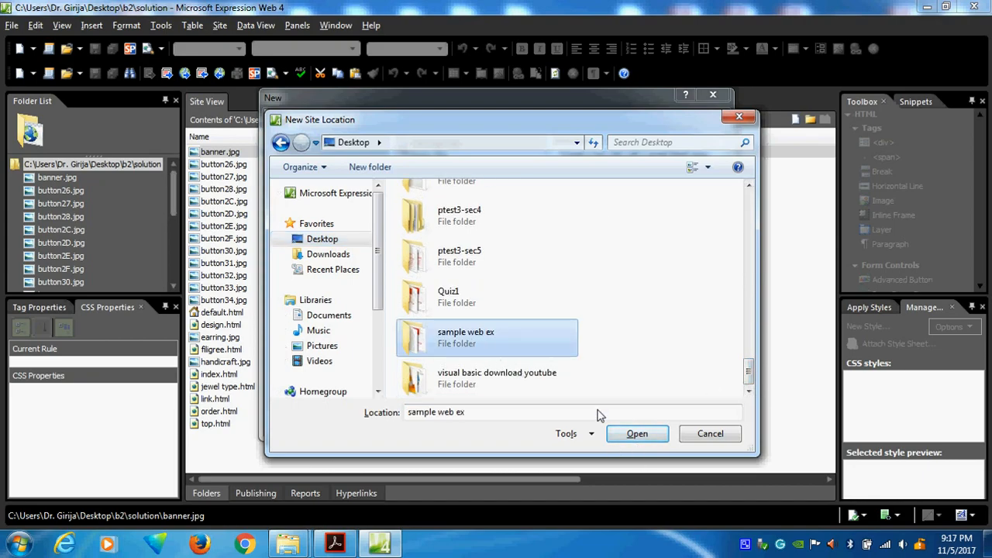
pyautogui.click(635, 434)
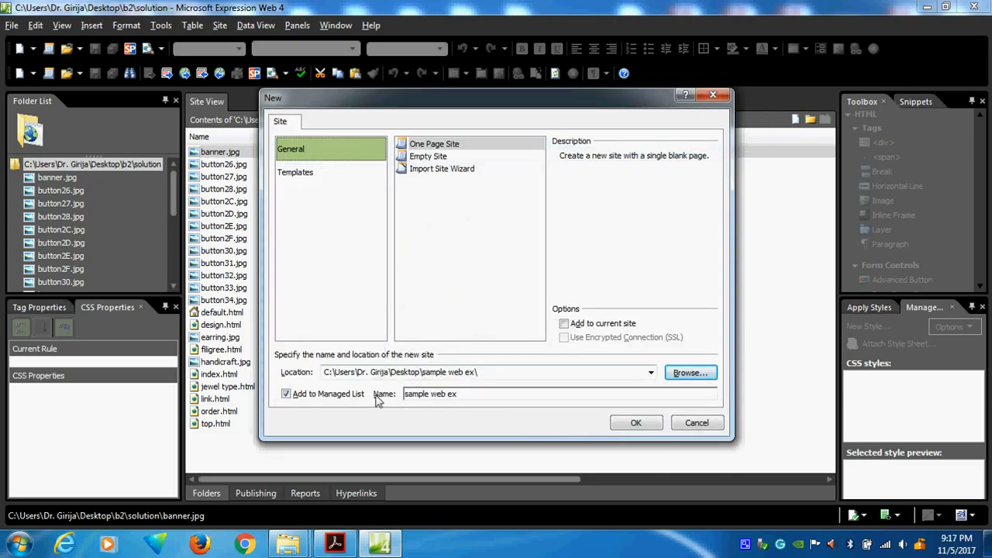
pyautogui.tripleClick(431, 394)
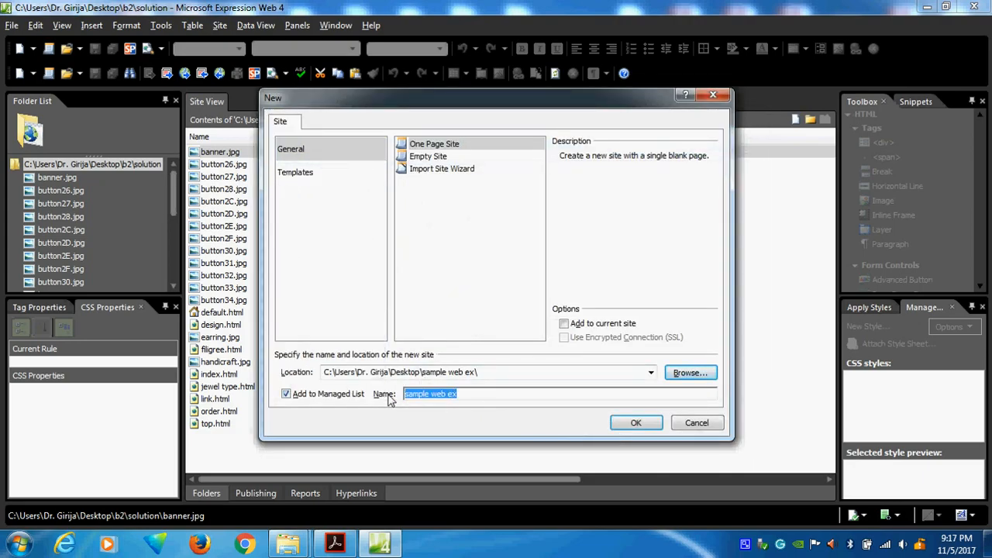
pyautogui.moveTo(472, 457)
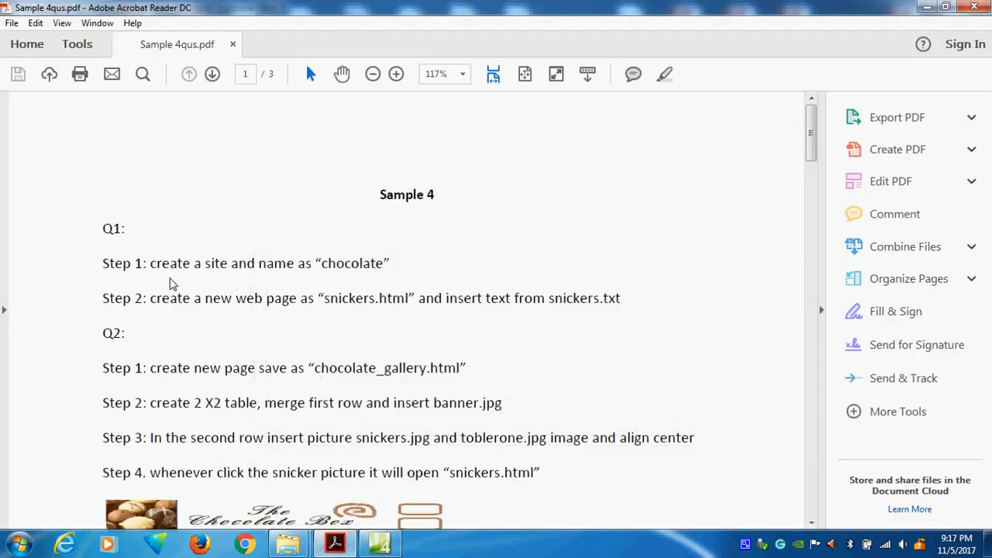
pyautogui.moveTo(412, 273)
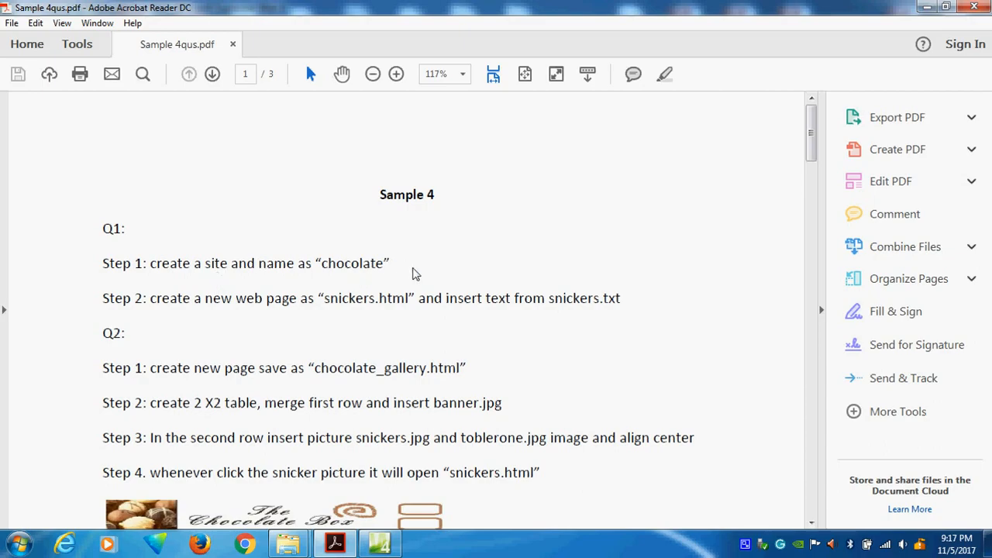
pyautogui.doubleClick(350, 264)
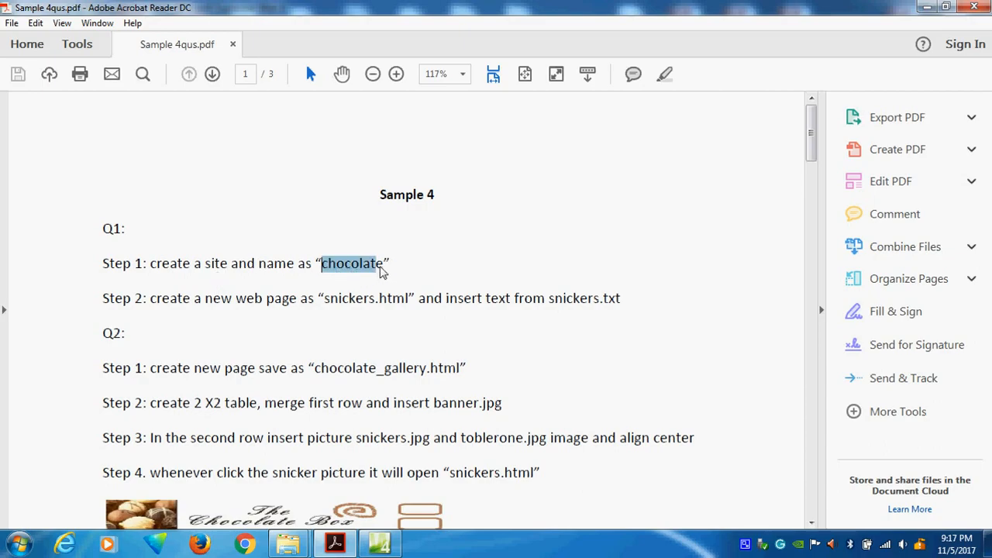
pyautogui.rightClick(353, 263)
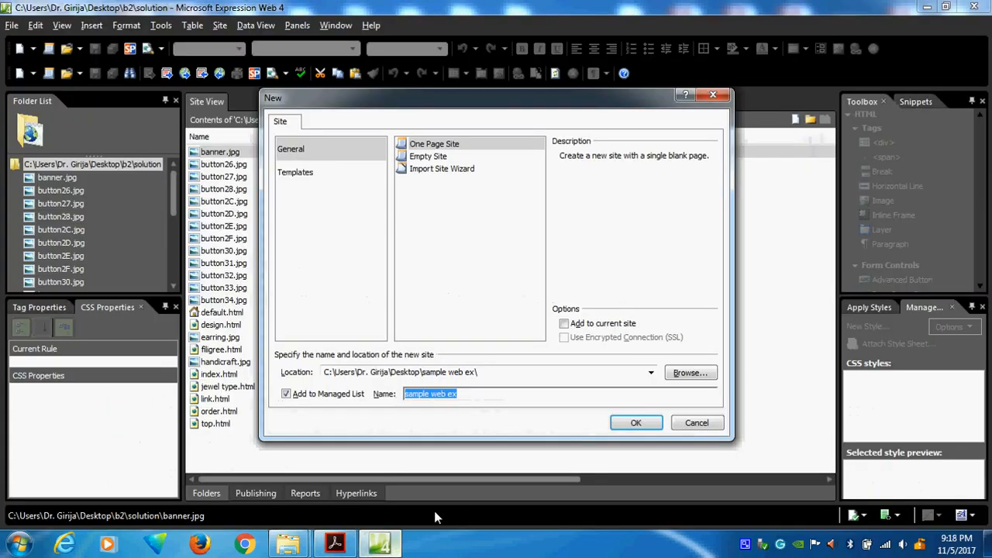
# Name the new site 'chocolate' and create it in the sample web ex folder
pyautogui.write('chocolate')
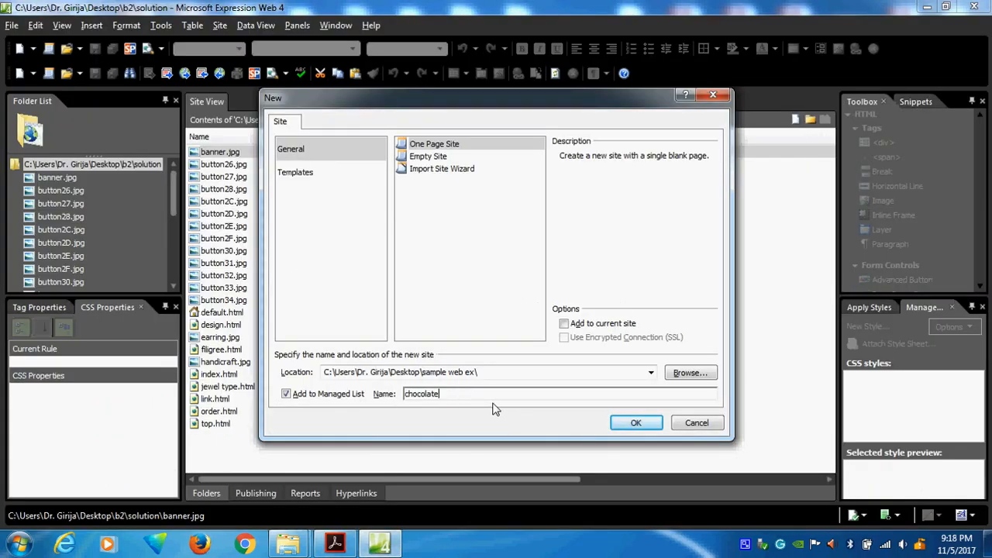
pyautogui.moveTo(433, 404)
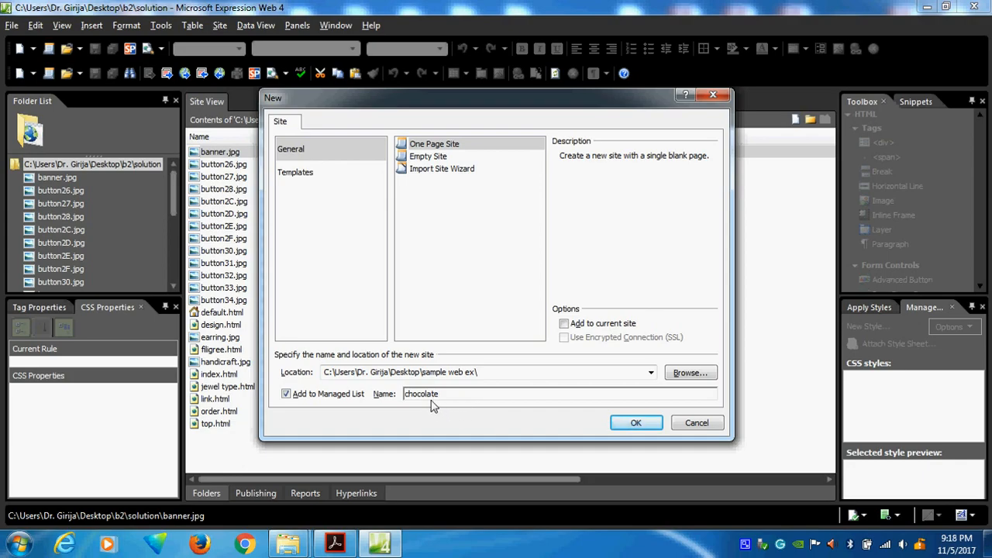
pyautogui.moveTo(387, 396)
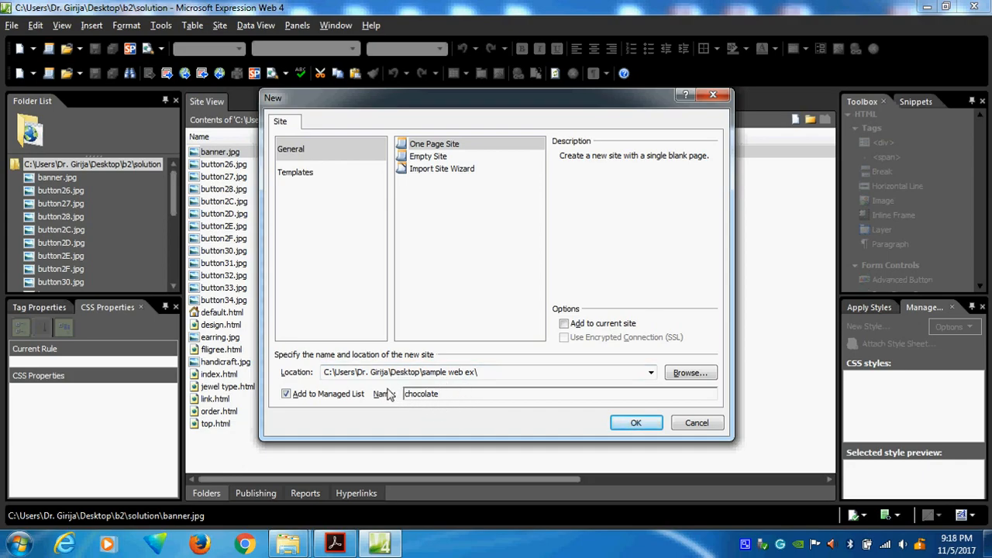
pyautogui.moveTo(483, 384)
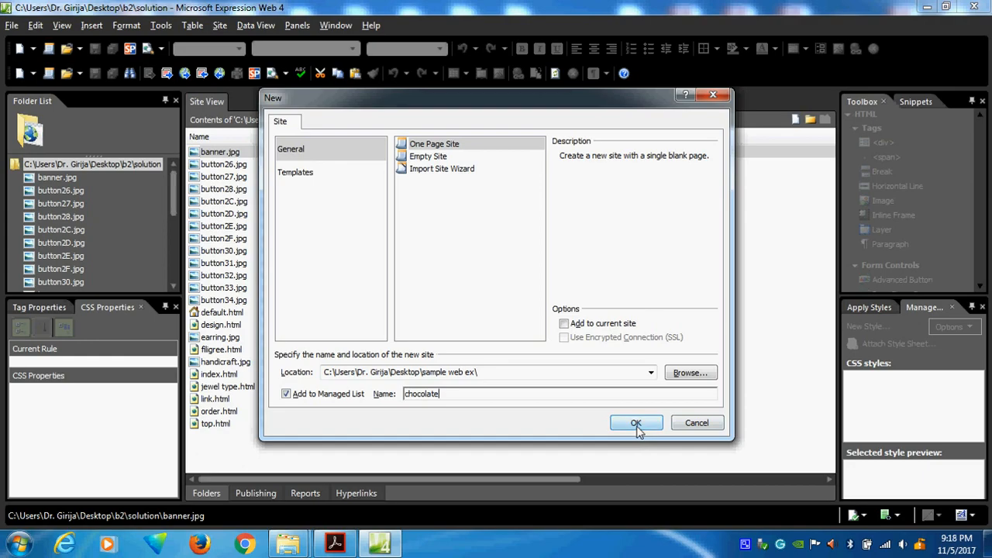
pyautogui.click(635, 421)
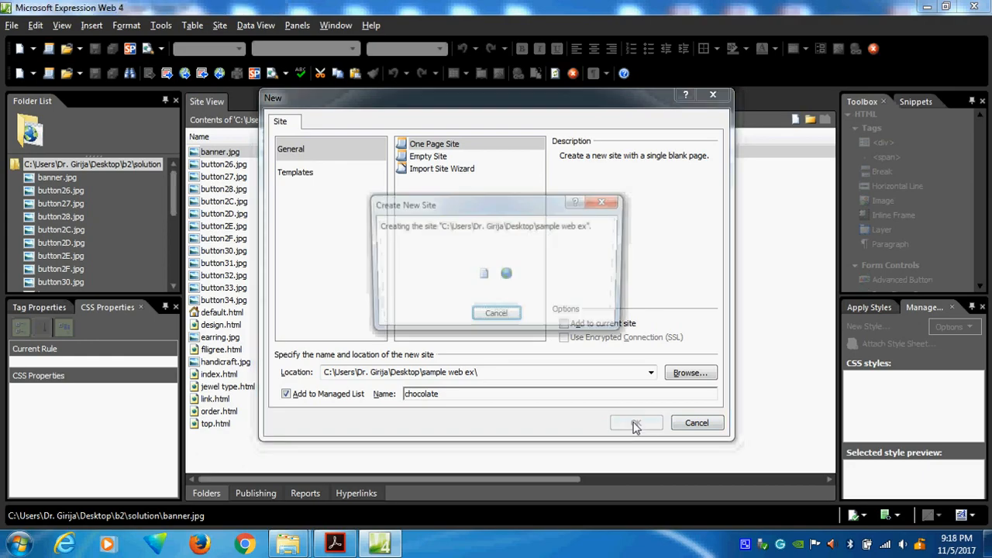
pyautogui.click(635, 422)
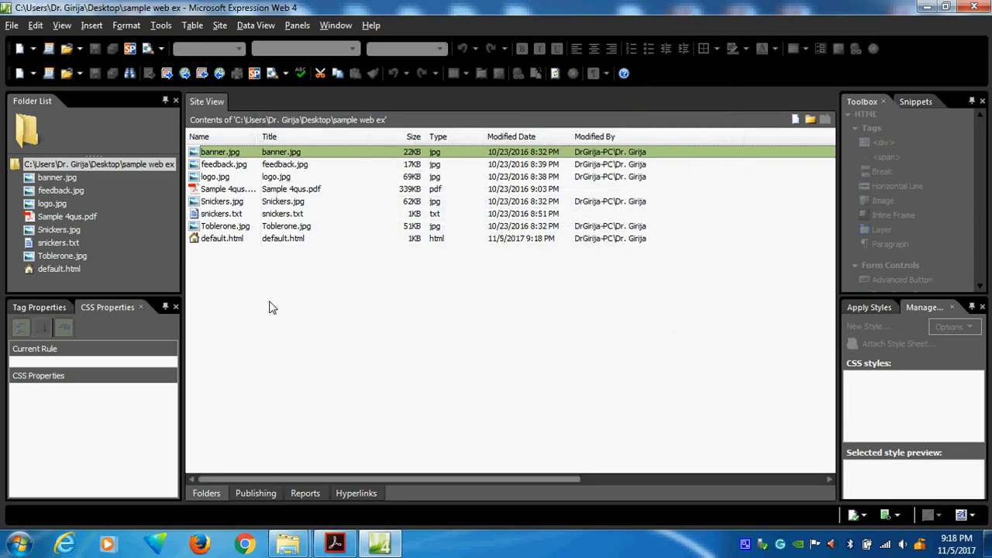
pyautogui.click(227, 227)
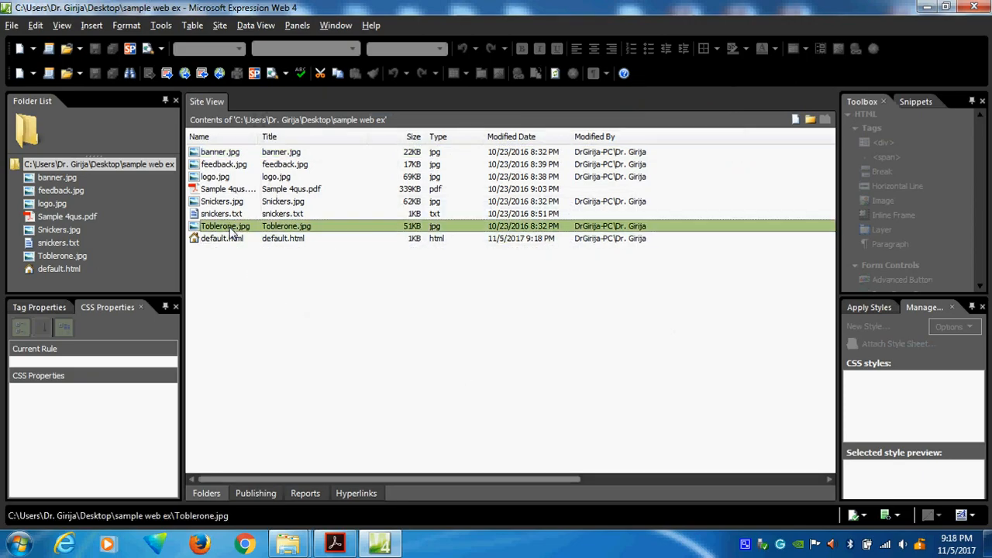
pyautogui.click(220, 152)
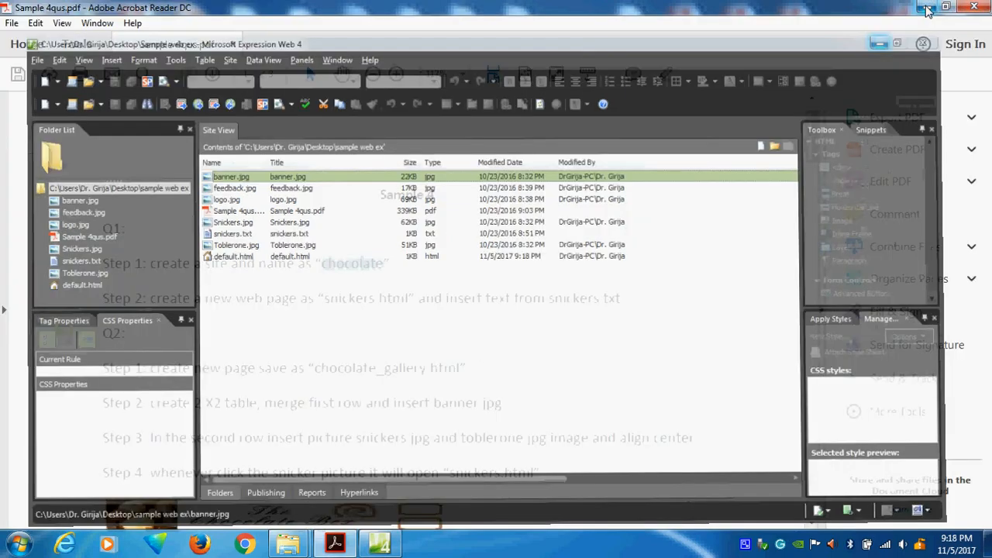
pyautogui.click(946, 6)
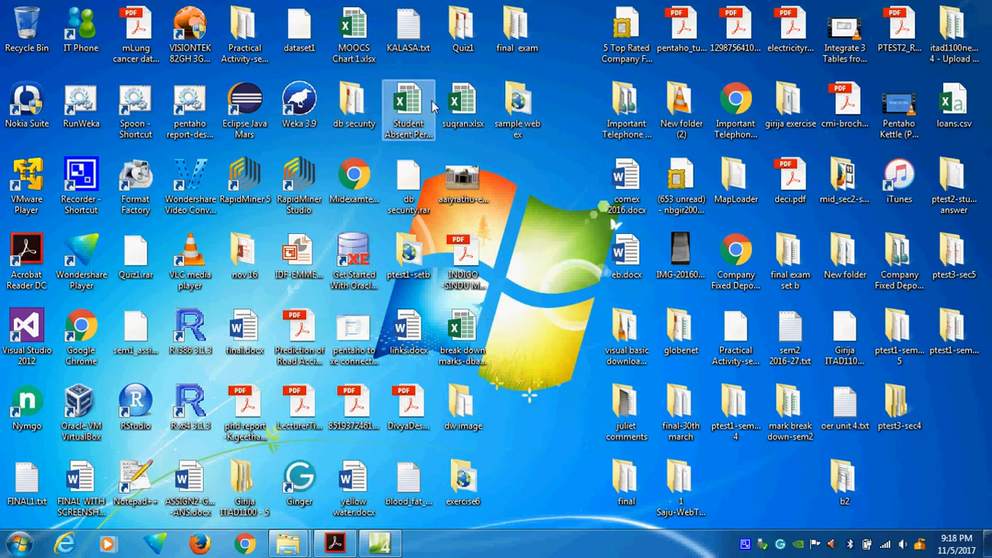
pyautogui.click(245, 31)
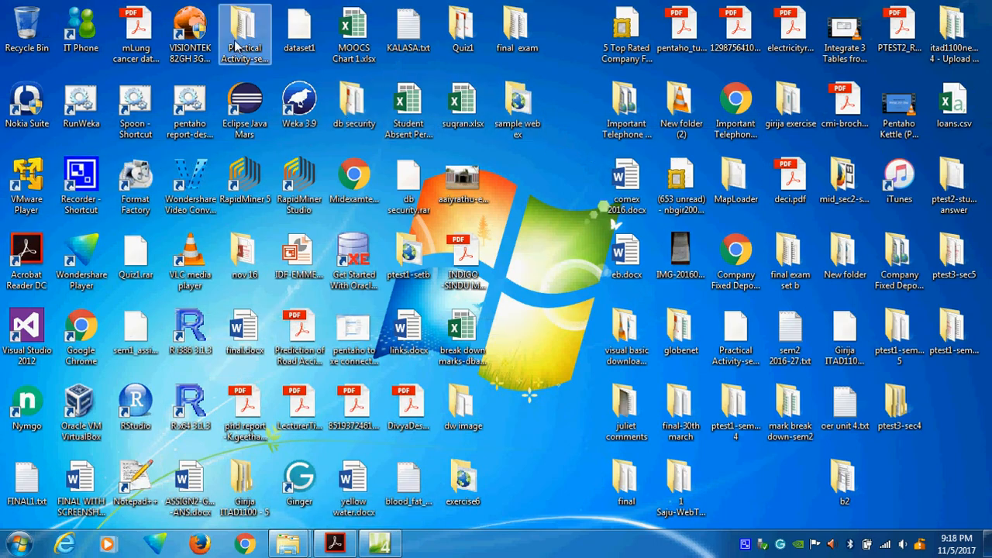
pyautogui.click(518, 108)
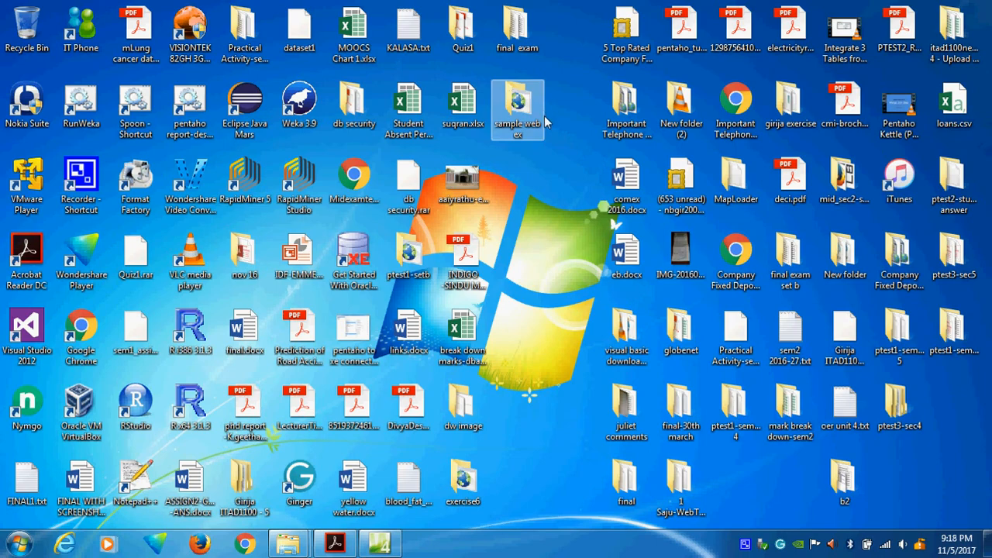
pyautogui.moveTo(518, 112)
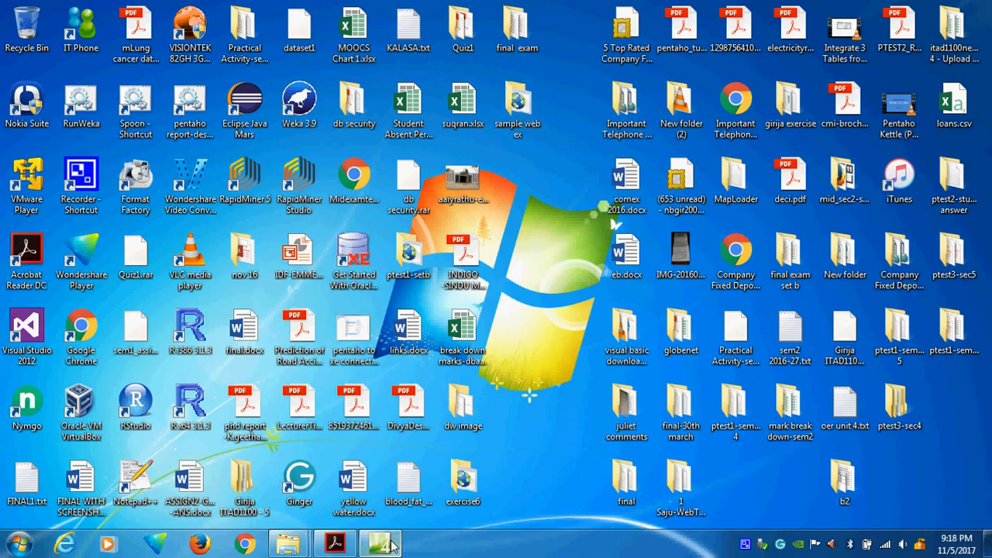
pyautogui.click(378, 542)
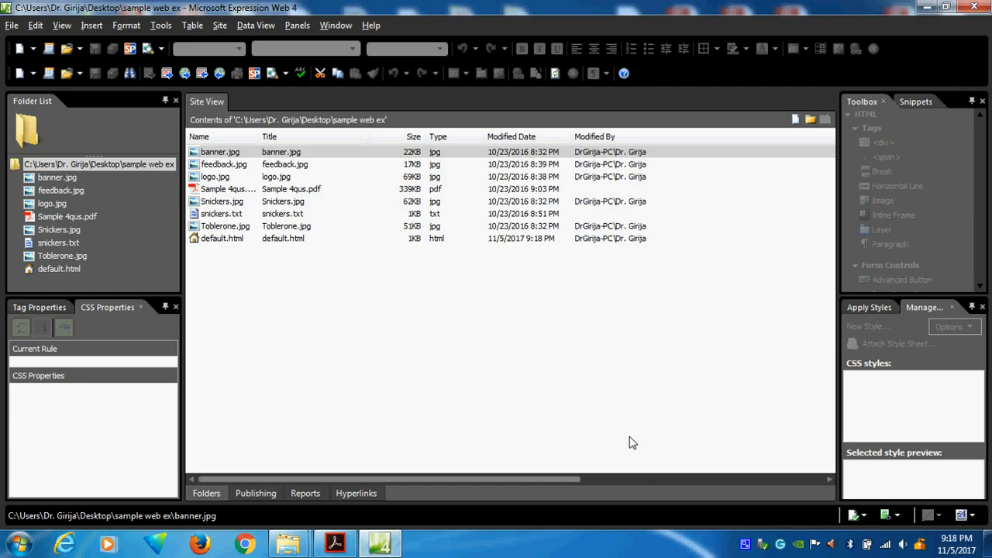
pyautogui.moveTo(629, 415)
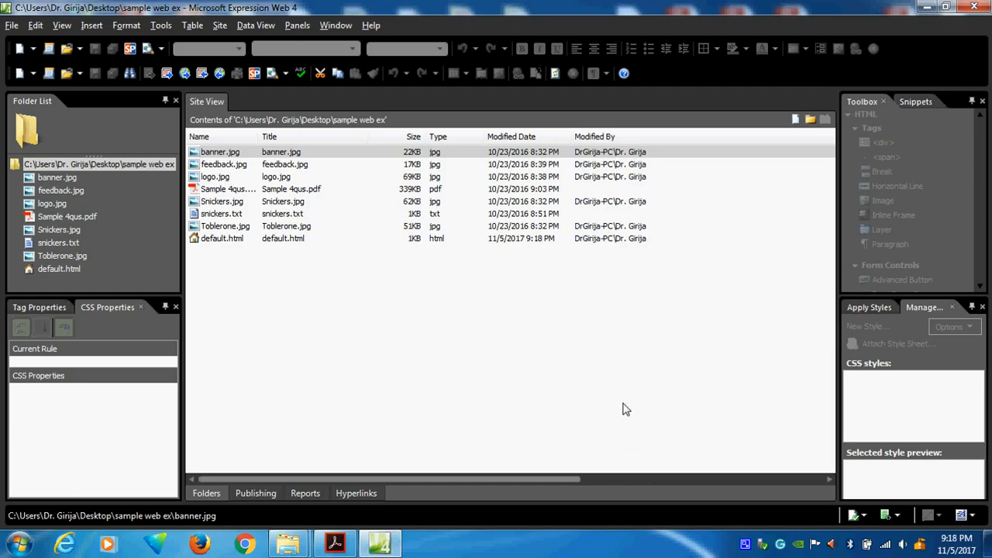
pyautogui.moveTo(276, 159)
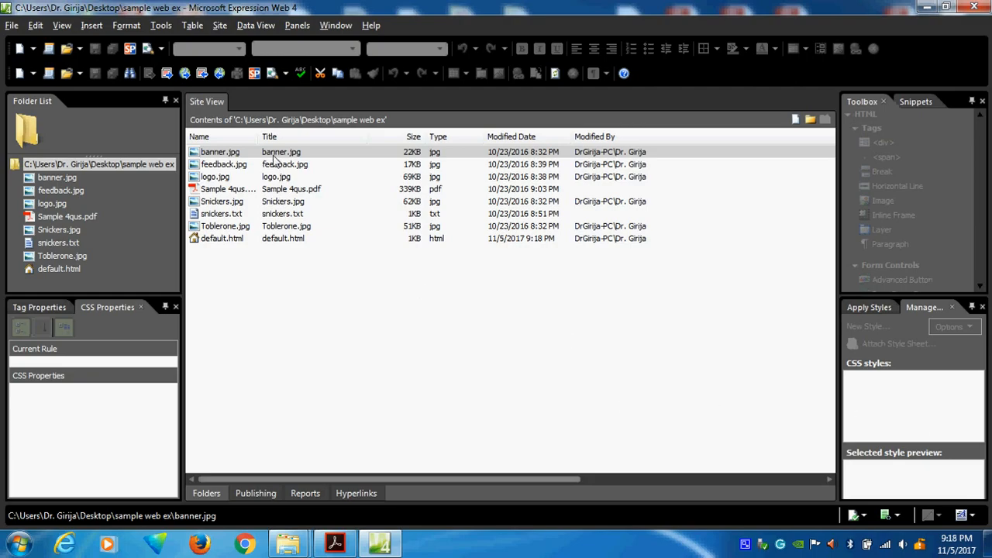
pyautogui.moveTo(334, 543)
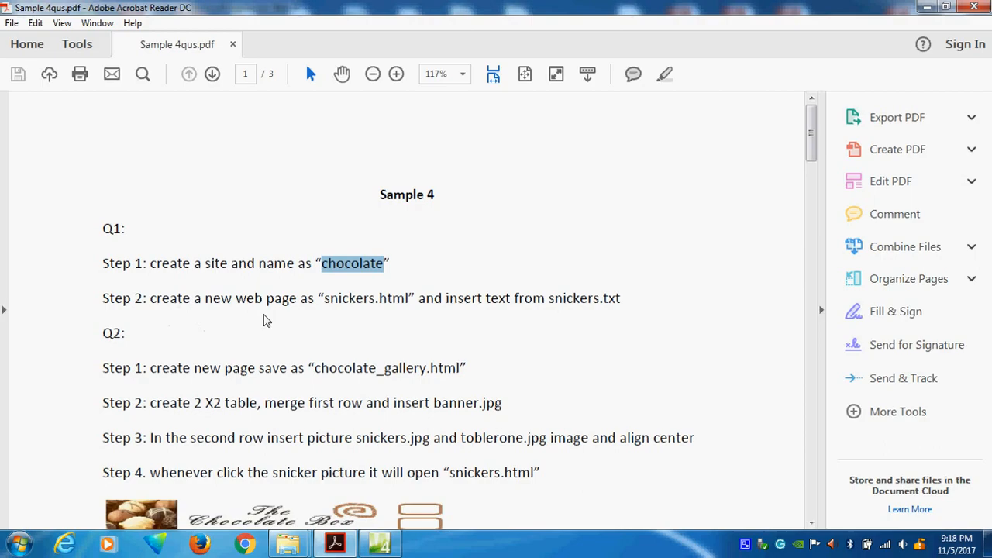
pyautogui.moveTo(379, 301)
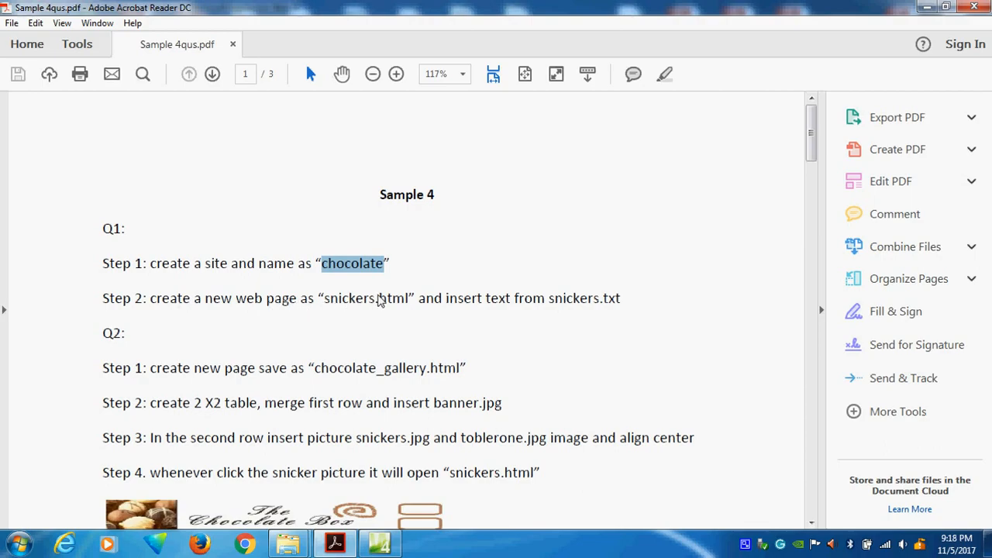
pyautogui.moveTo(435, 303)
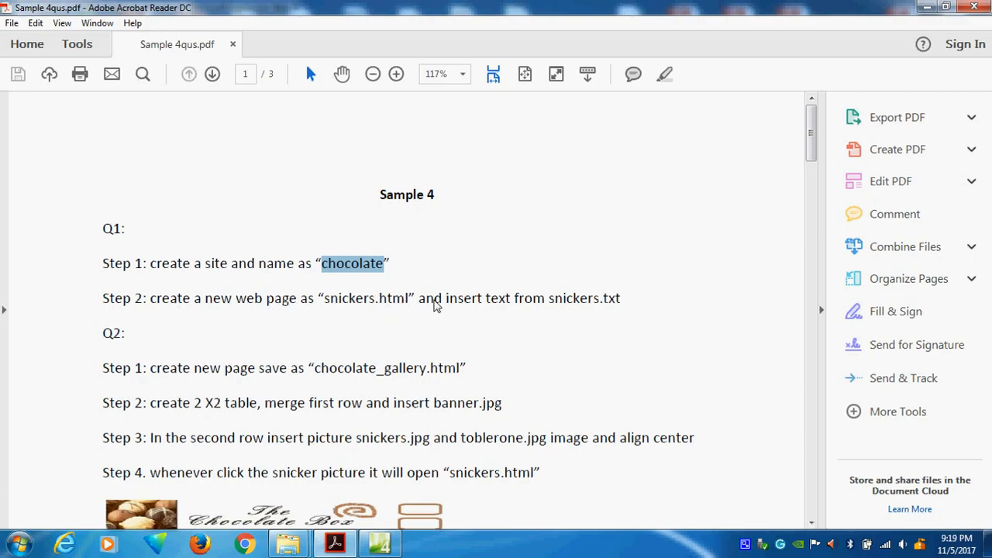
pyautogui.moveTo(604, 301)
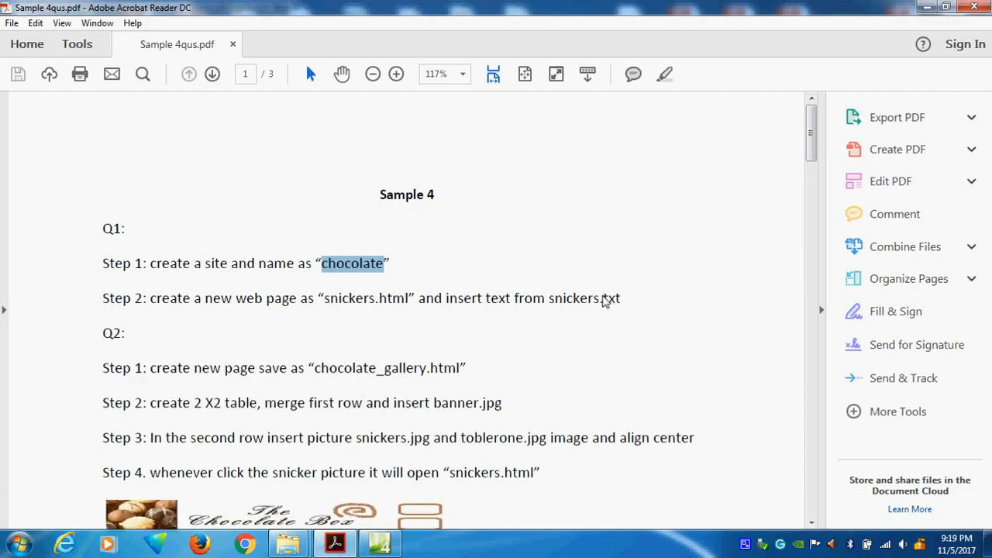
pyautogui.moveTo(644, 302)
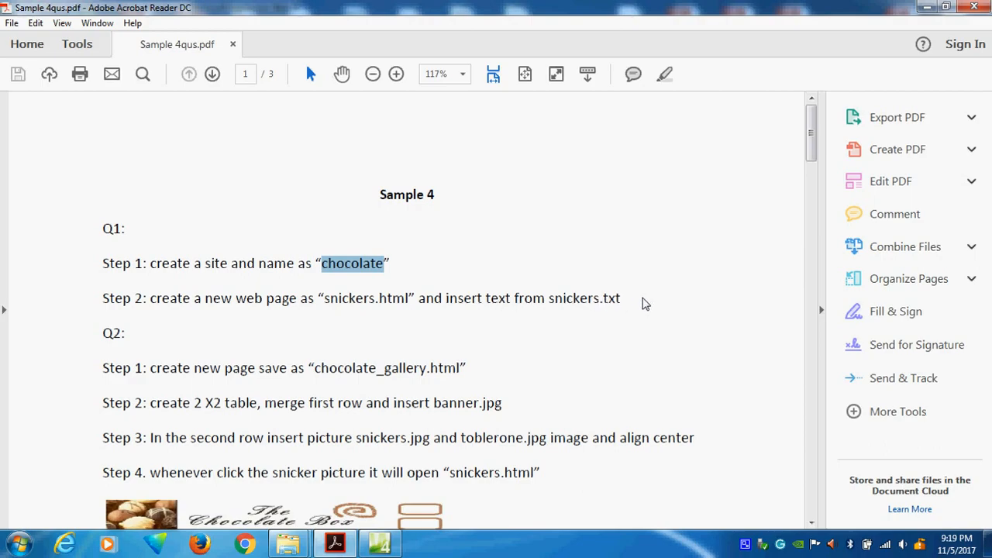
pyautogui.scroll(-3)
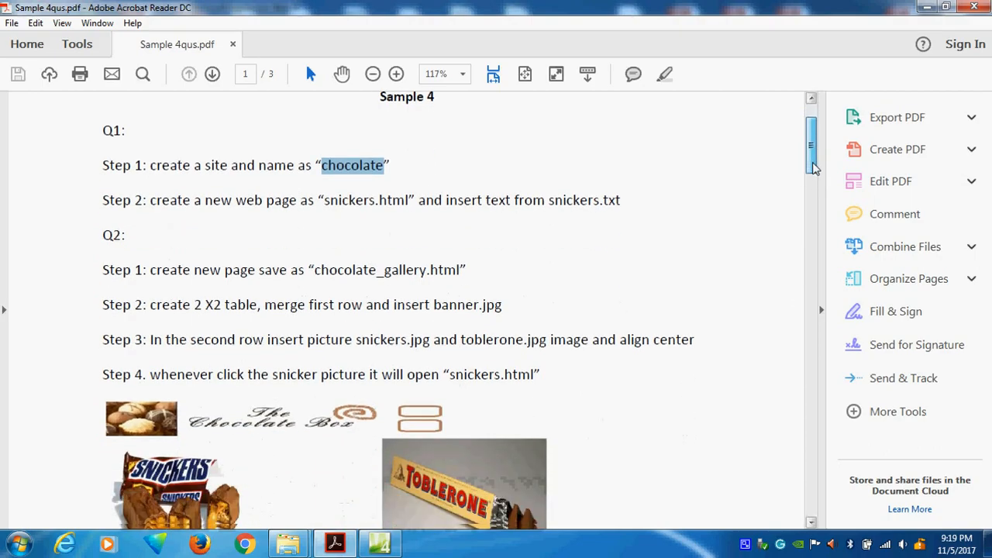
pyautogui.scroll(-3)
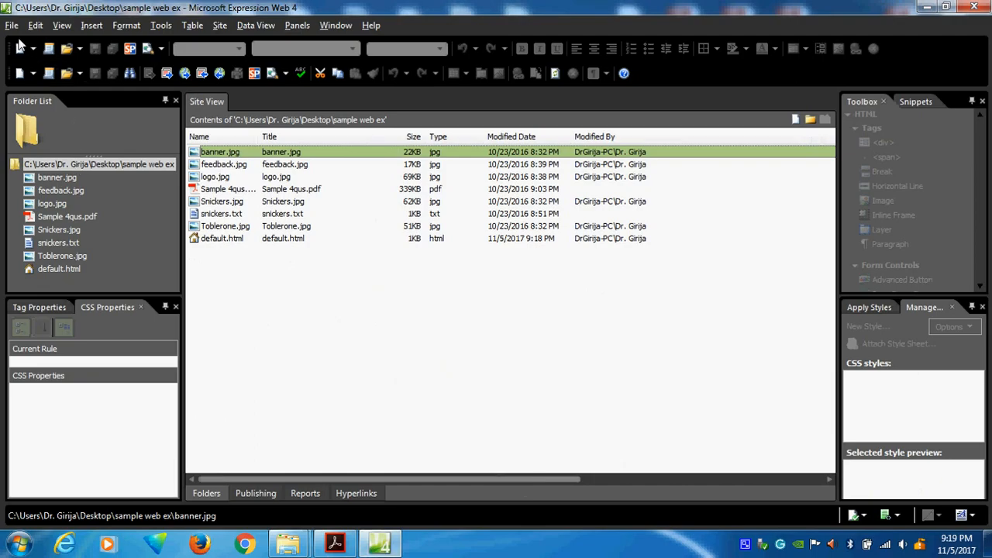
# Add a new blank HTML page, Untitled_1.html, open for editing
pyautogui.click(13, 25)
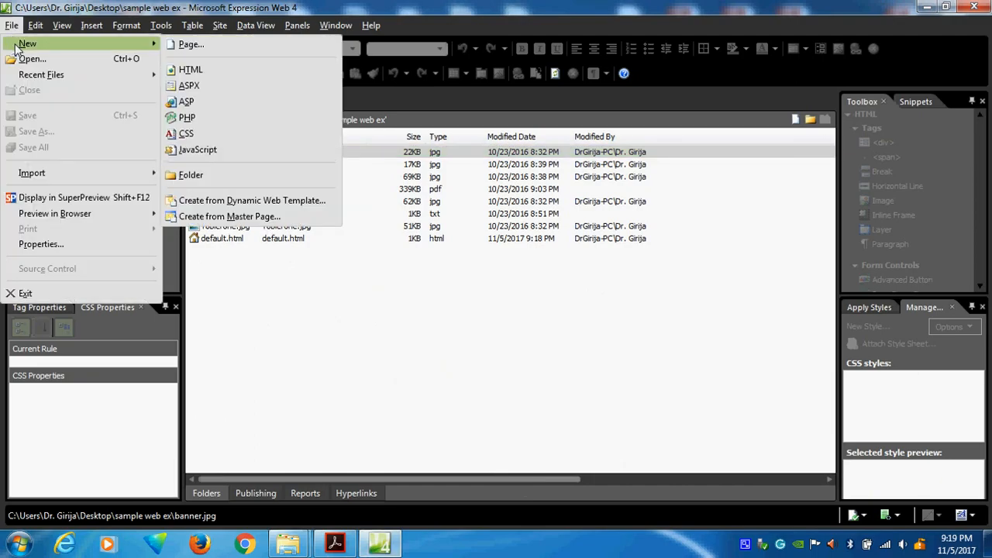
pyautogui.click(191, 43)
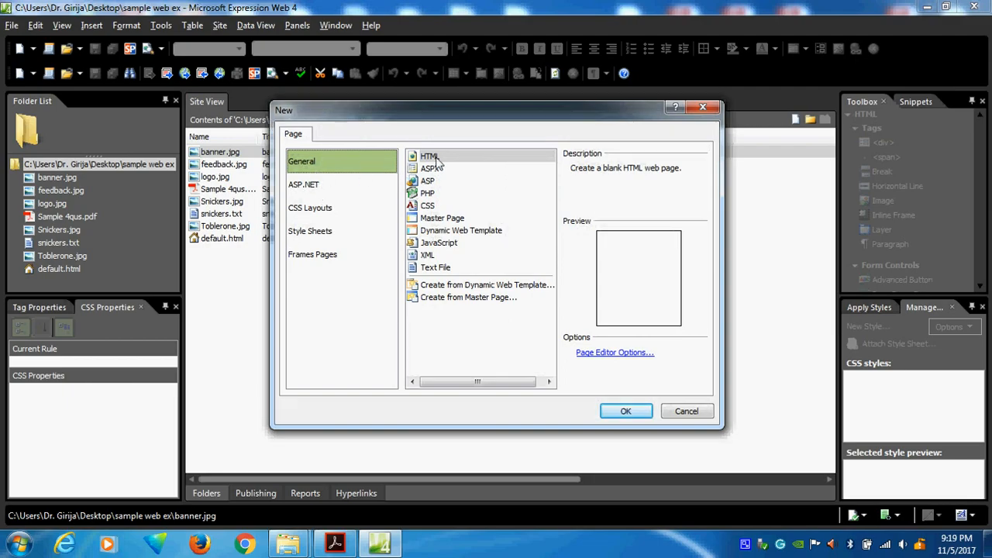
pyautogui.moveTo(437, 165)
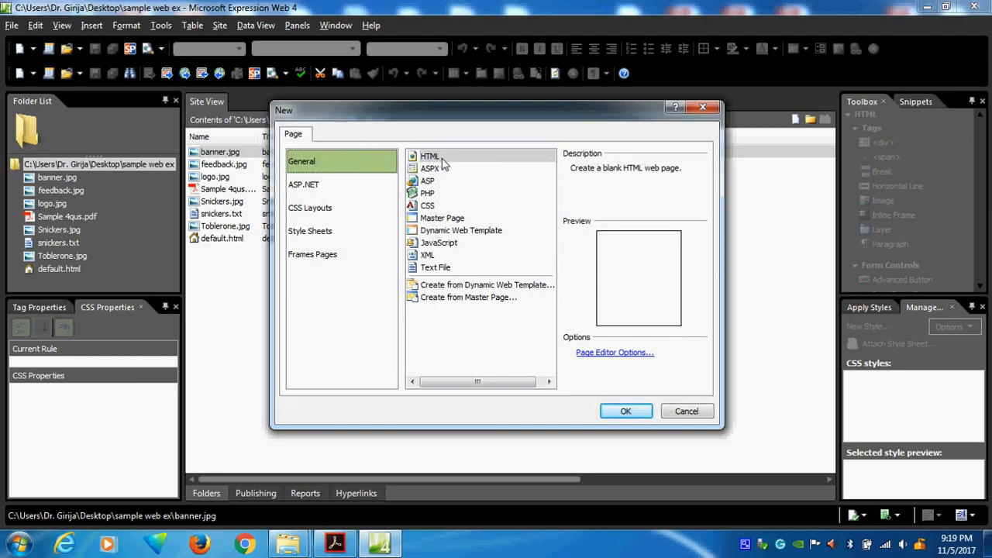
pyautogui.moveTo(437, 183)
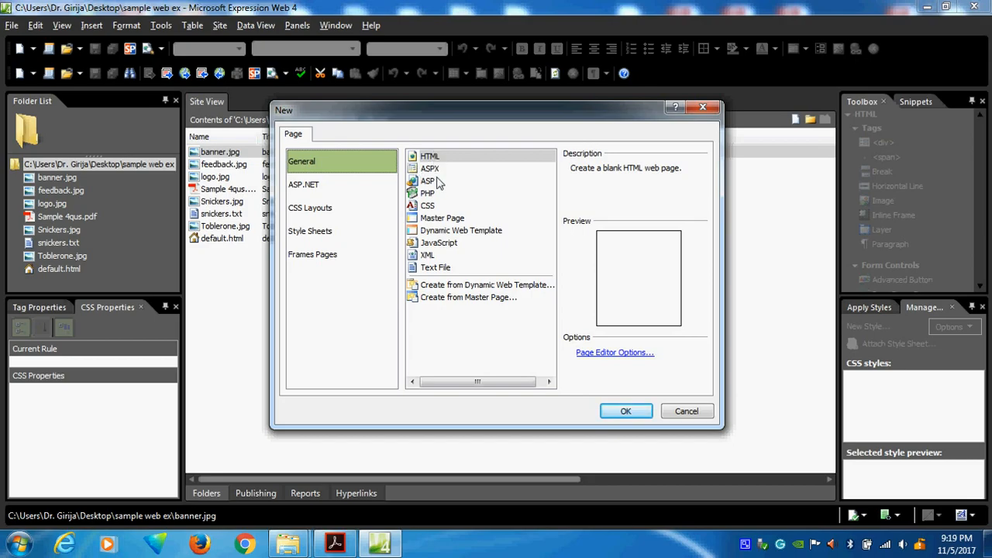
pyautogui.click(626, 411)
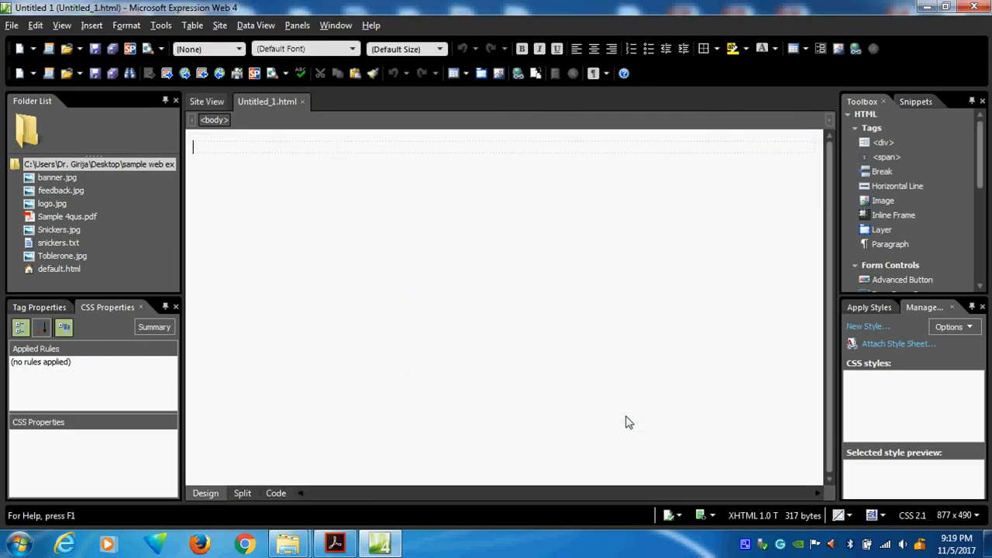
pyautogui.moveTo(267, 102)
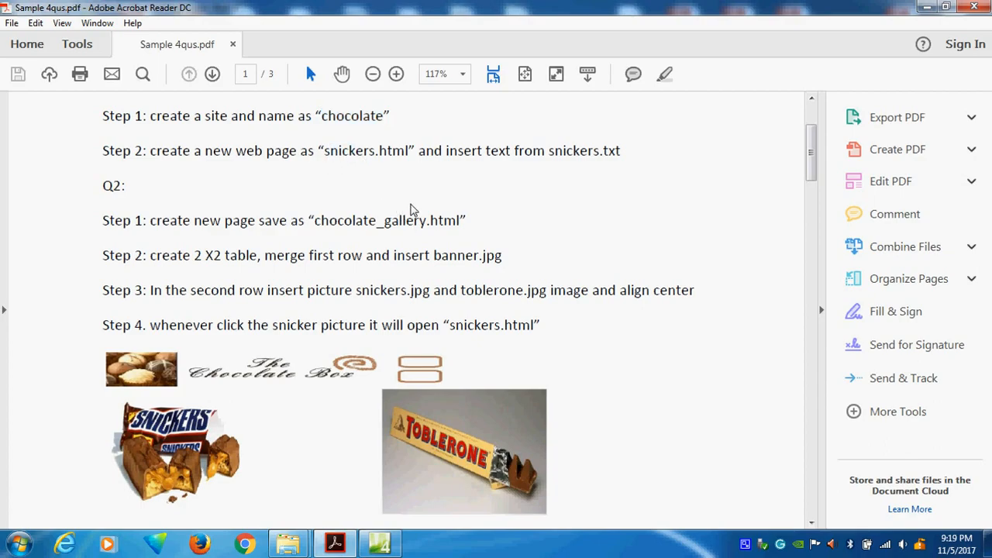
pyautogui.doubleClick(348, 151)
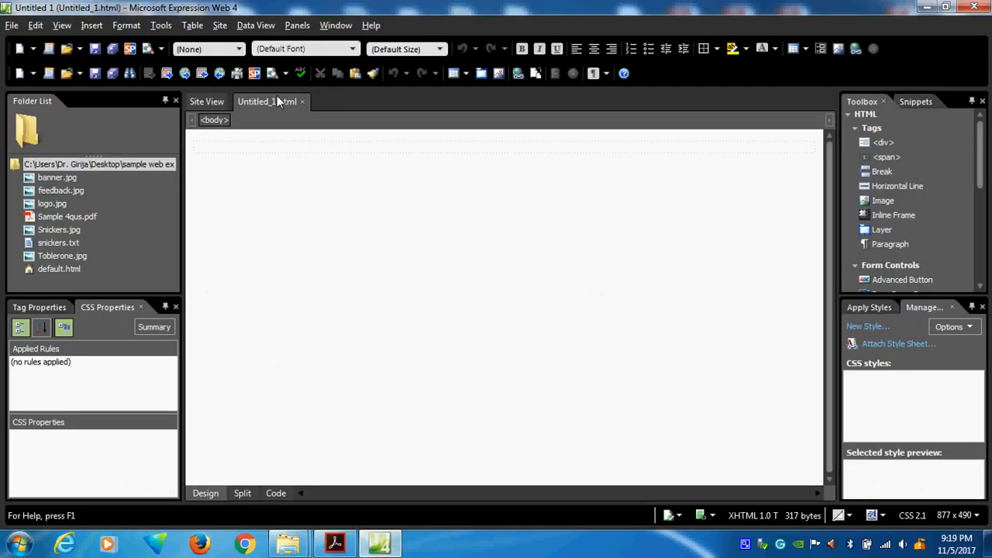
# Save the new page as snickers.html in the chocolate site's folder
pyautogui.rightClick(267, 102)
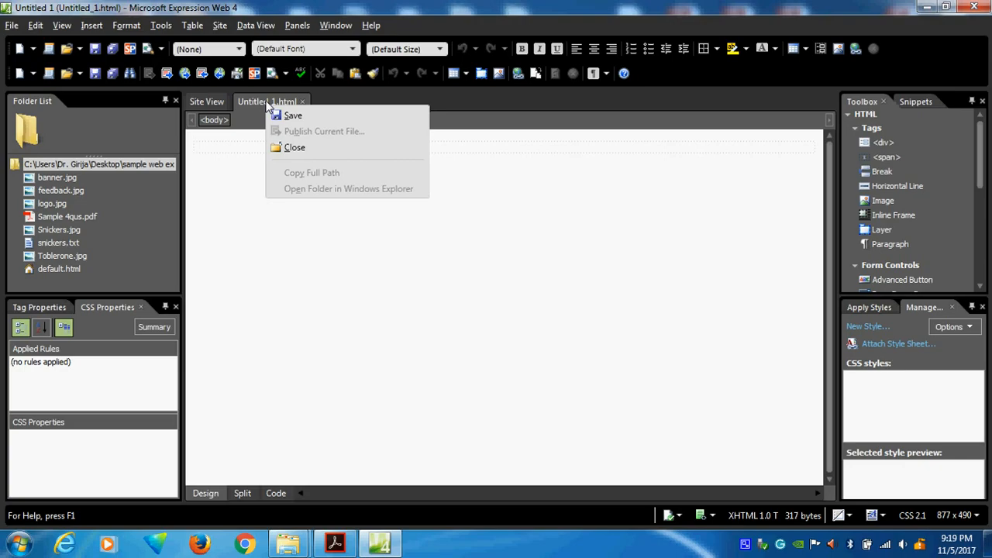
pyautogui.click(293, 115)
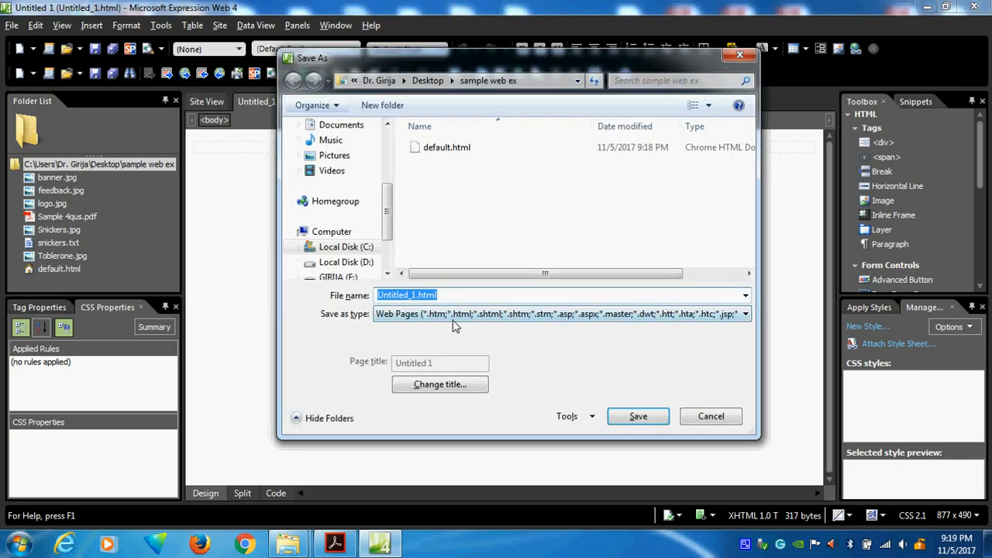
pyautogui.write('snickers')
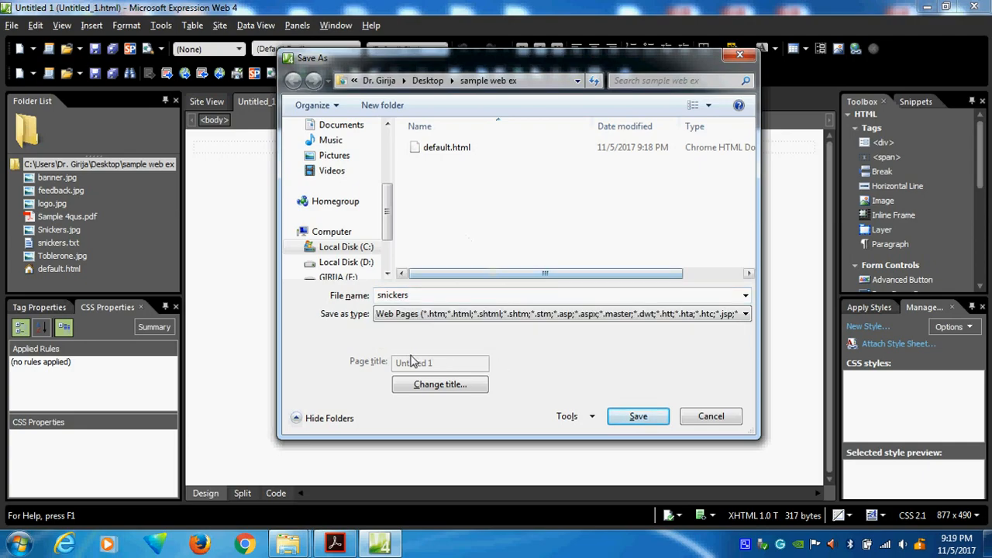
pyautogui.click(744, 313)
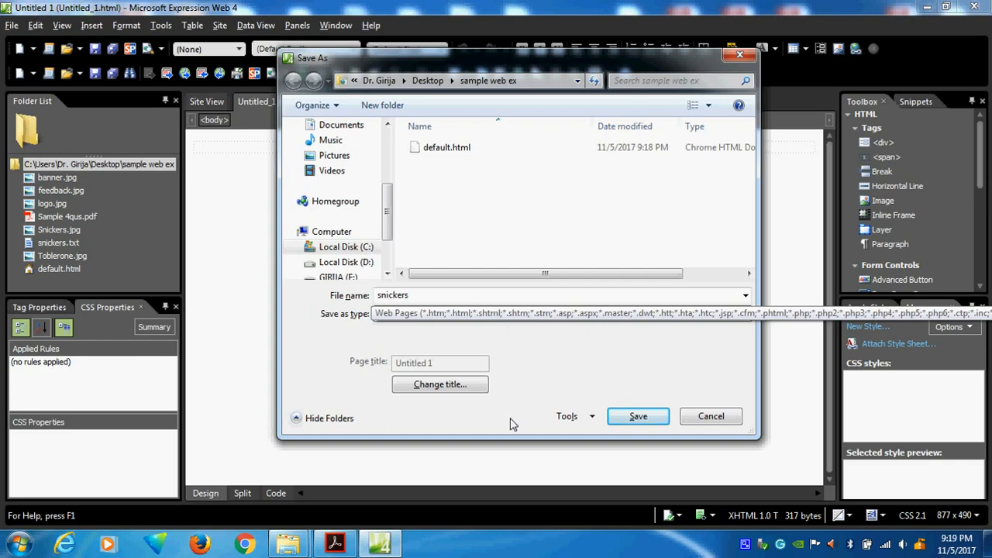
pyautogui.click(638, 415)
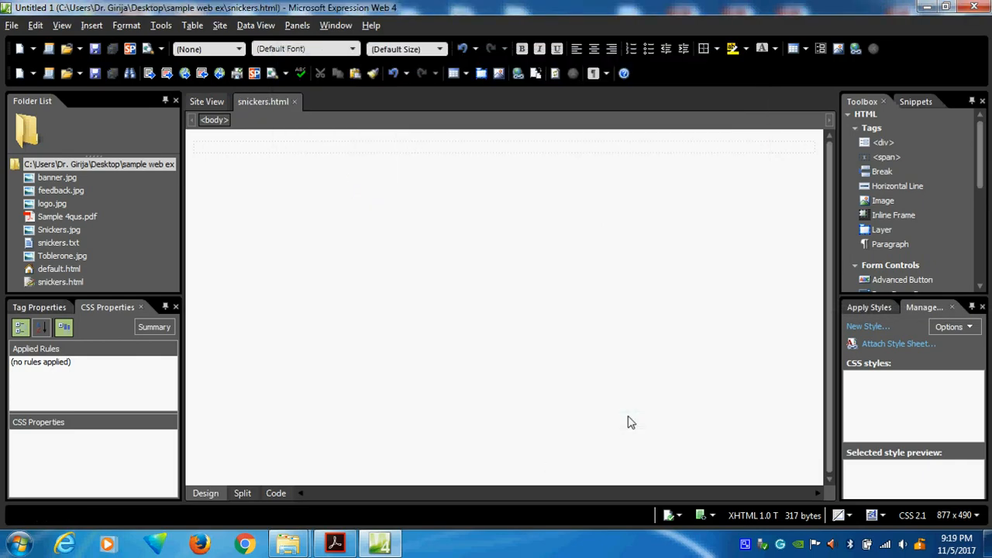
pyautogui.moveTo(59, 291)
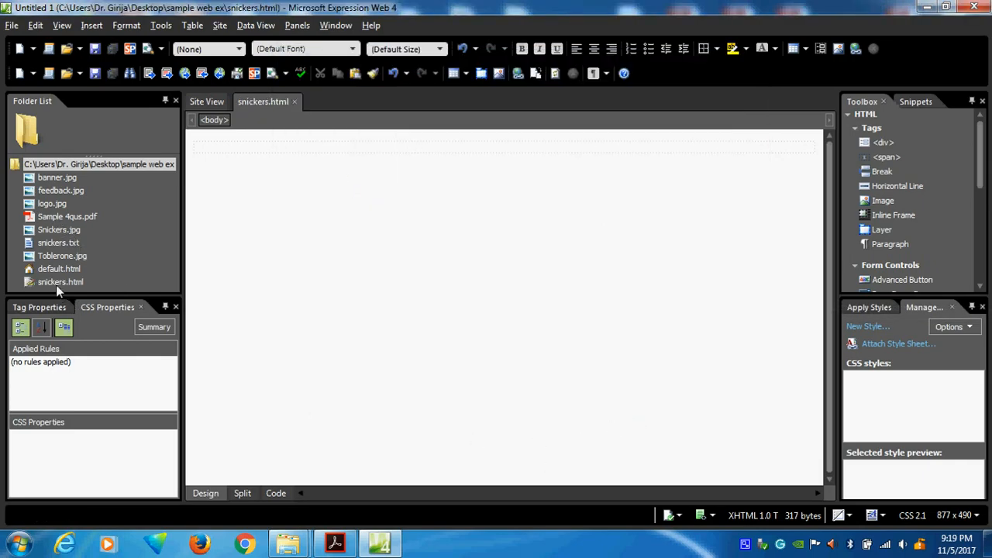
# Check the task instructions in the PDF and return to the page editor
pyautogui.click(60, 282)
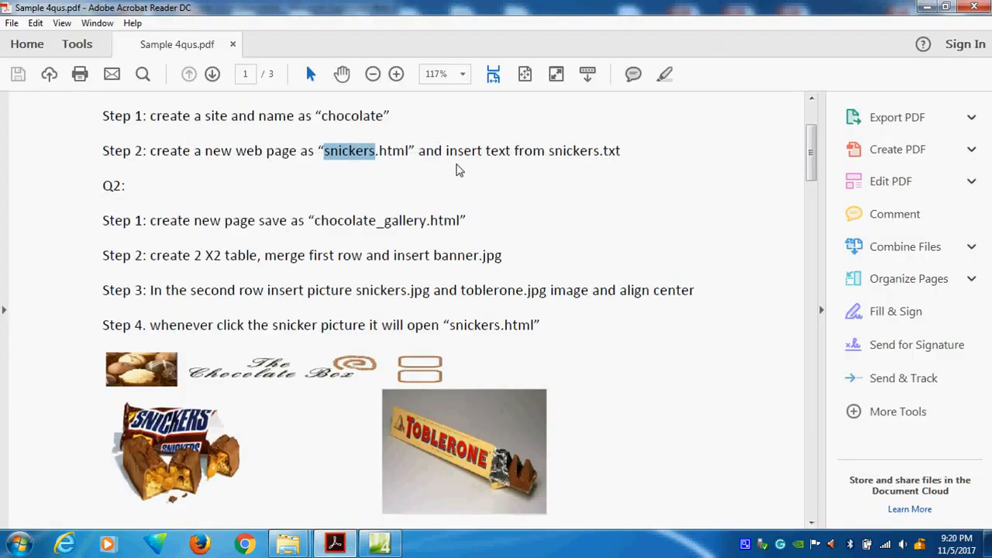
pyautogui.moveTo(270, 521)
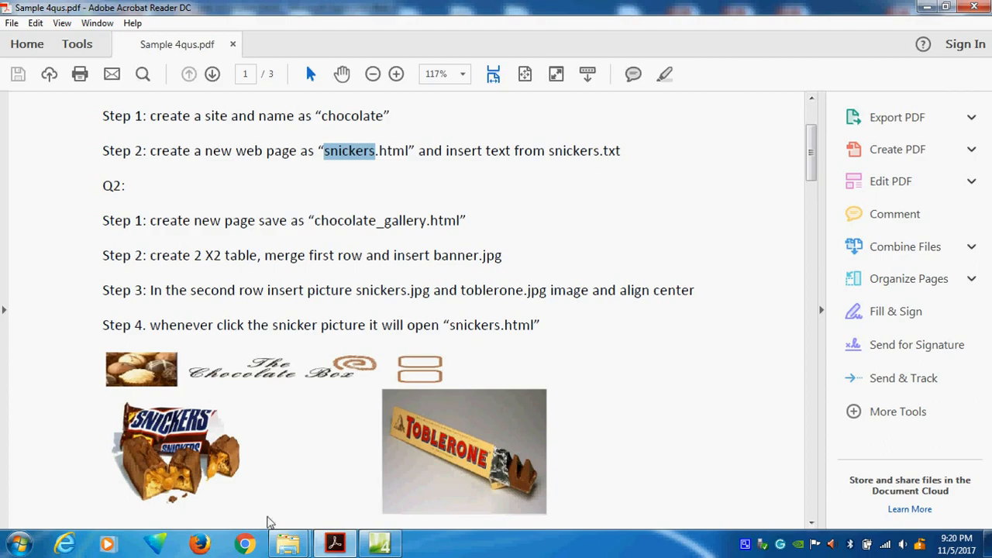
pyautogui.click(378, 542)
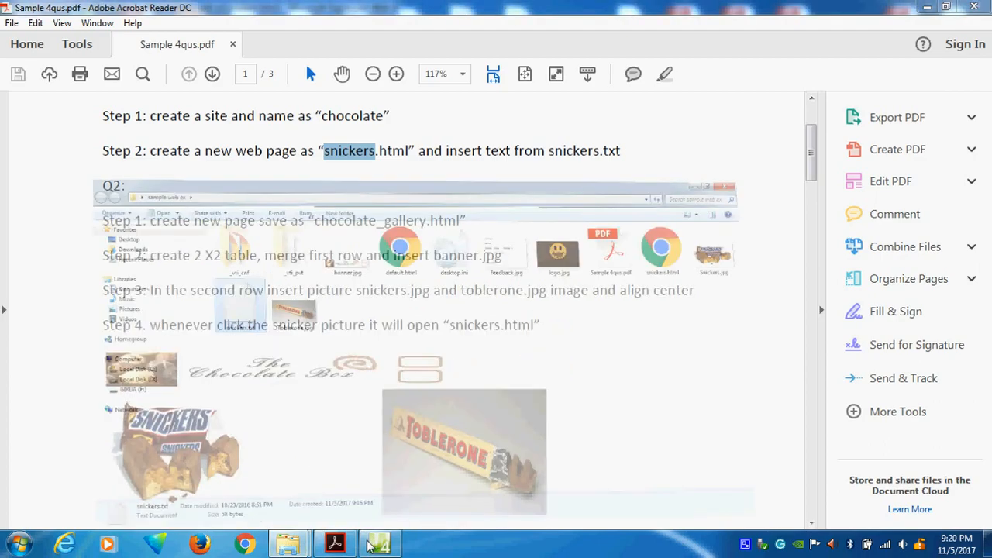
pyautogui.click(378, 542)
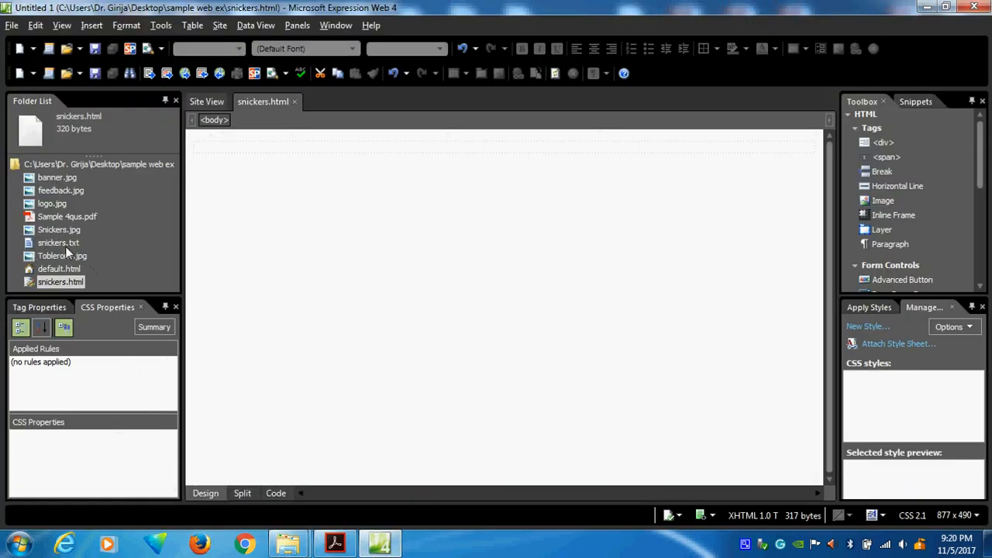
# Paste the sentence from snickers.txt onto the snickers.html page
pyautogui.doubleClick(58, 242)
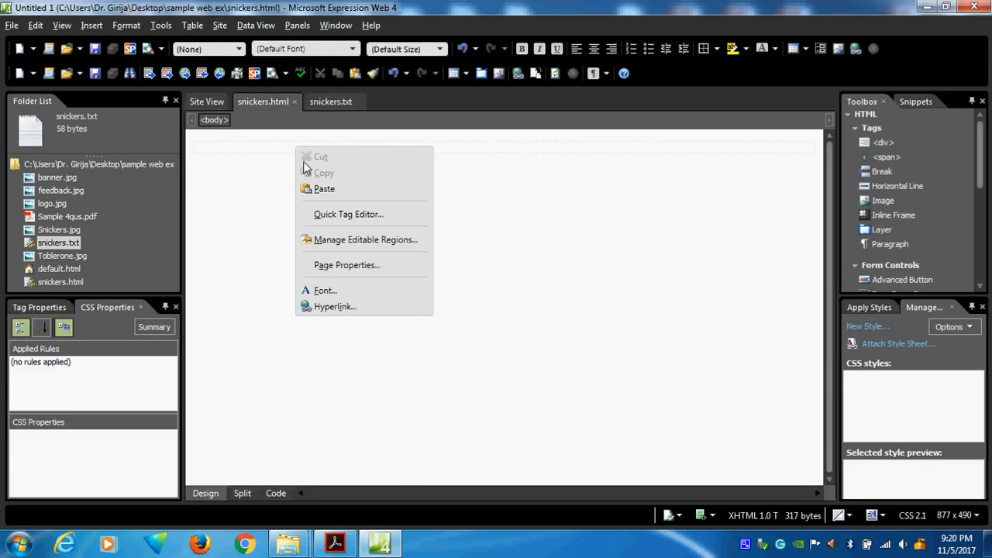
pyautogui.click(324, 190)
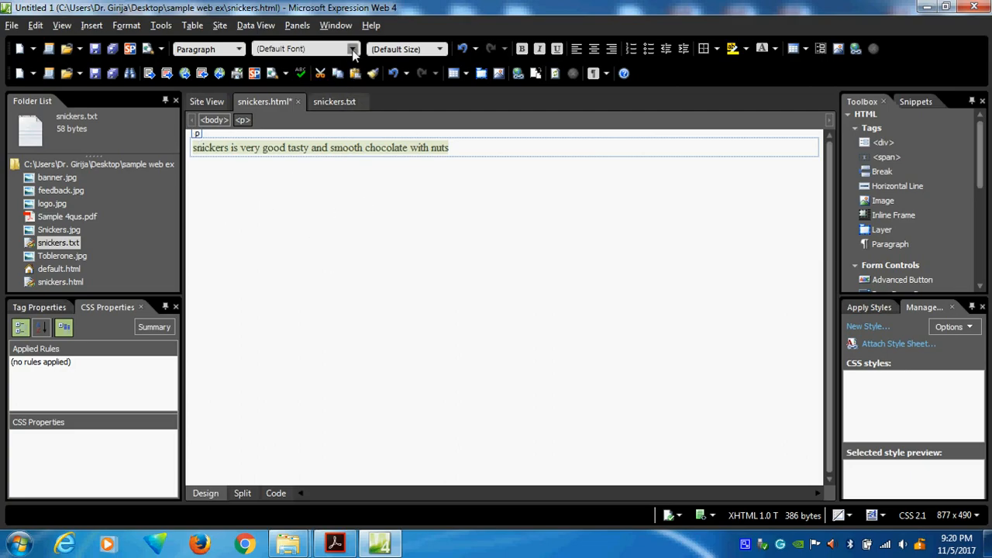
# Set the Snickers sentence to Franklin Gothic Medium at medium size
pyautogui.click(351, 48)
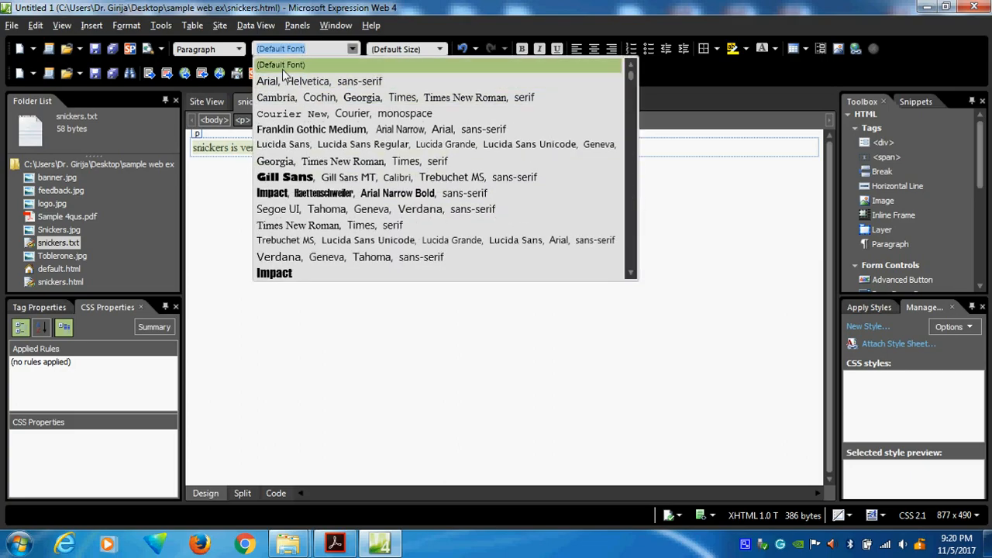
pyautogui.click(440, 48)
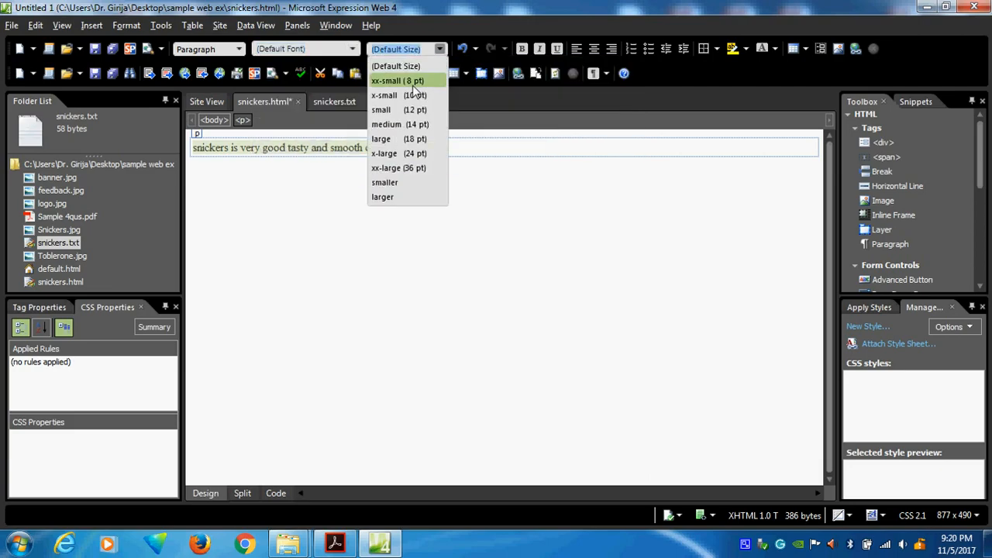
pyautogui.moveTo(399, 94)
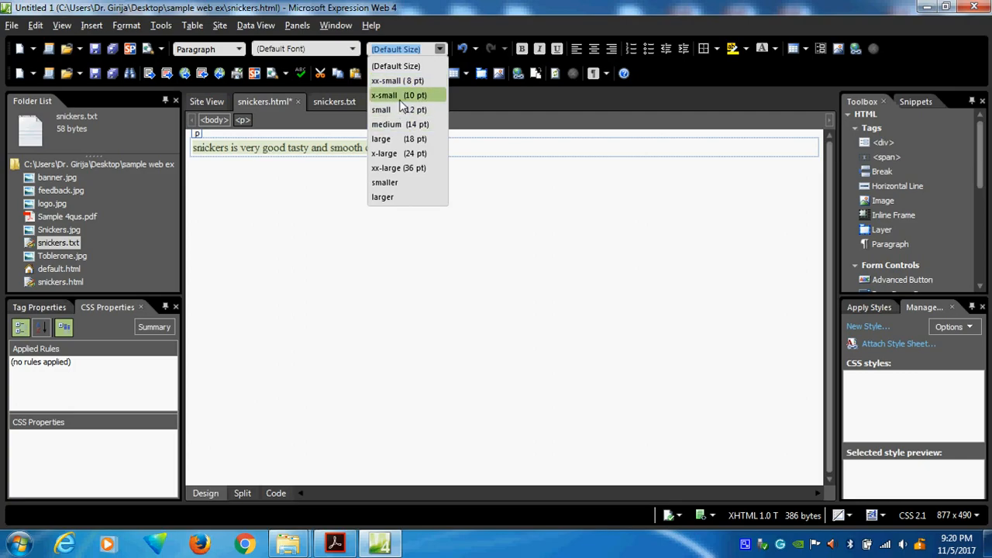
pyautogui.click(399, 94)
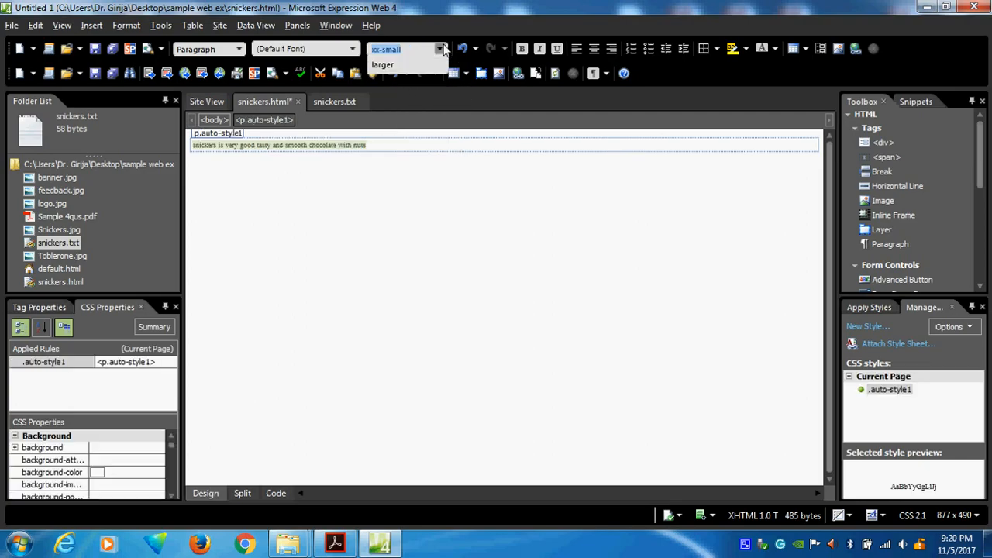
pyautogui.click(403, 65)
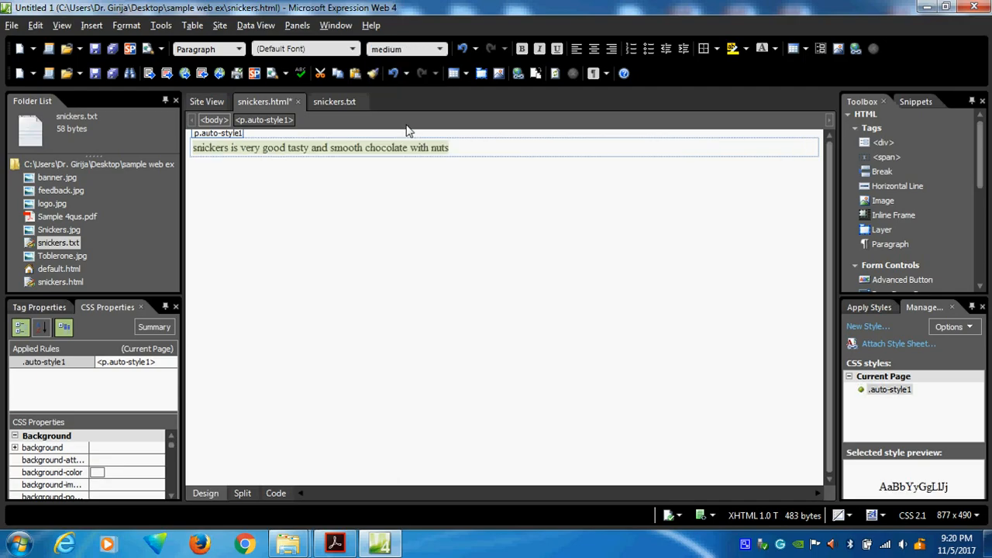
# Try Heading 2 and Heading 6, then settle the sentence as a Heading 5
pyautogui.click(208, 48)
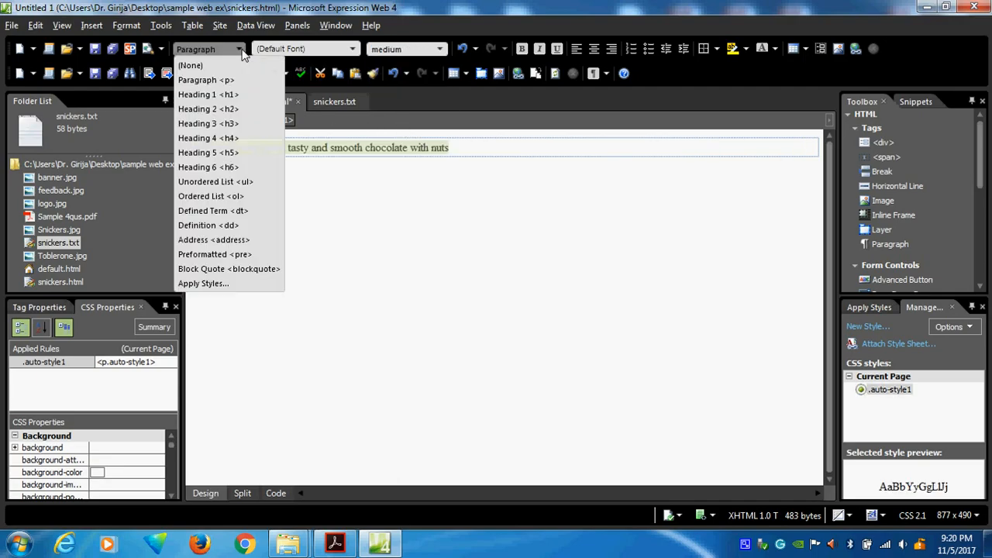
pyautogui.click(196, 95)
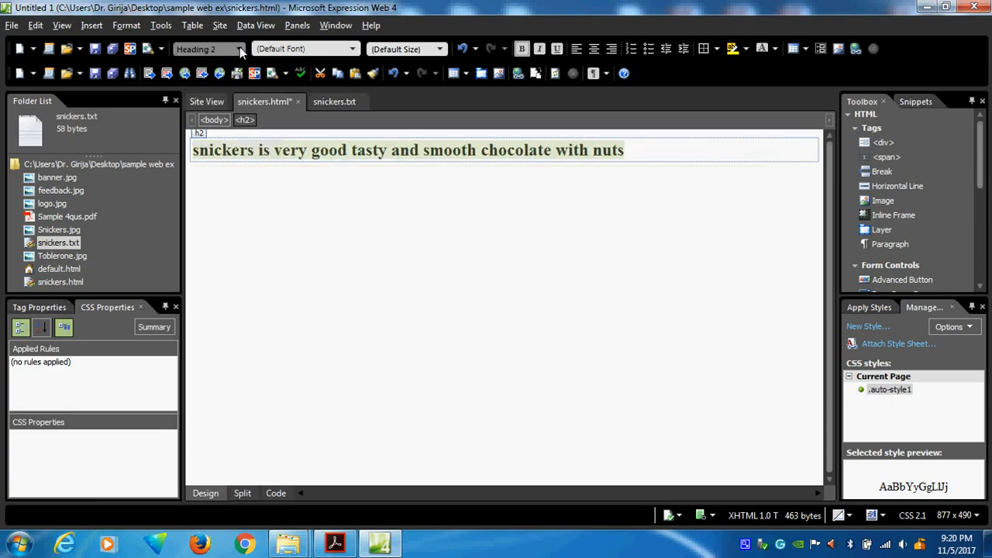
pyautogui.click(209, 48)
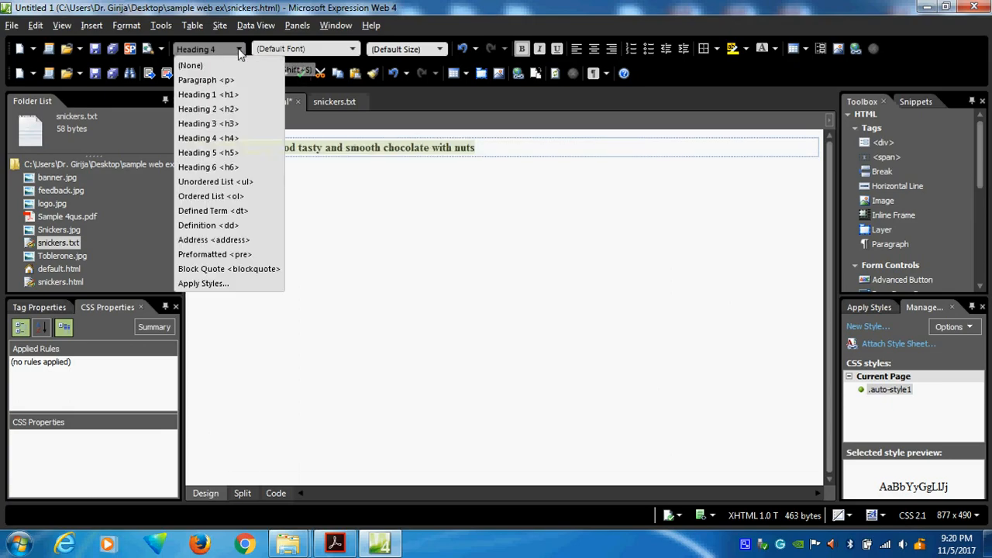
pyautogui.click(207, 167)
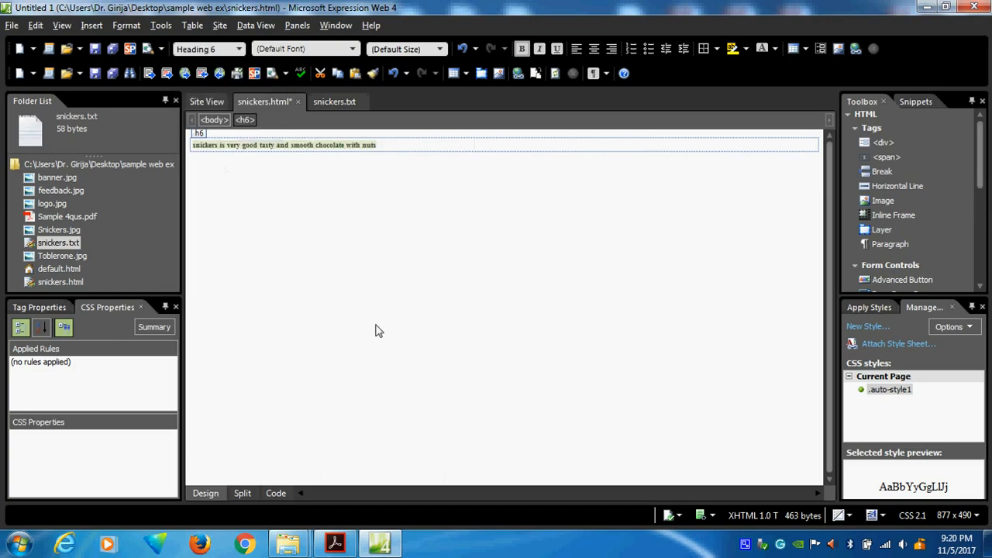
pyautogui.click(208, 48)
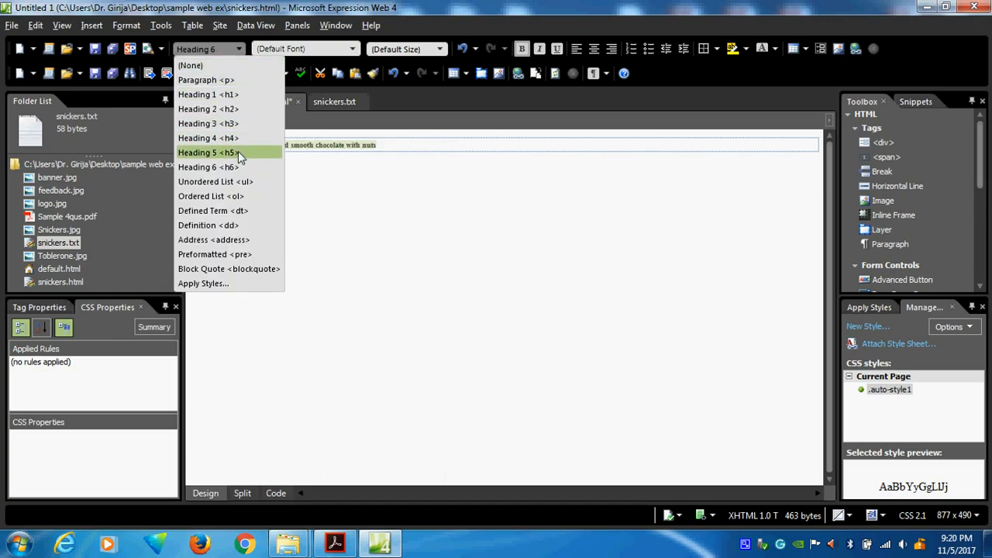
pyautogui.click(206, 152)
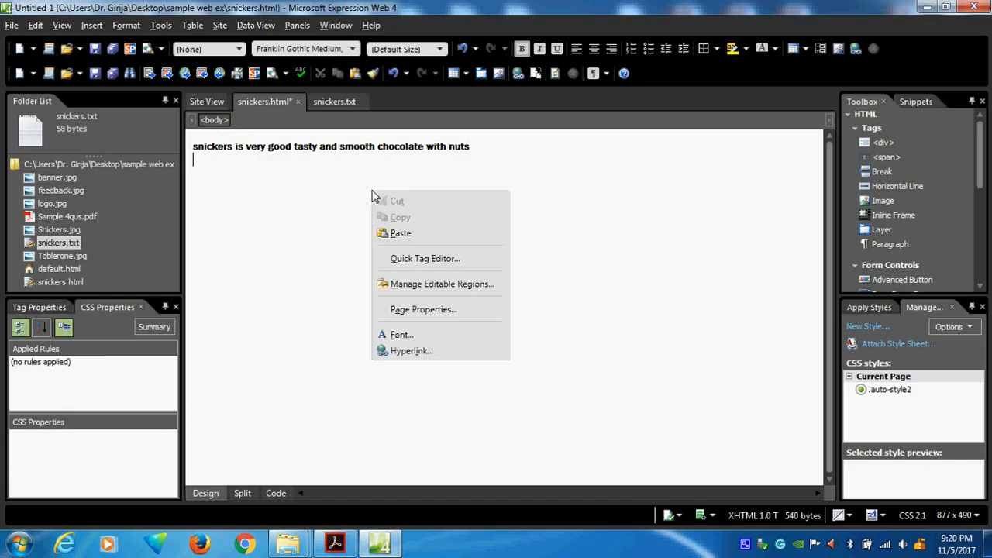
pyautogui.moveTo(465, 291)
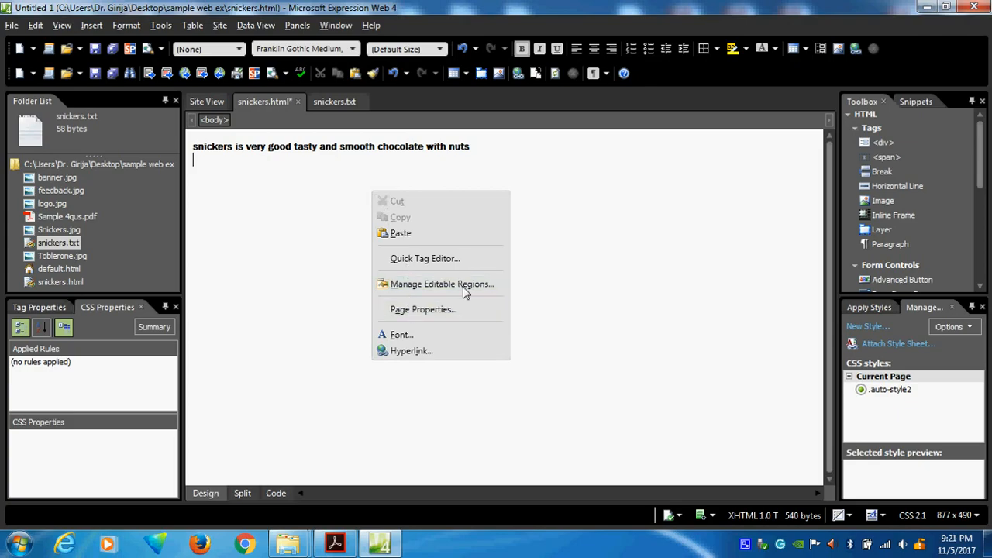
pyautogui.moveTo(648, 319)
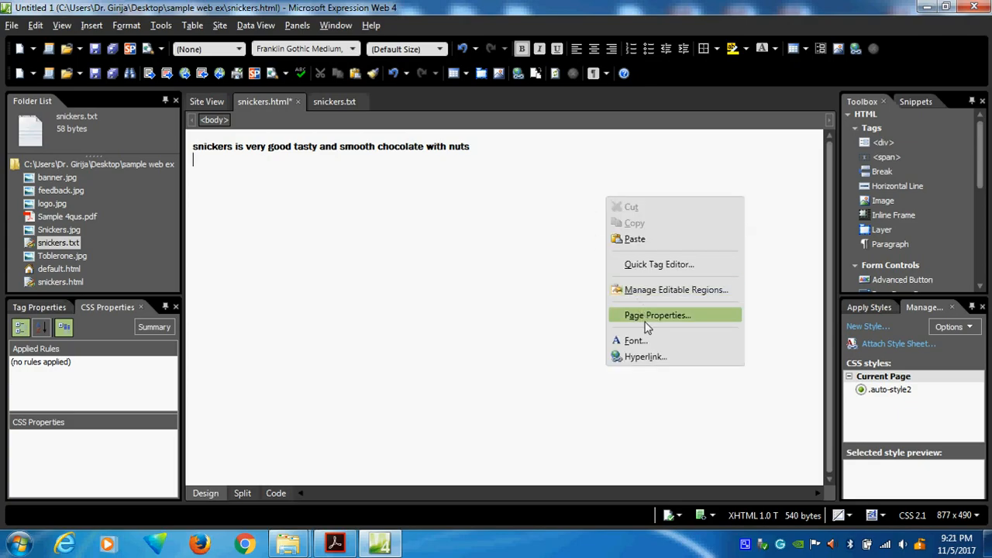
# Set the page background to Lime (#00FF00) through Page Properties
pyautogui.click(657, 315)
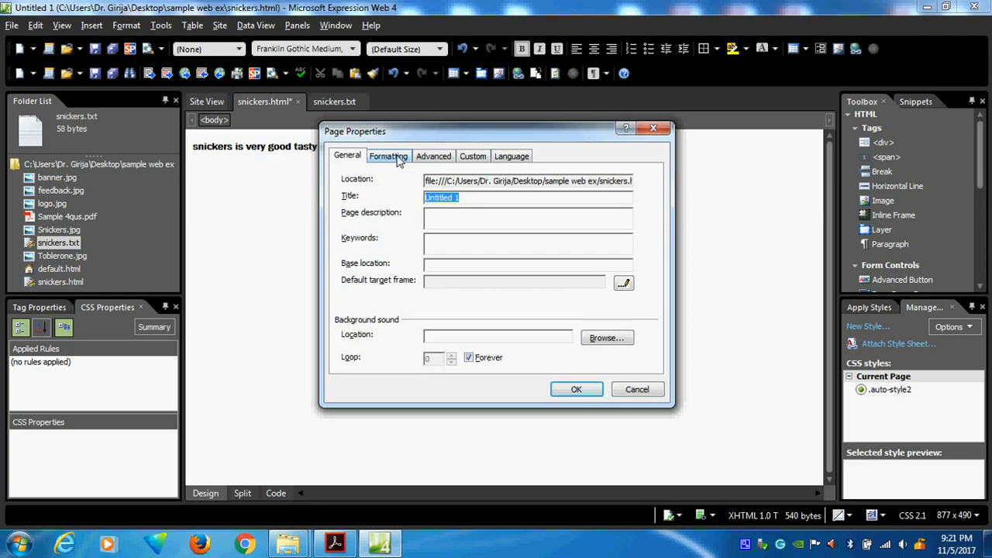
pyautogui.click(387, 155)
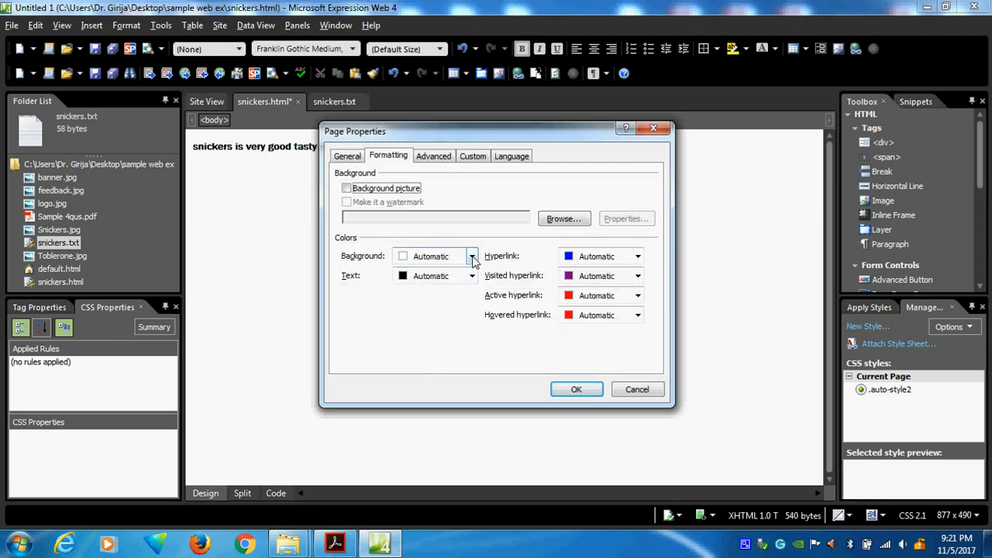
pyautogui.click(471, 256)
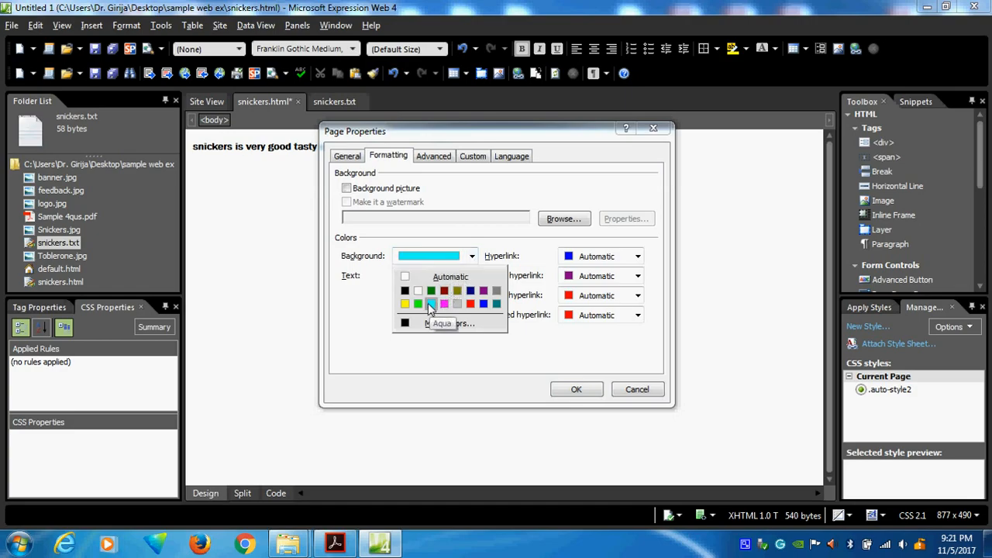
pyautogui.moveTo(418, 302)
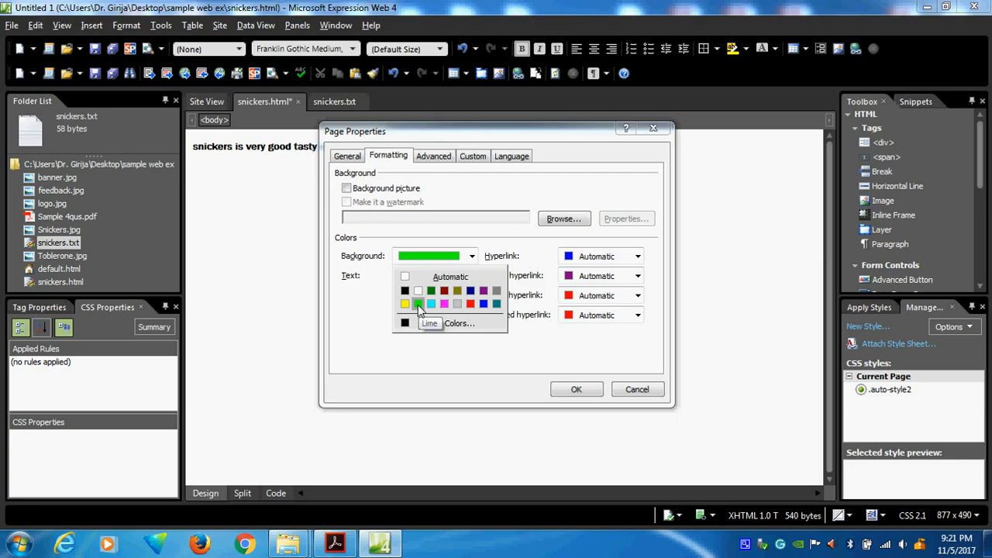
pyautogui.click(576, 389)
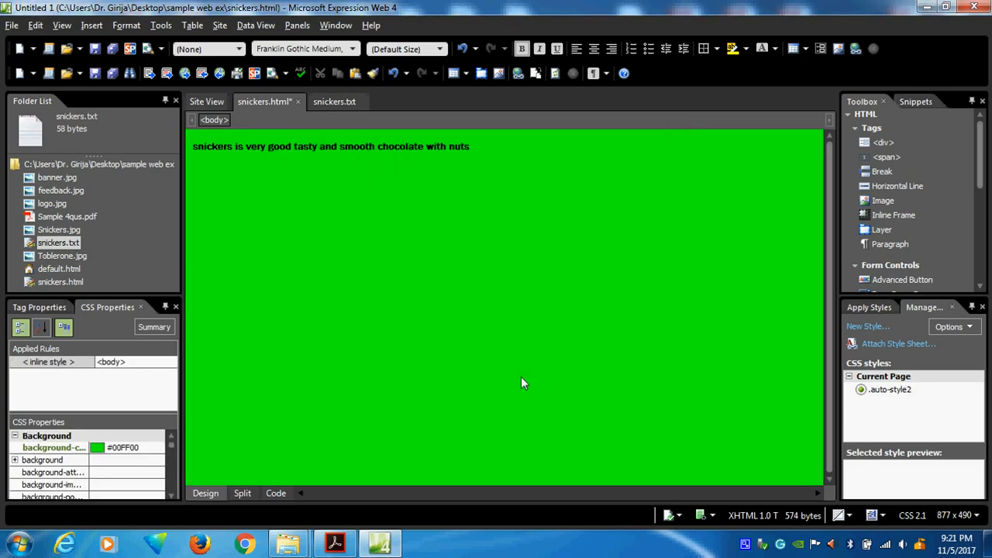
pyautogui.click(331, 145)
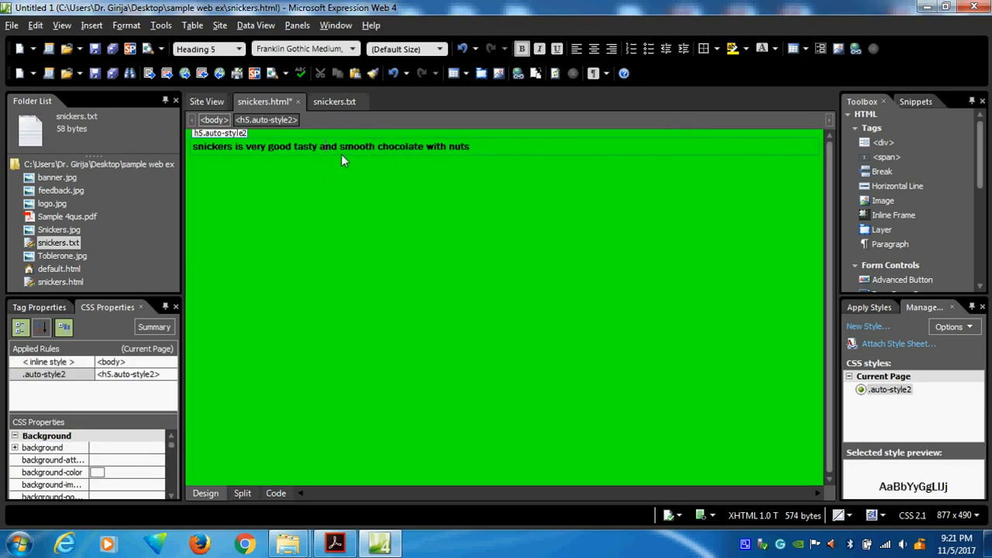
pyautogui.moveTo(195, 152)
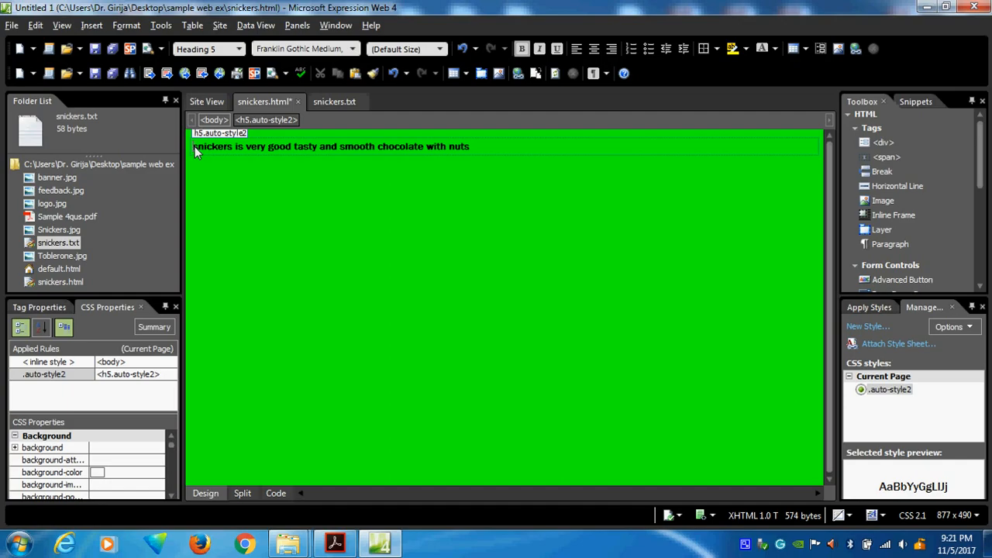
pyautogui.moveTo(272, 167)
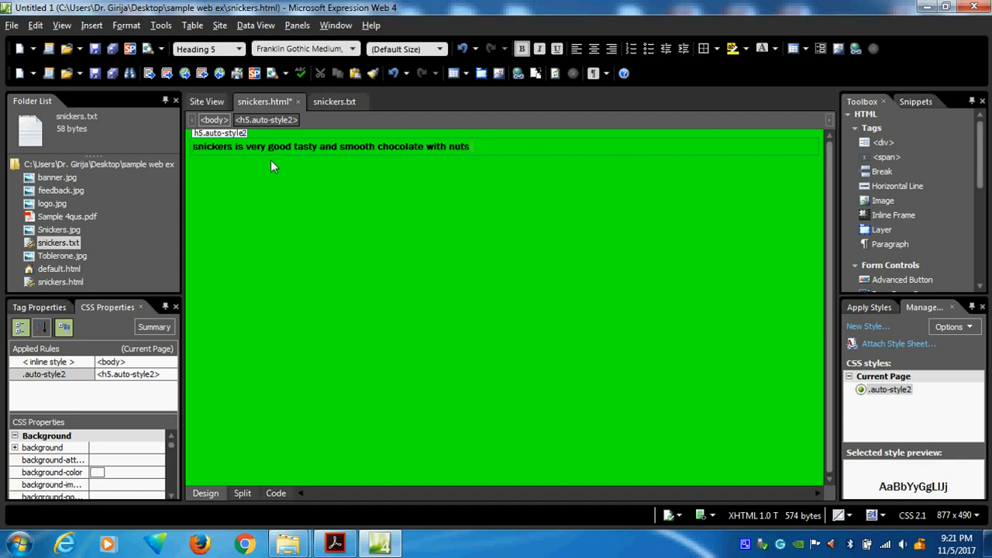
# Set the page text colour to blue in Page Properties Formatting, removing the stray 'sdk;ask' typing
pyautogui.rightClick(272, 168)
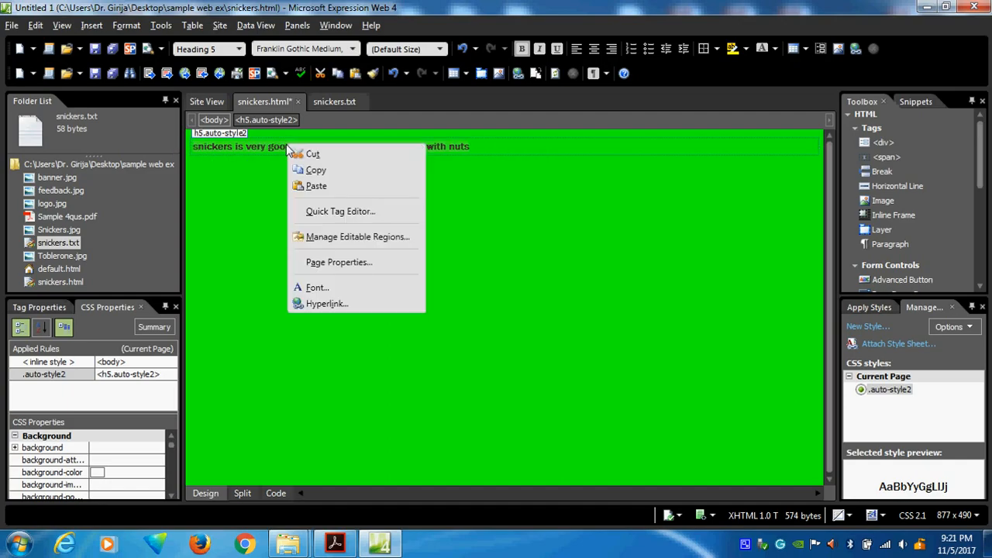
pyautogui.click(338, 262)
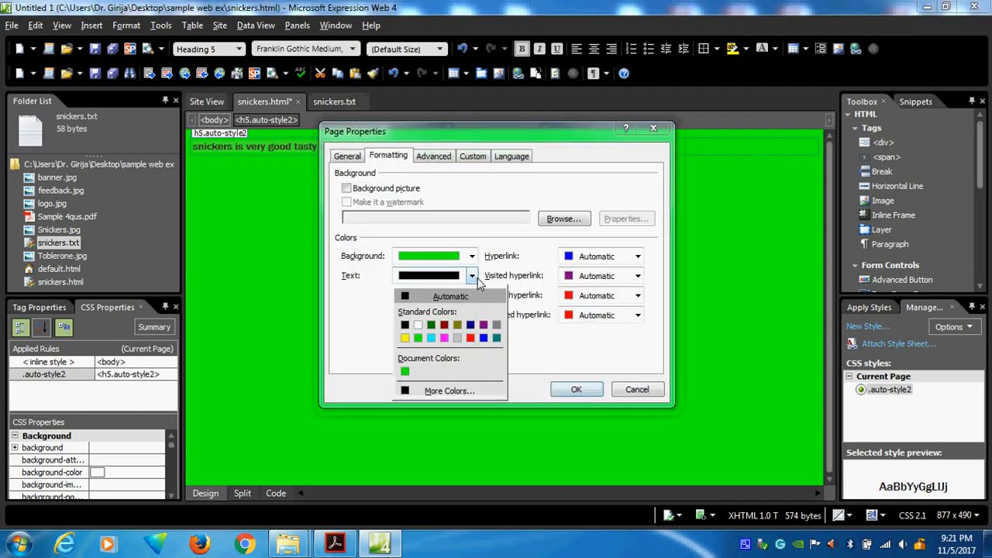
pyautogui.click(484, 338)
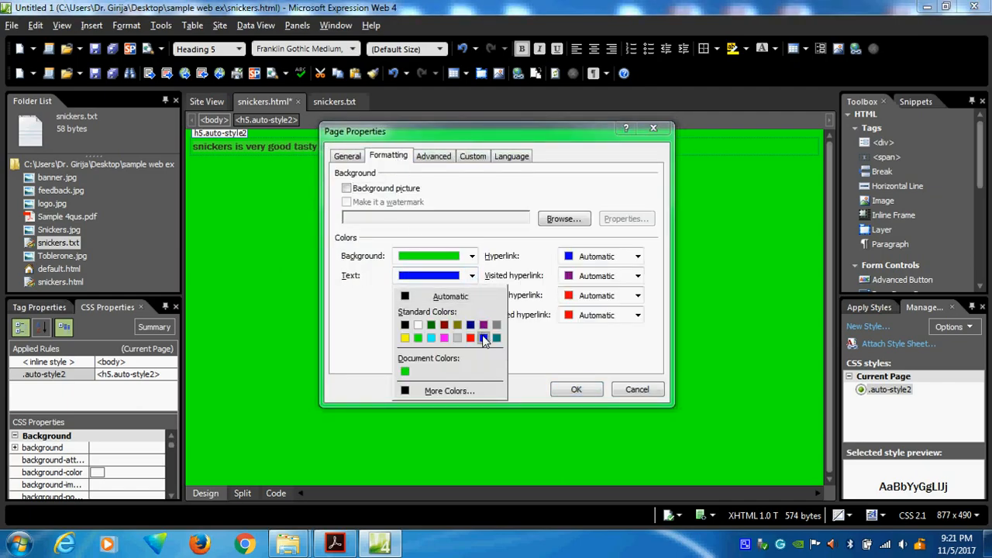
pyautogui.click(576, 389)
pyautogui.write("ak;f;'fds;ksas;")
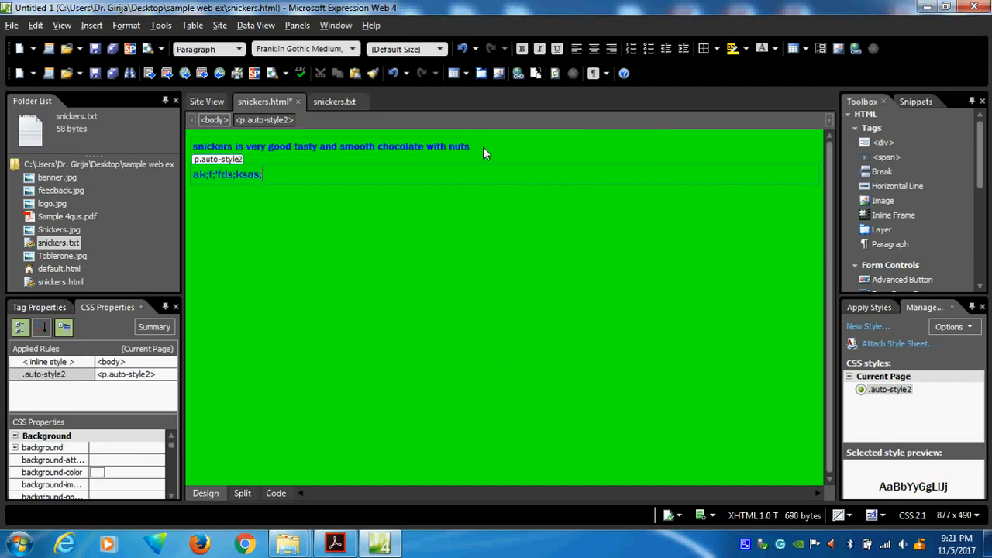
pyautogui.write('sdk;ask')
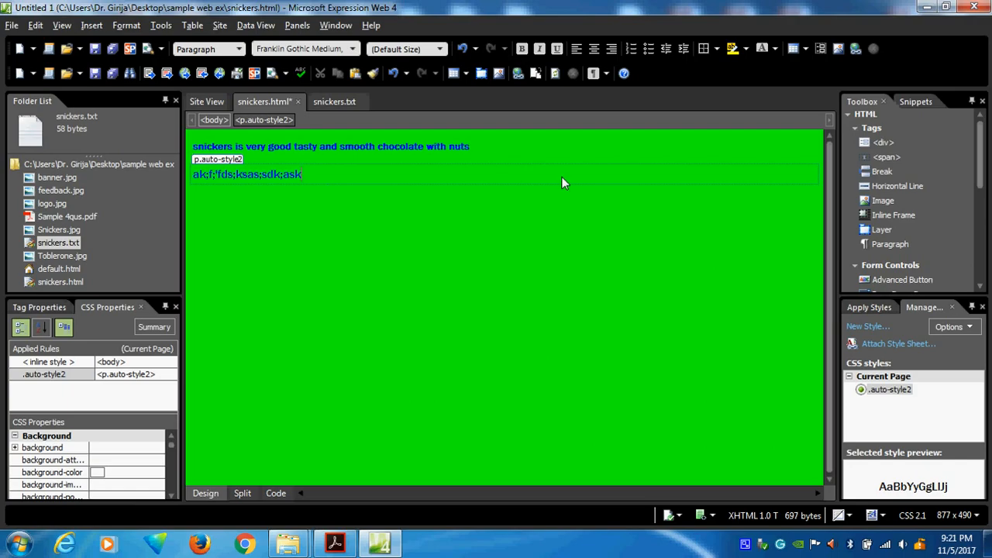
pyautogui.press('Delete')
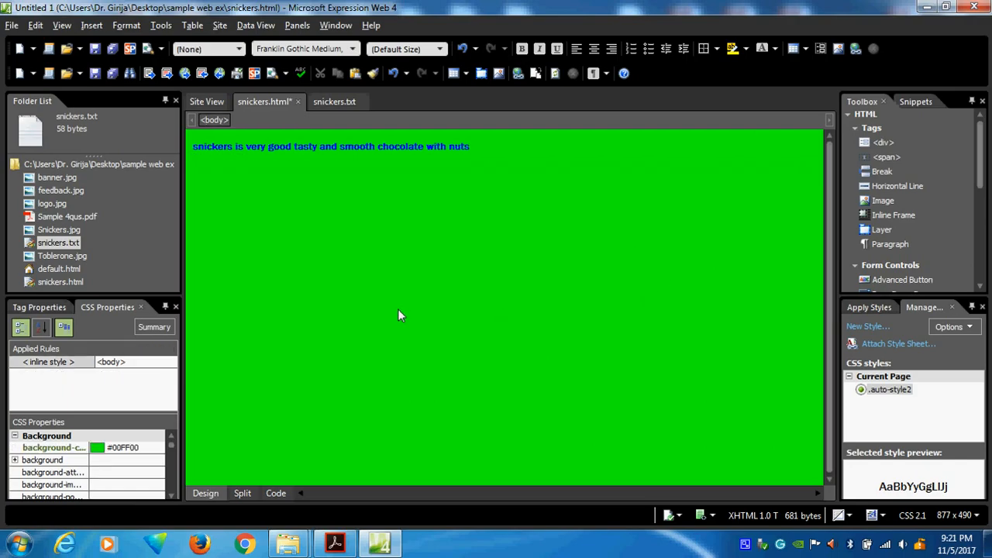
pyautogui.moveTo(310, 235)
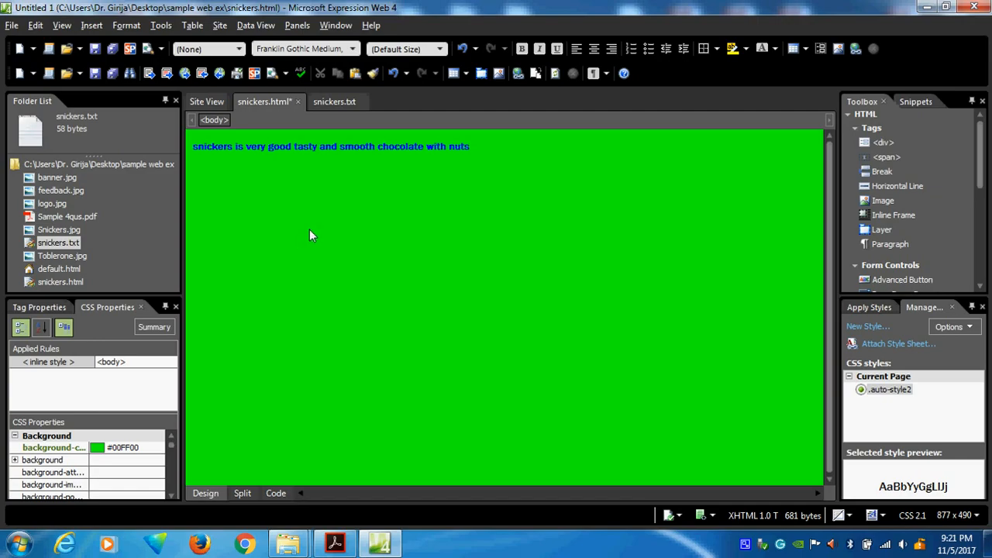
# Start Insert > Picture > From File, abandoning the first browse and starting again
pyautogui.click(91, 25)
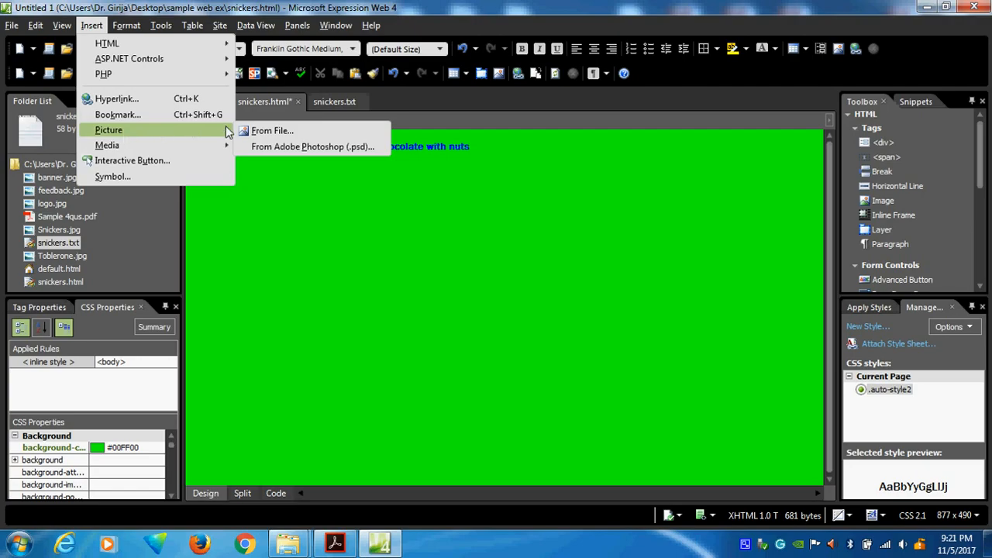
pyautogui.click(273, 130)
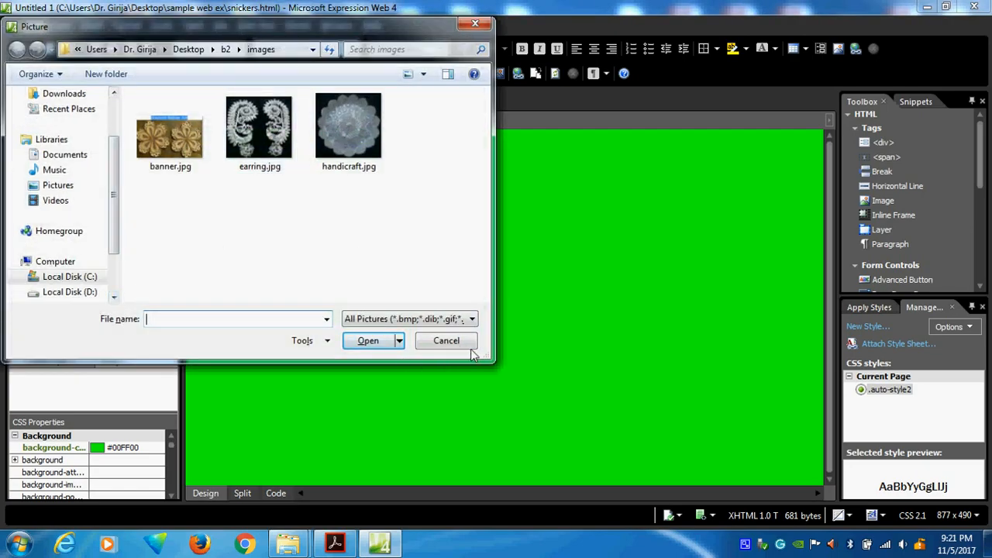
pyautogui.click(446, 341)
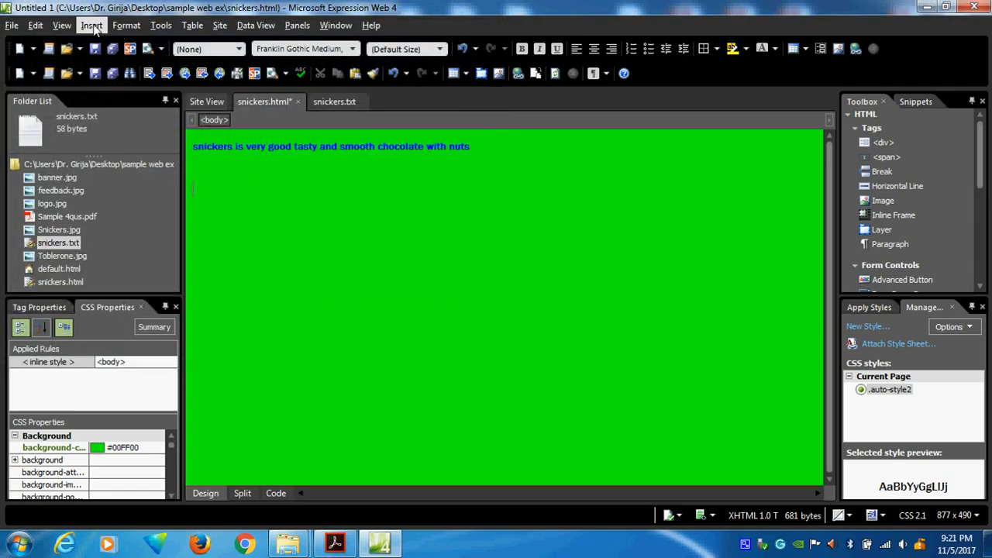
pyautogui.click(91, 25)
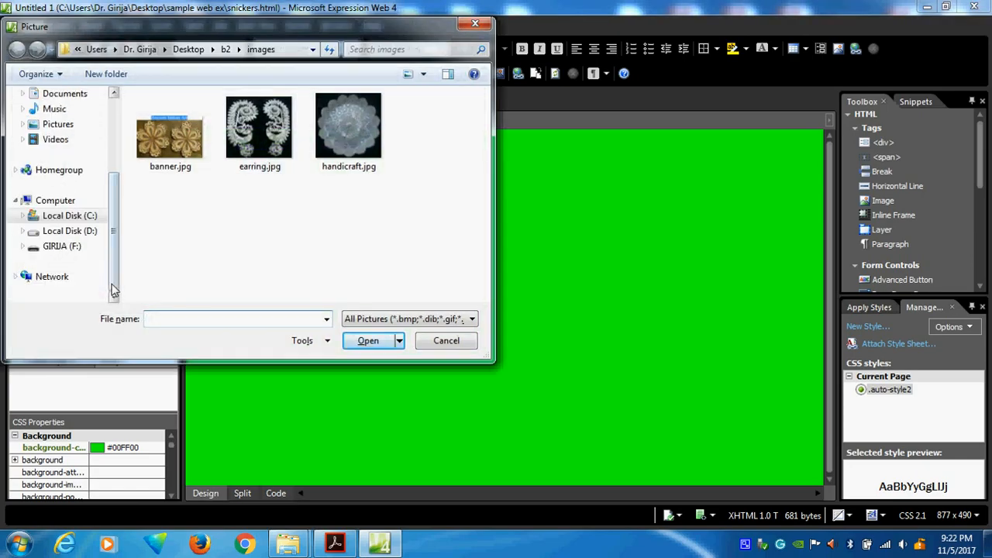
# Browse GIRIJA (F:) > itad > chapter3 web expression exercise > exercise 4 and pick logo.jpg
pyautogui.click(62, 244)
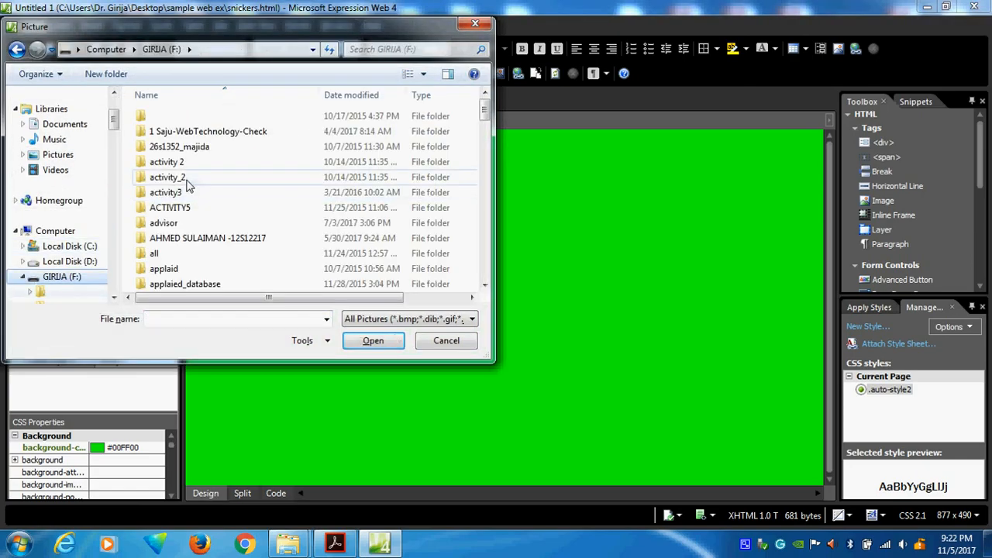
pyautogui.scroll(-3)
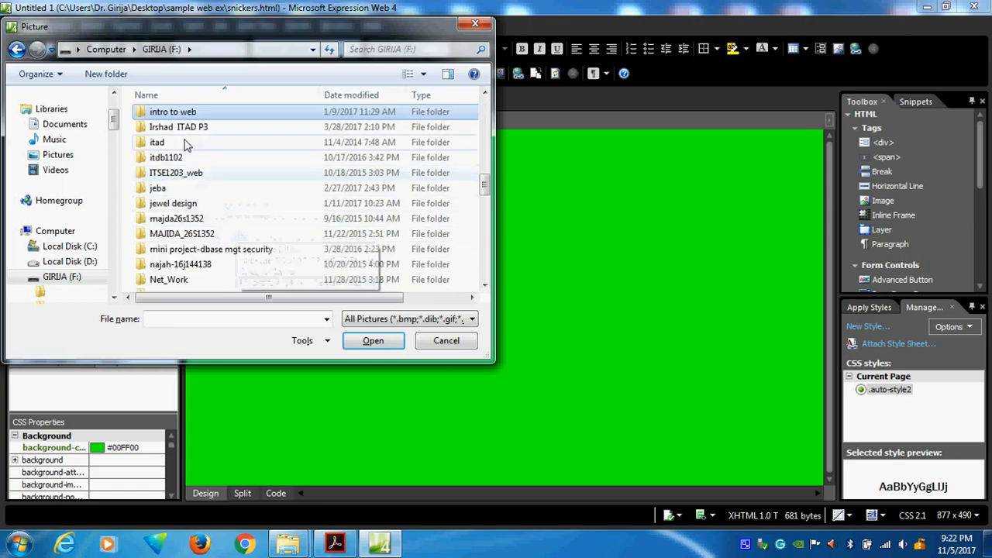
pyautogui.doubleClick(156, 143)
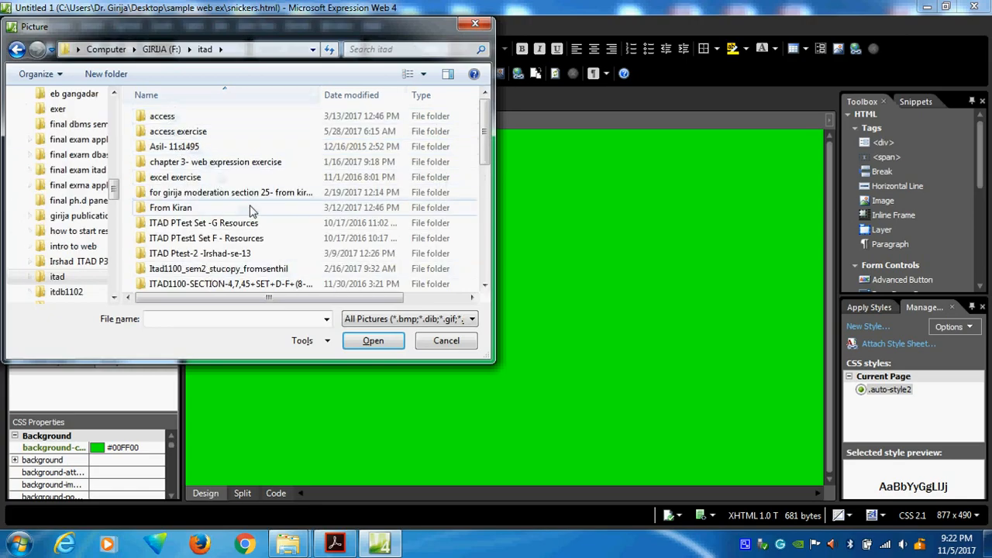
pyautogui.doubleClick(215, 162)
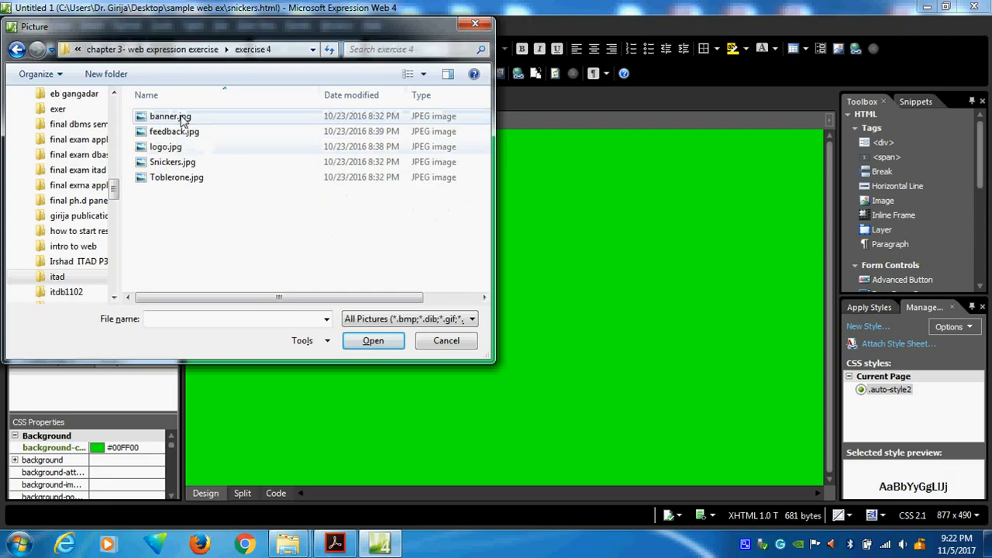
pyautogui.moveTo(192, 177)
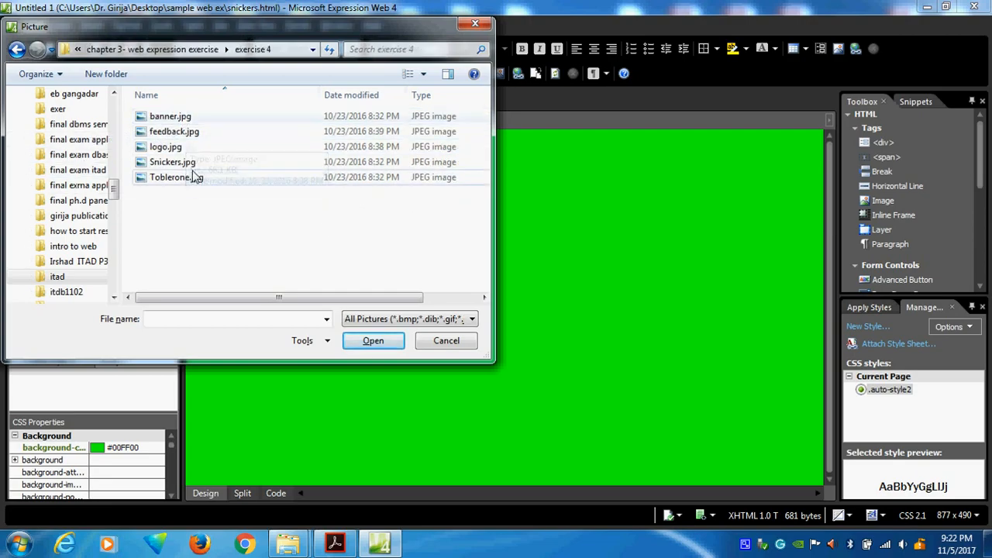
pyautogui.click(165, 145)
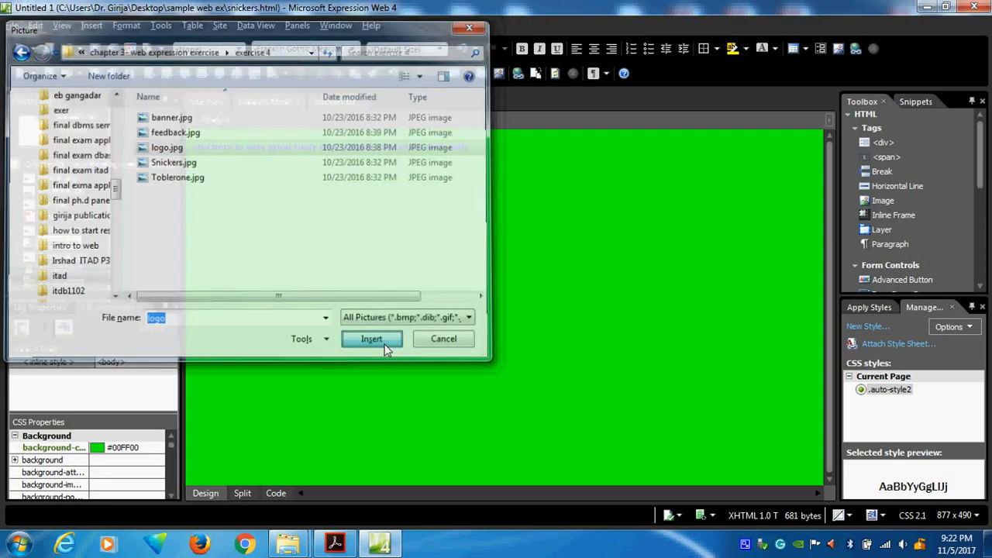
# Insert logo.jpg below the sentence with alternate text 'logo'
pyautogui.click(372, 338)
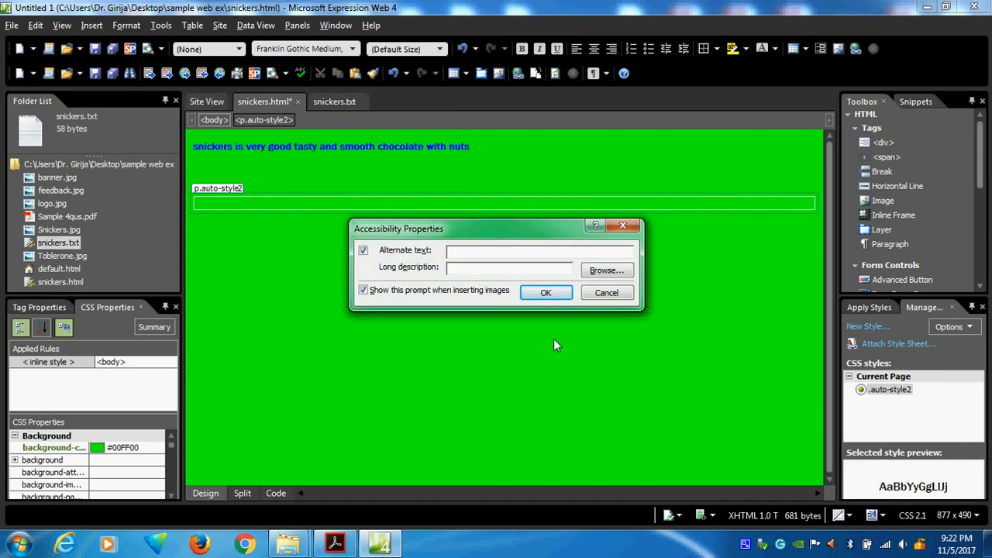
pyautogui.write('logo')
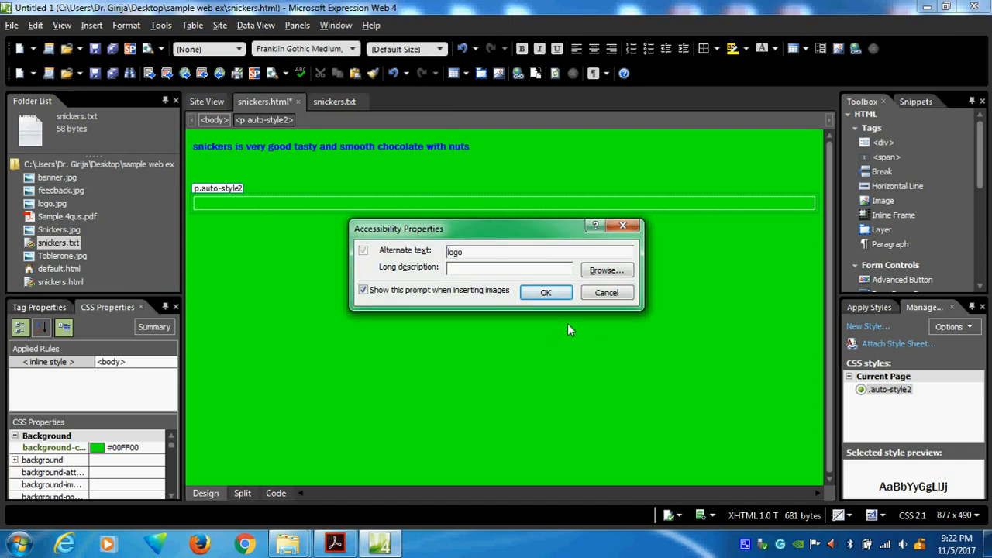
pyautogui.click(545, 292)
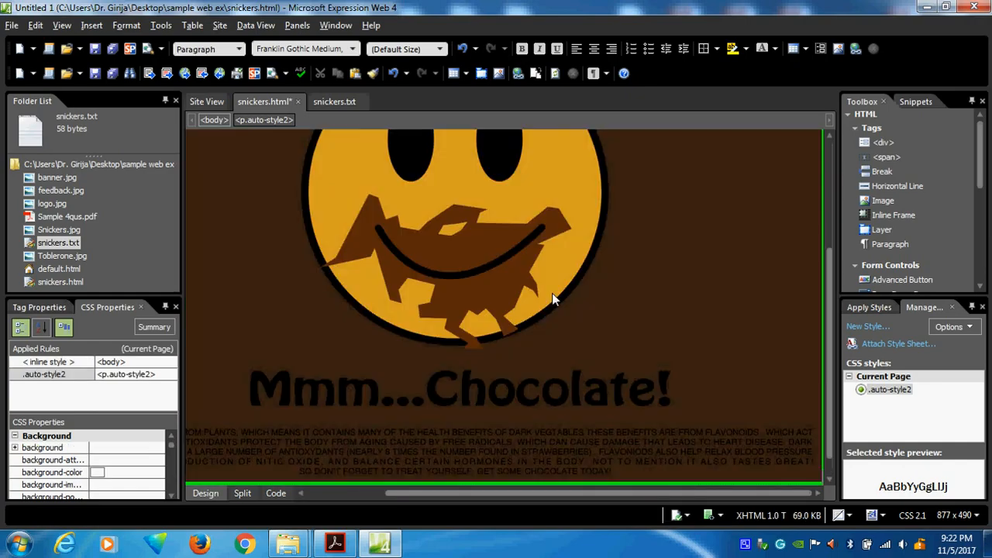
pyautogui.scroll(3)
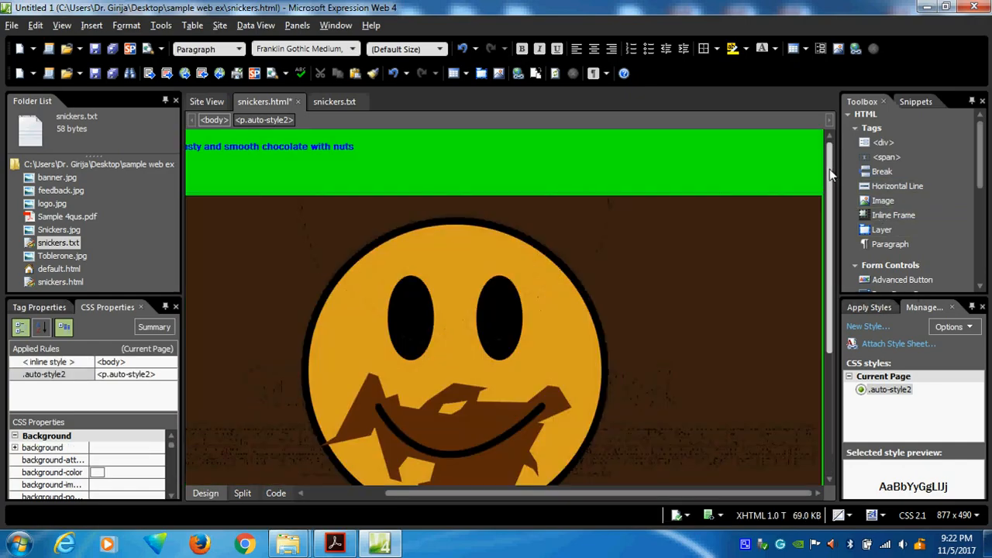
pyautogui.moveTo(258, 220)
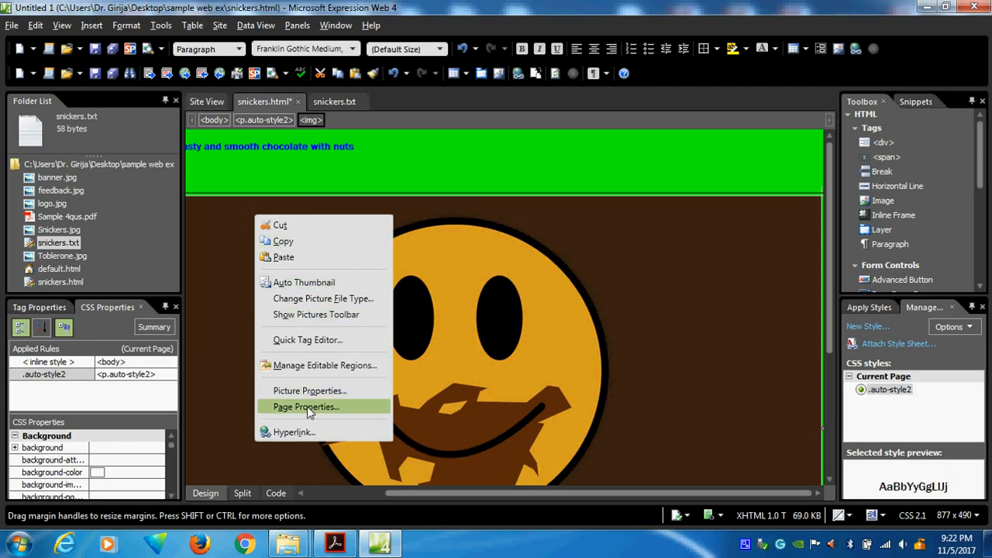
# Dismiss Page Properties unchanged and drag the logo's corner handle inward to make it small
pyautogui.click(305, 406)
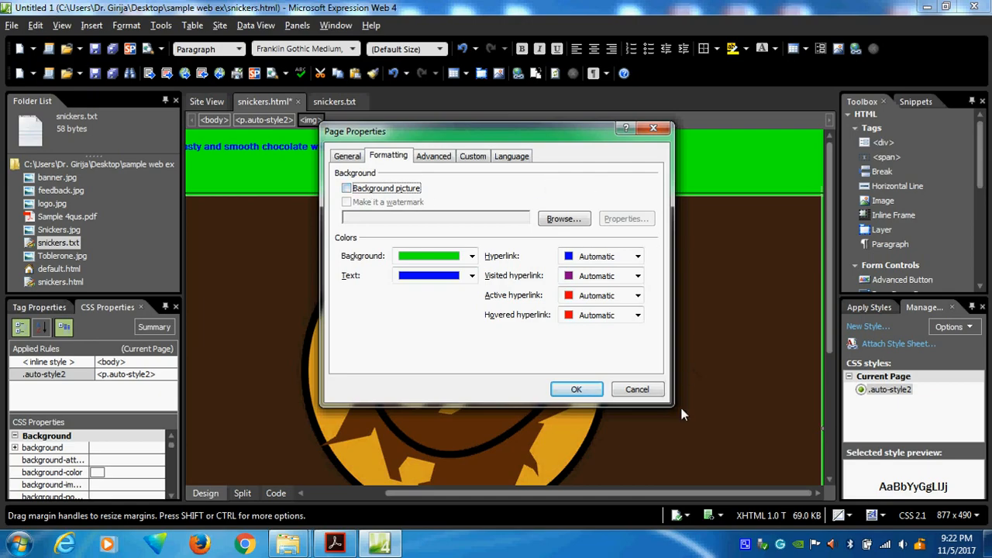
pyautogui.click(576, 389)
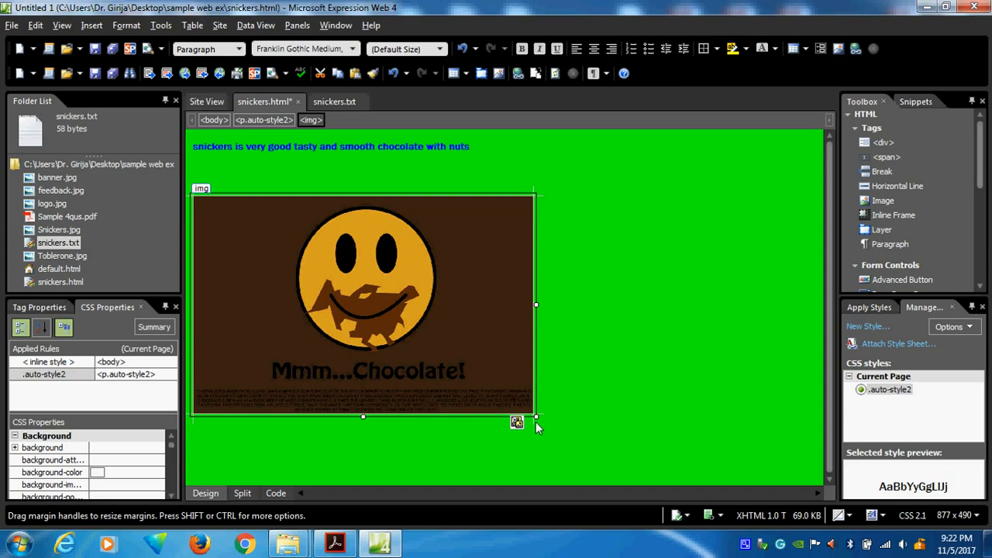
pyautogui.moveTo(536, 416); pyautogui.dragTo(319, 276)
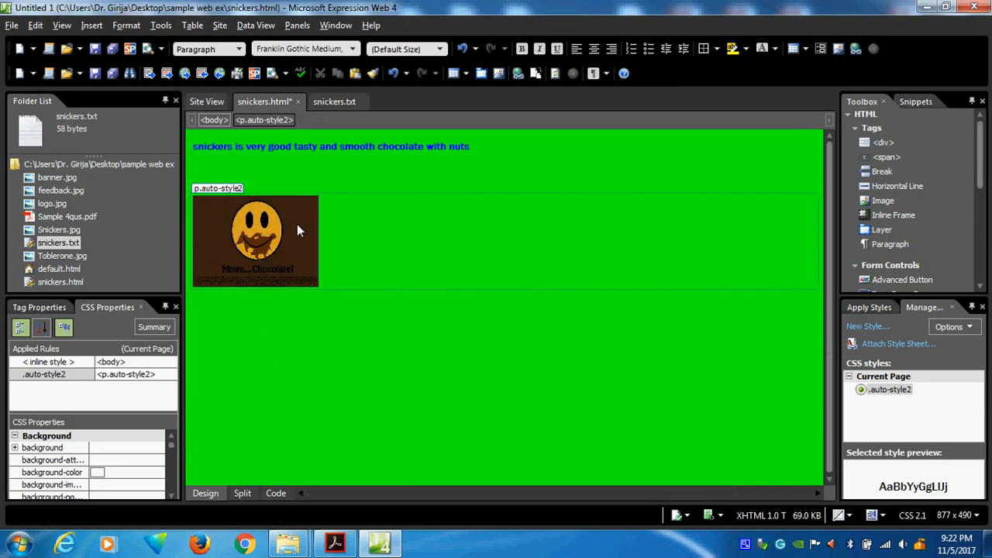
pyautogui.click(258, 233)
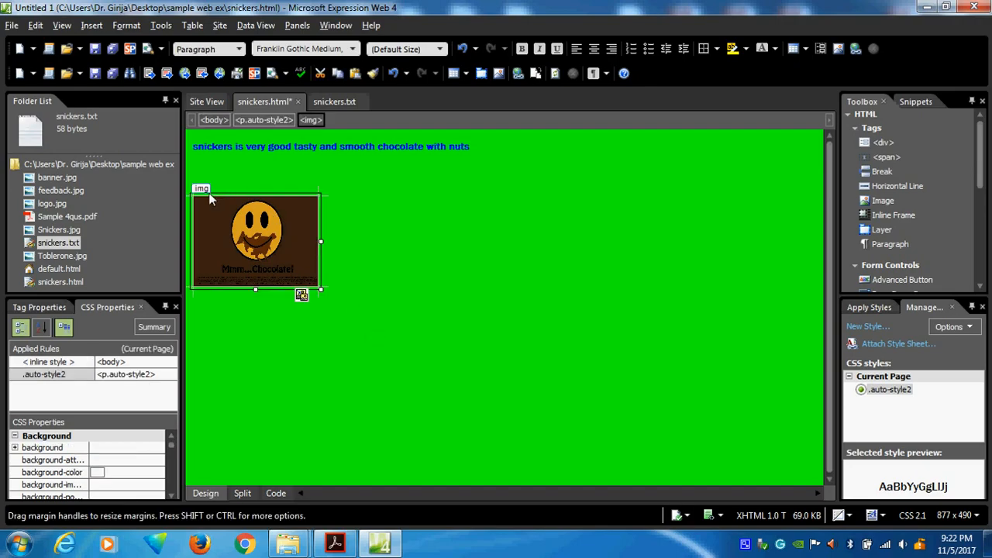
pyautogui.moveTo(205, 176)
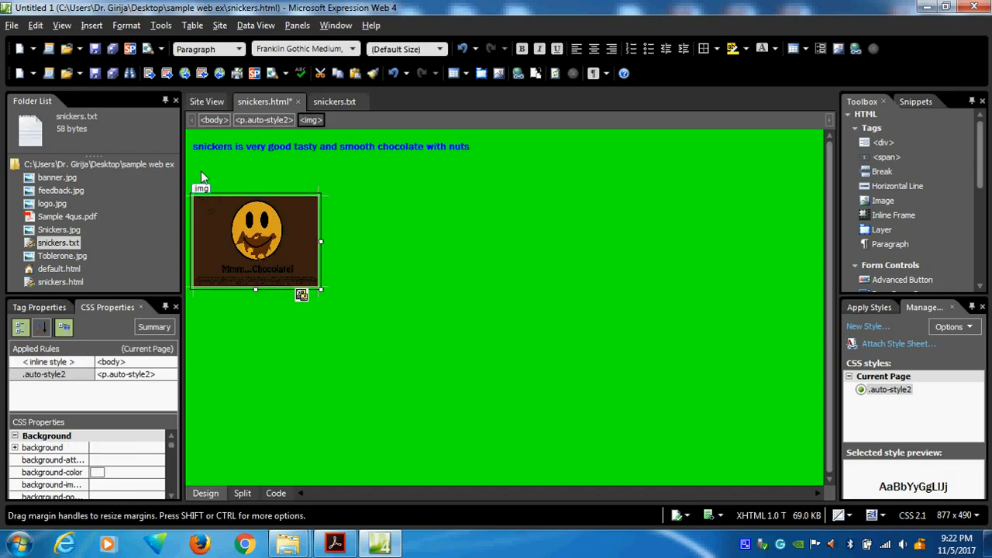
pyautogui.click(560, 321)
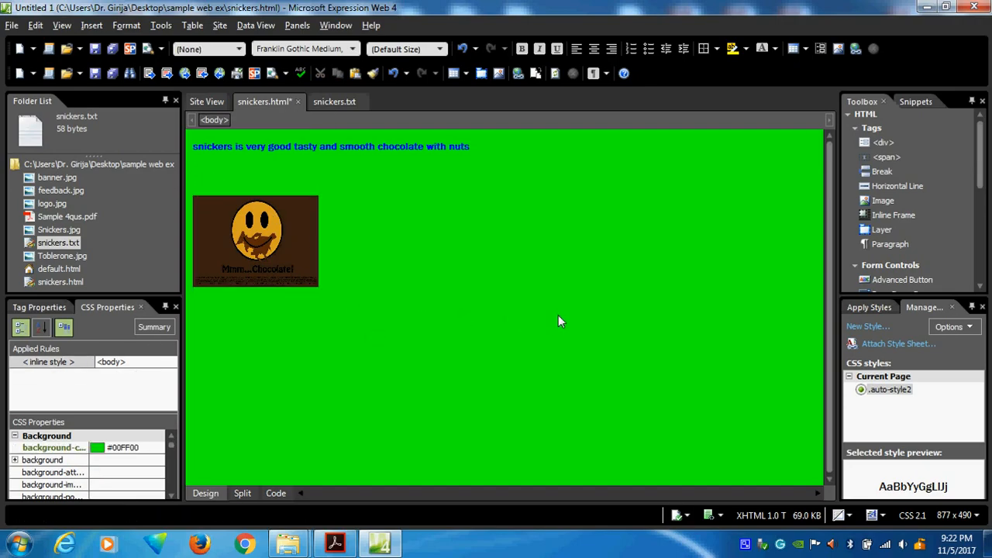
pyautogui.moveTo(18, 37)
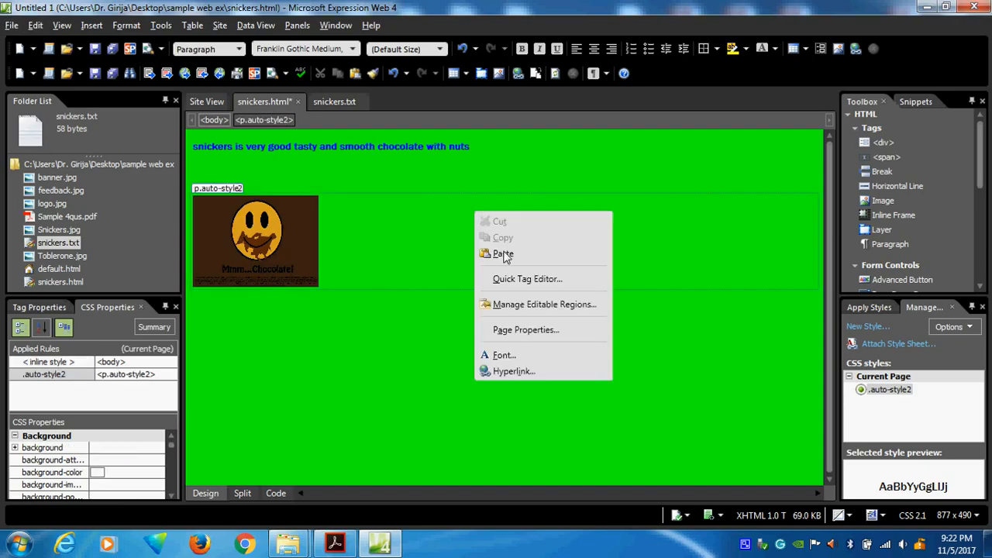
# Enable Background picture in Page Properties Formatting and apply Toblerone.jpg as the page background
pyautogui.click(525, 329)
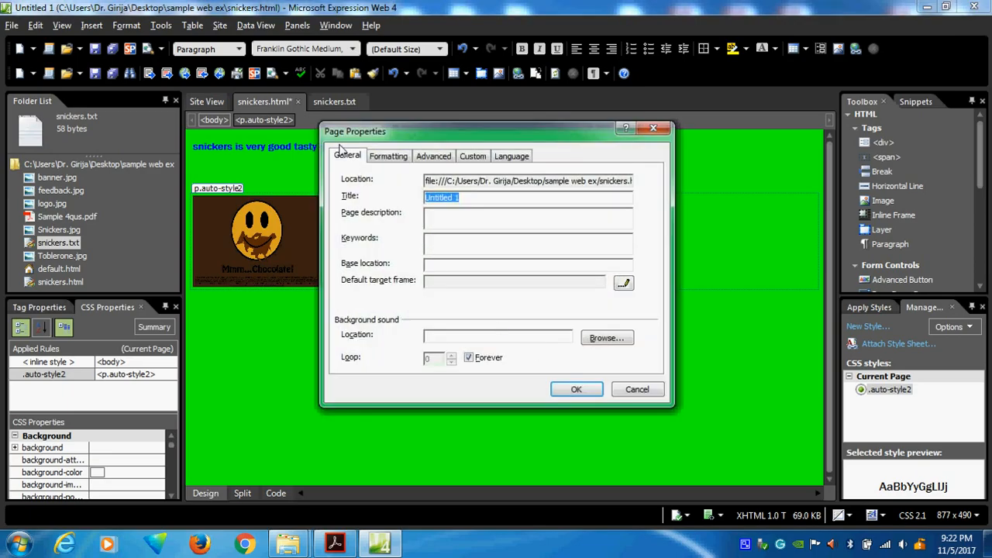
pyautogui.click(387, 155)
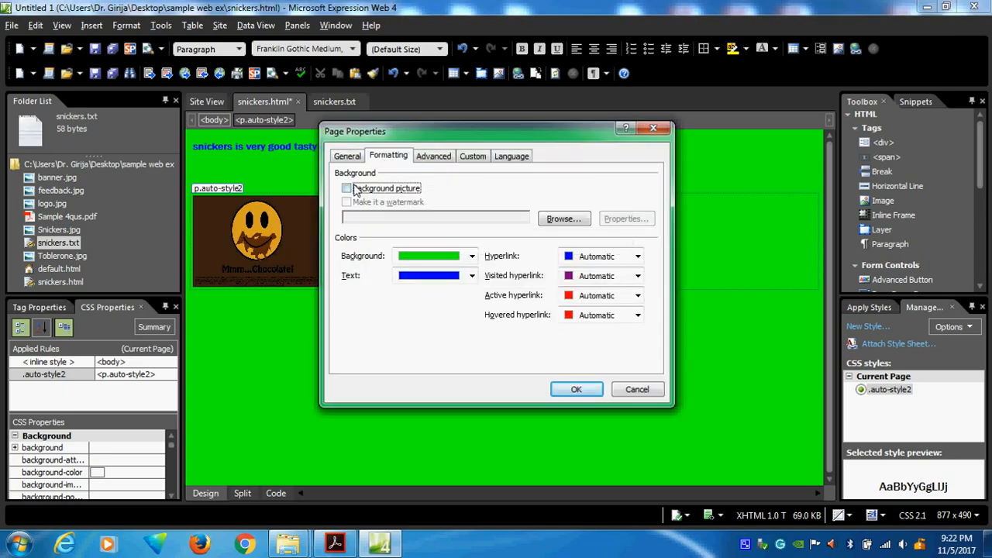
pyautogui.click(564, 217)
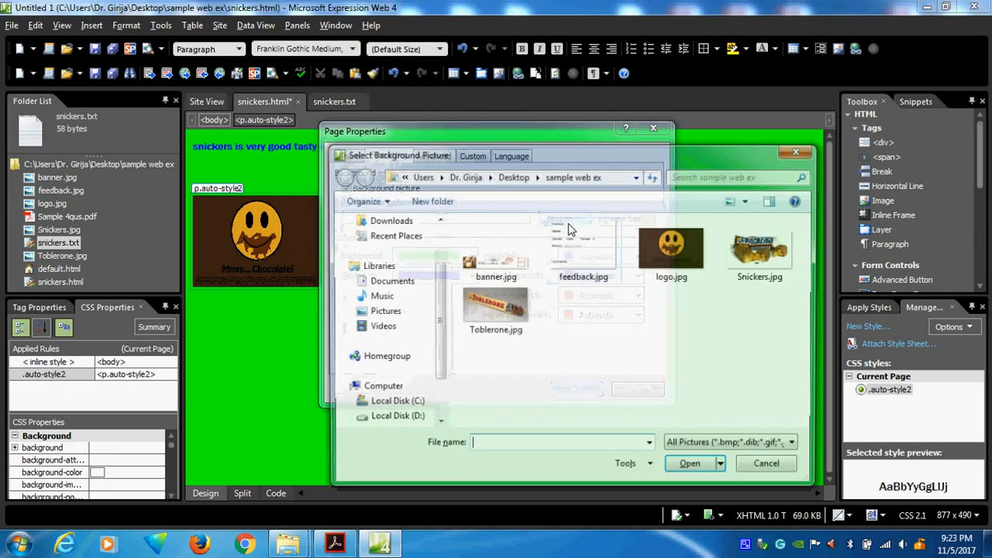
pyautogui.click(495, 310)
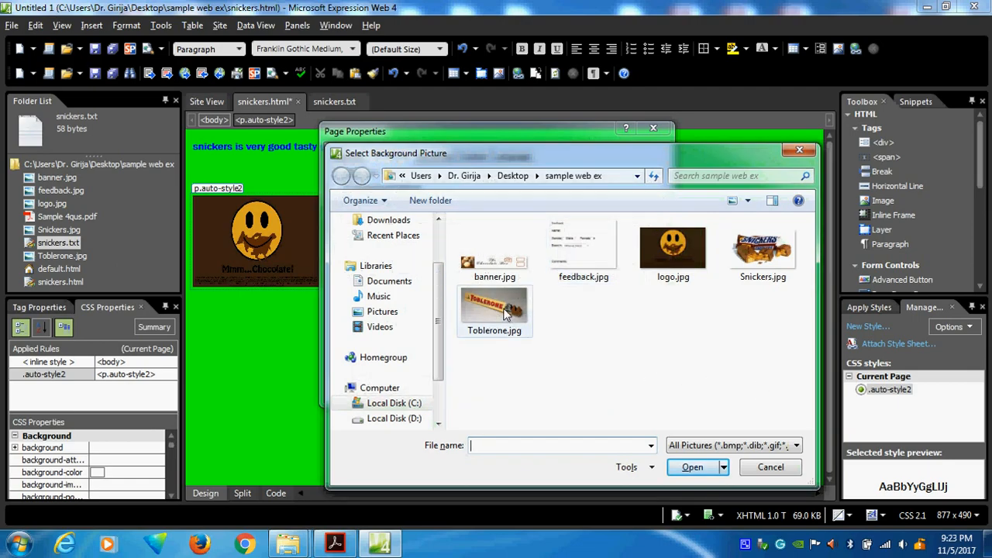
pyautogui.click(493, 310)
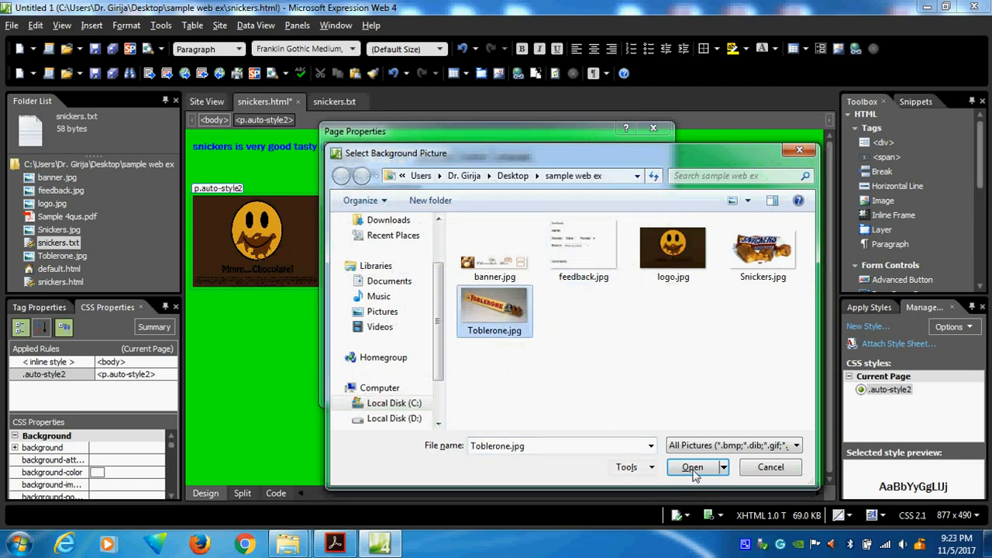
pyautogui.click(691, 466)
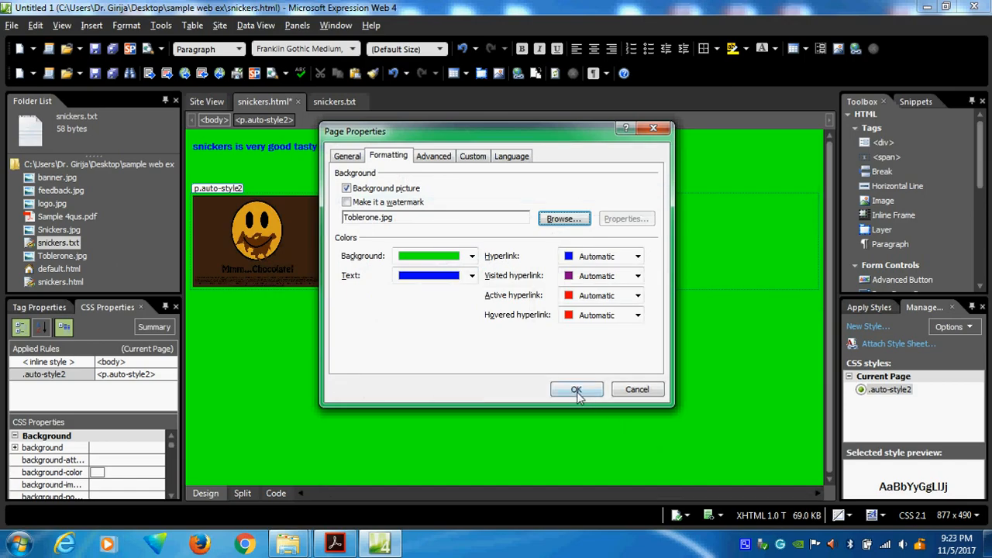
pyautogui.click(577, 389)
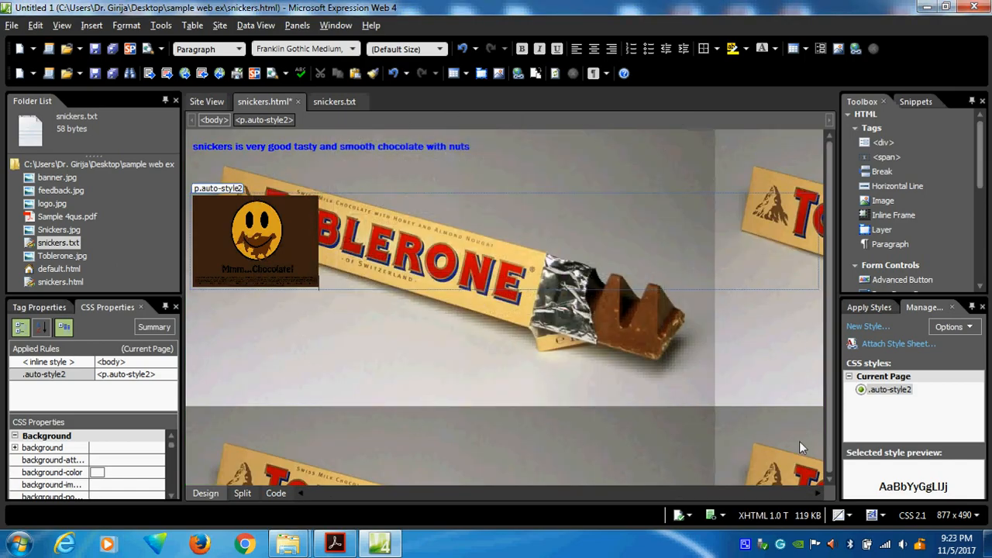
pyautogui.moveTo(570, 169)
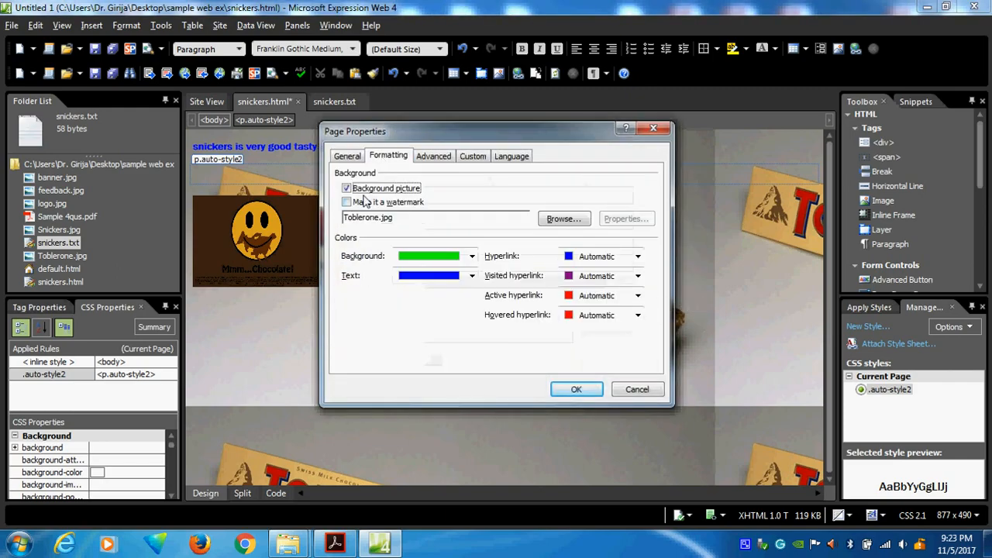
# Uncheck Background picture and return Background and Text colours to Automatic, giving a plain white page
pyautogui.click(347, 187)
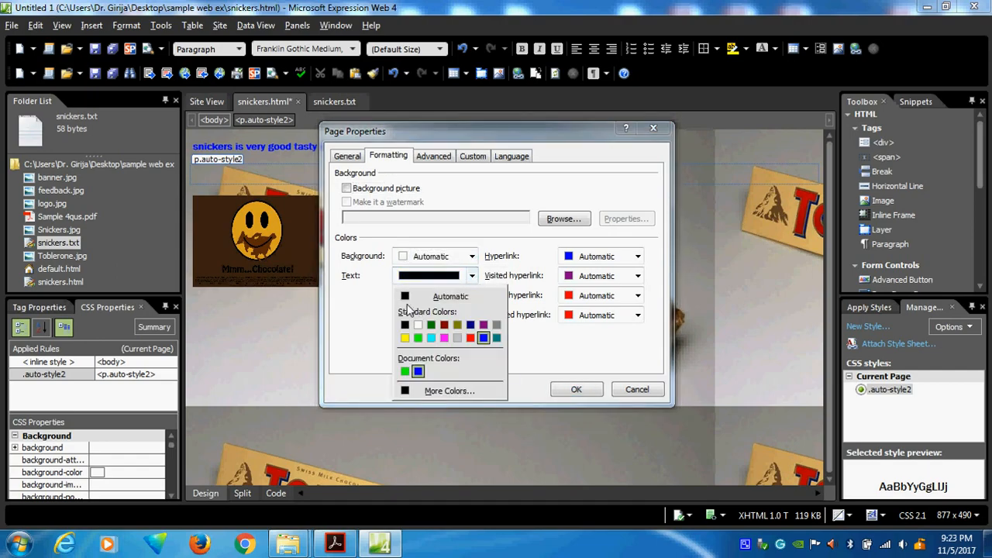
pyautogui.click(577, 389)
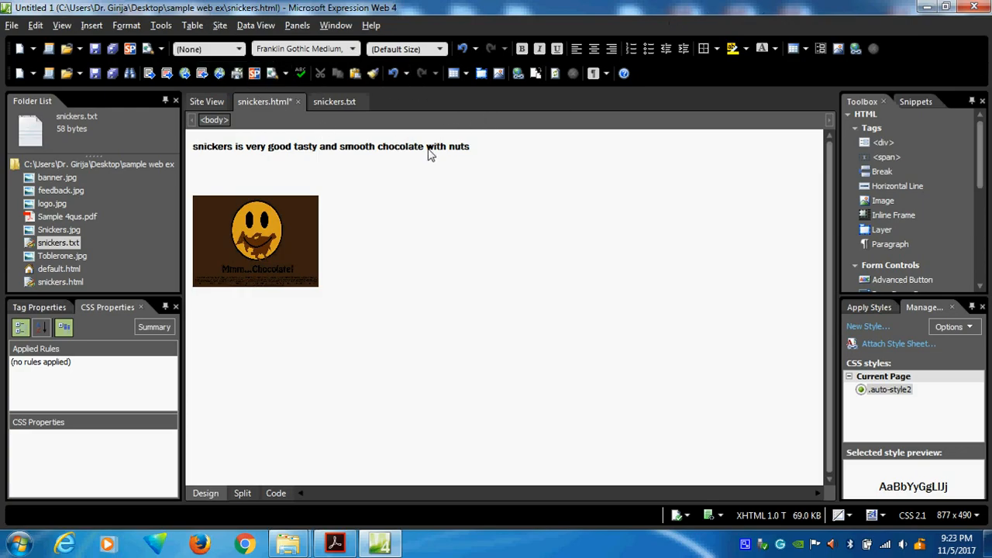
pyautogui.click(238, 48)
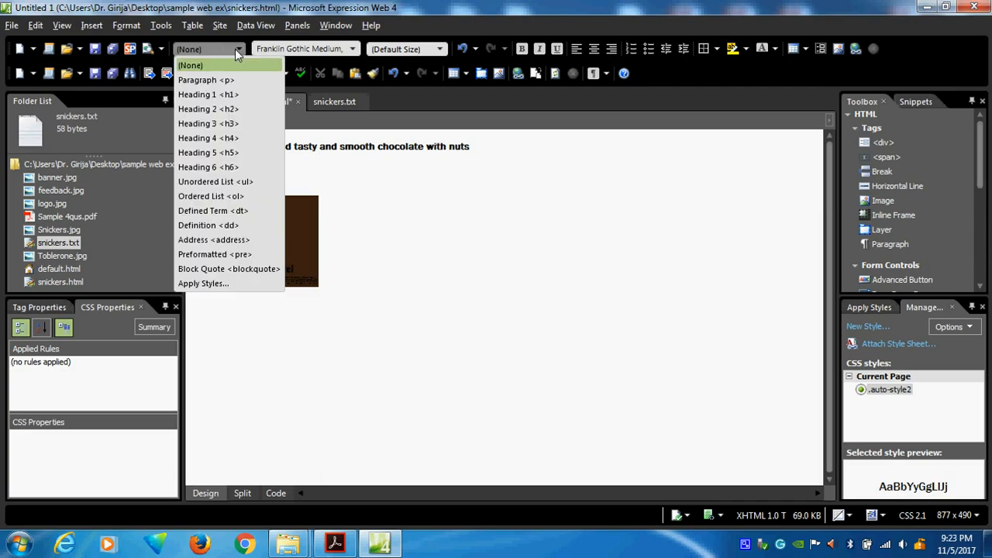
pyautogui.moveTo(229, 94)
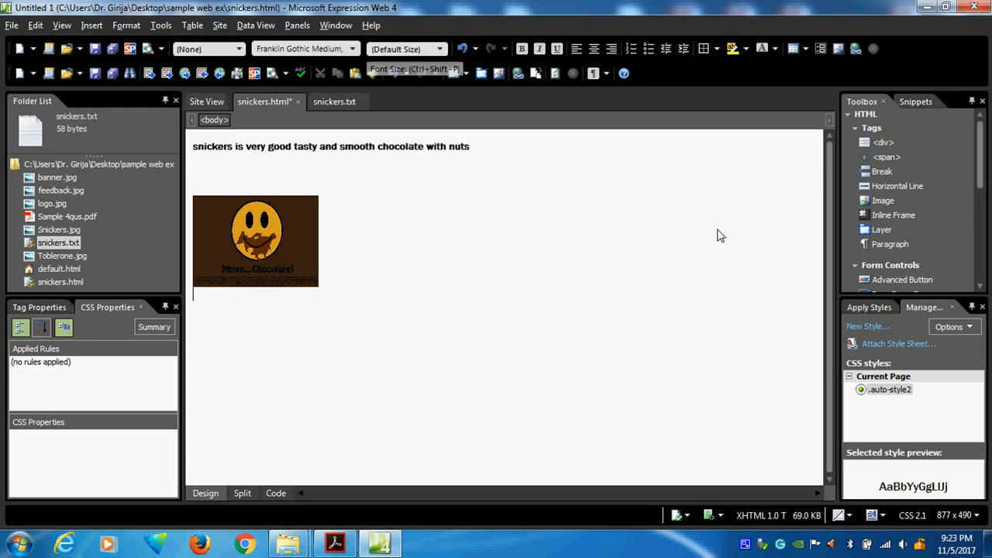
pyautogui.moveTo(729, 319)
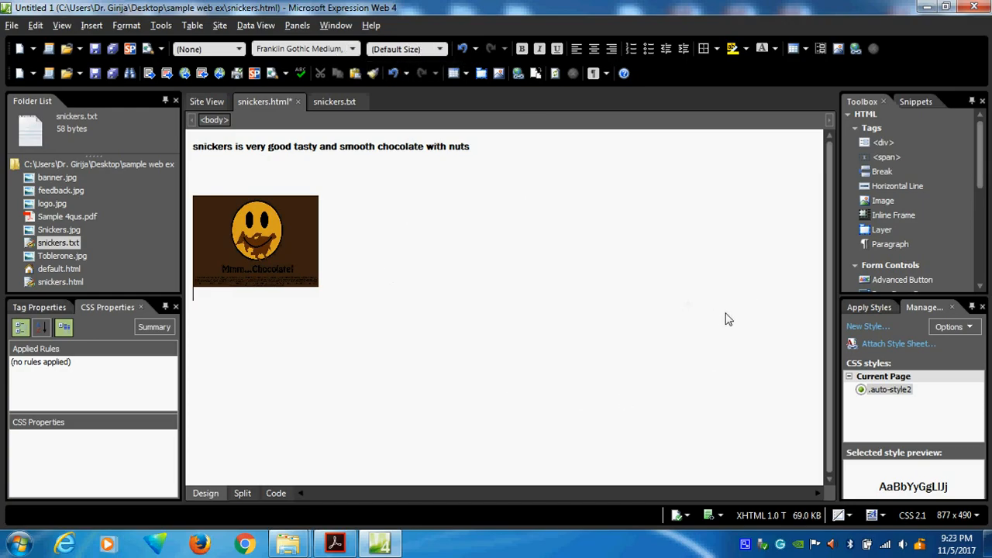
pyautogui.click(13, 25)
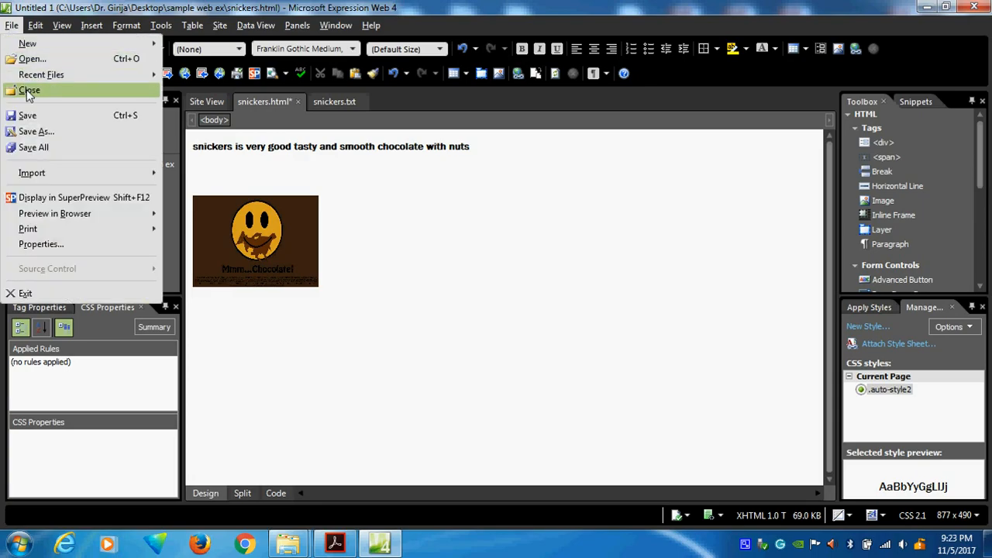
# Close snickers.html, confirming Save Embedded Files for logo.jpg, then close the page via File > Close
pyautogui.click(28, 115)
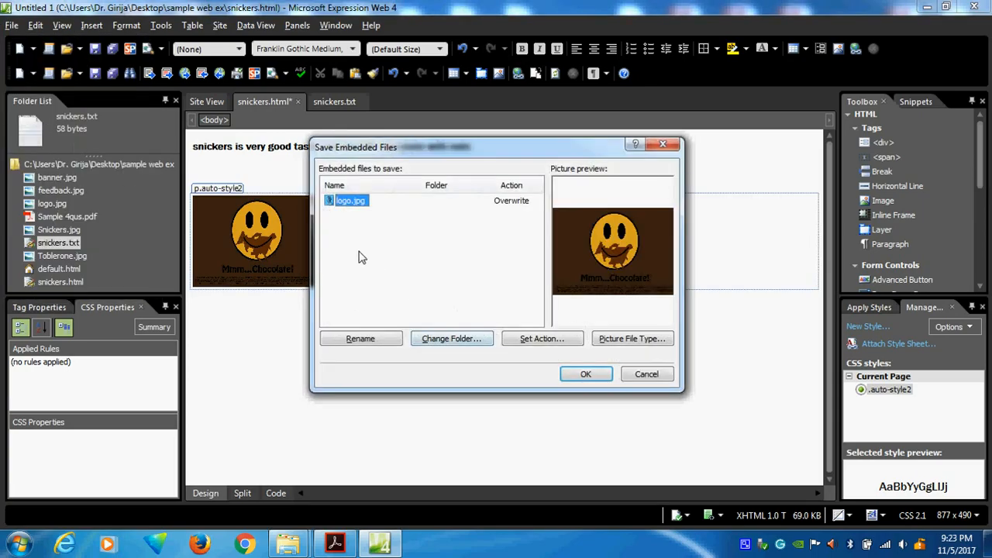
pyautogui.moveTo(251, 232)
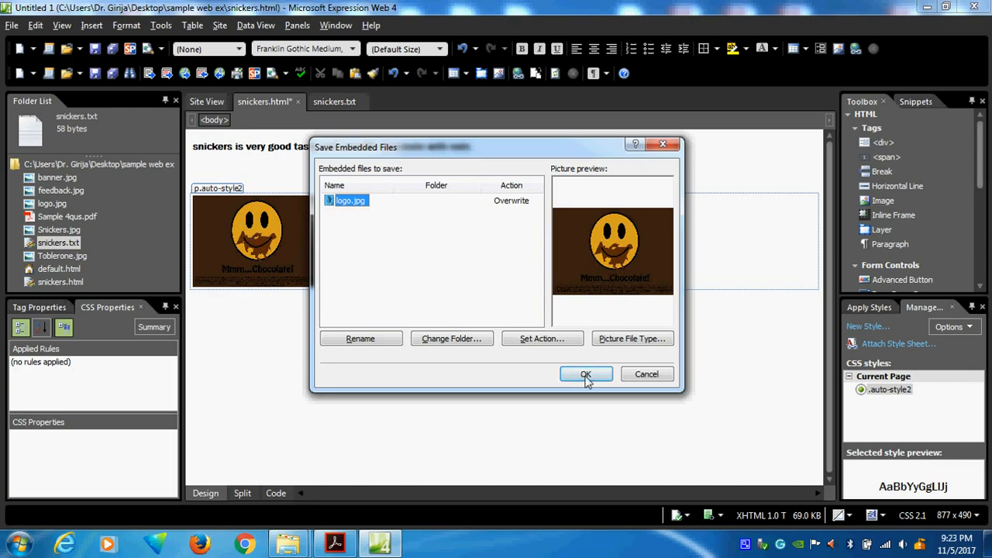
pyautogui.click(586, 373)
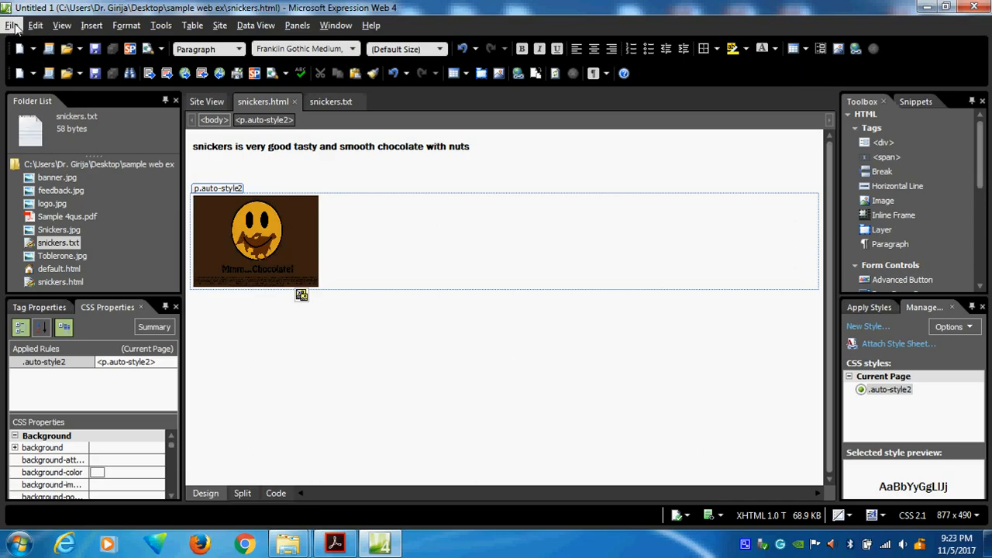
pyautogui.click(13, 24)
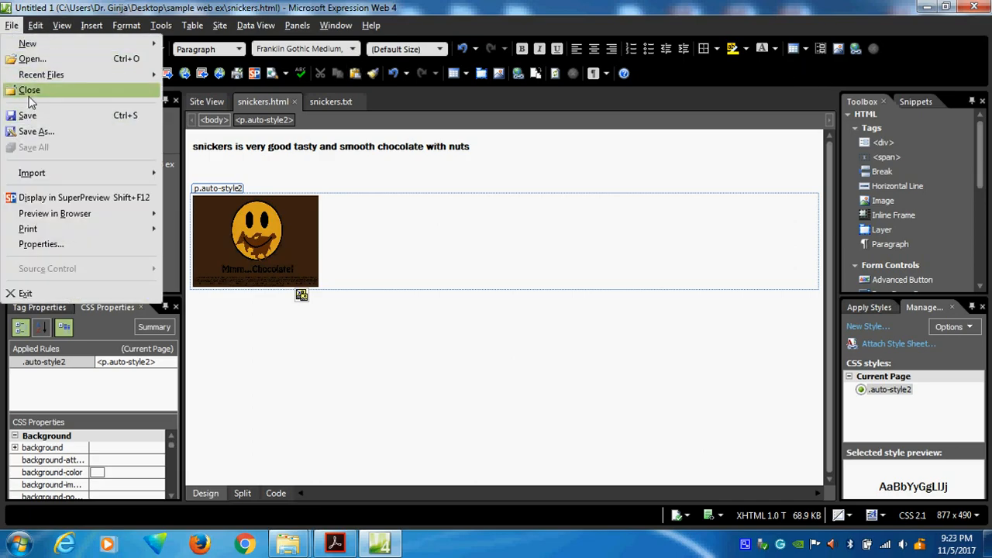
pyautogui.click(28, 89)
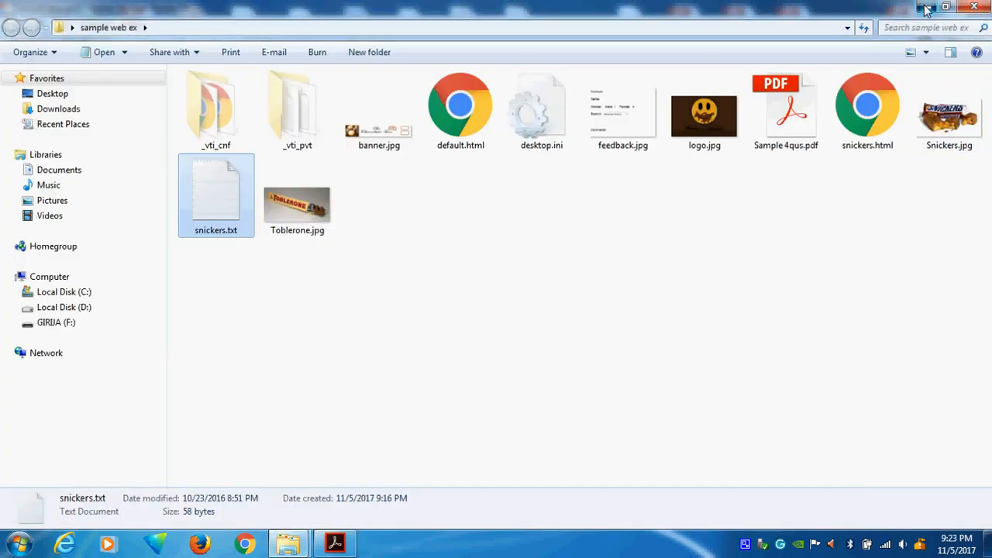
# From the sample web ex folder, open snickers.html with Microsoft Expression Web 4
pyautogui.click(945, 6)
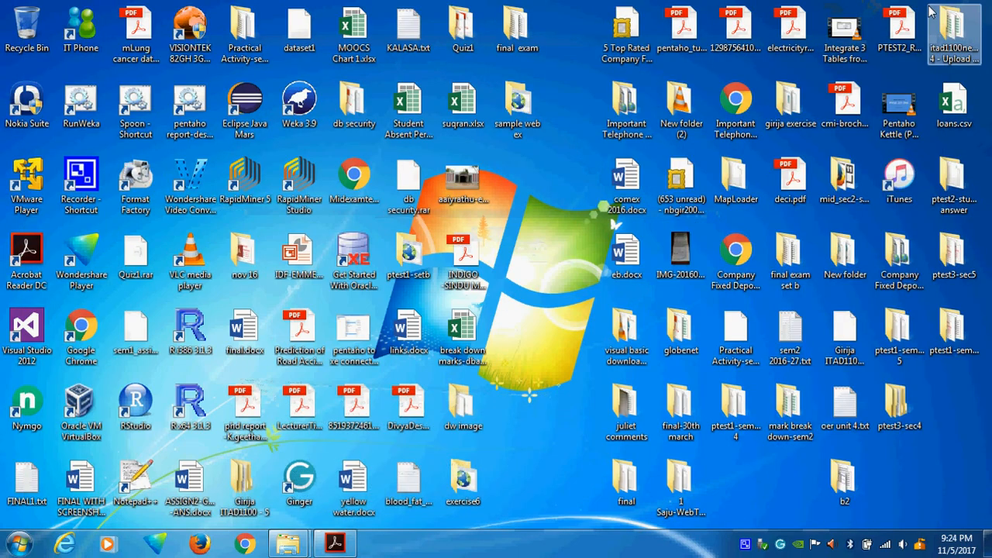
pyautogui.click(518, 109)
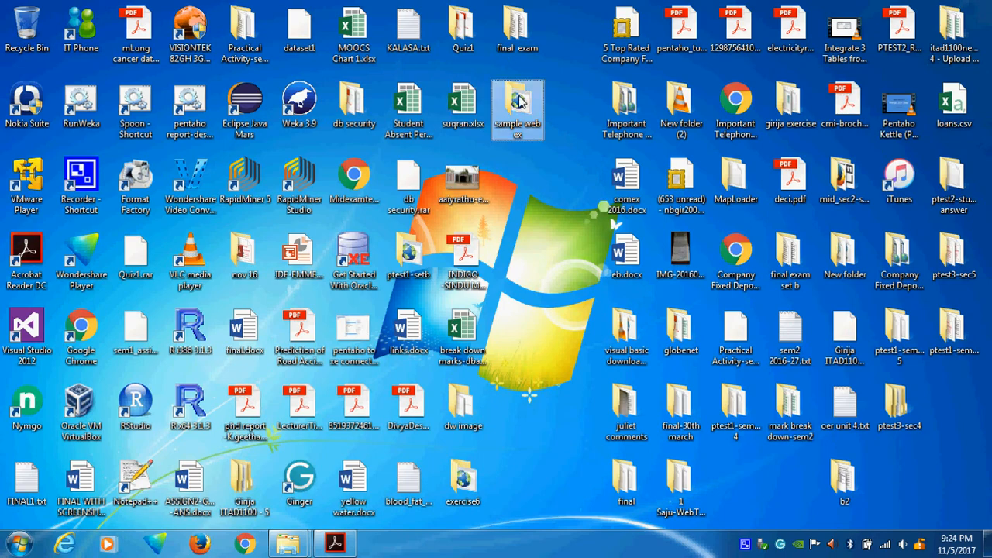
pyautogui.doubleClick(518, 109)
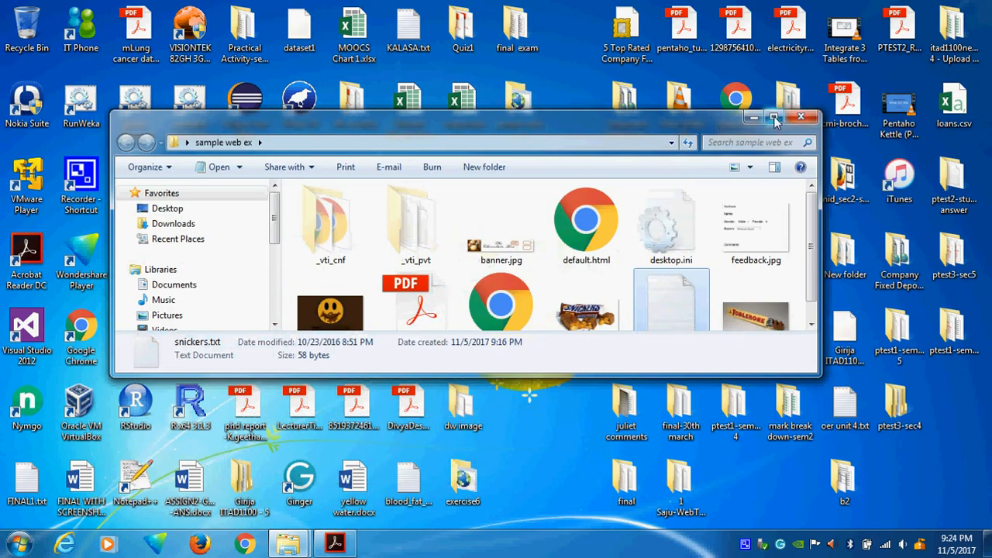
pyautogui.click(775, 118)
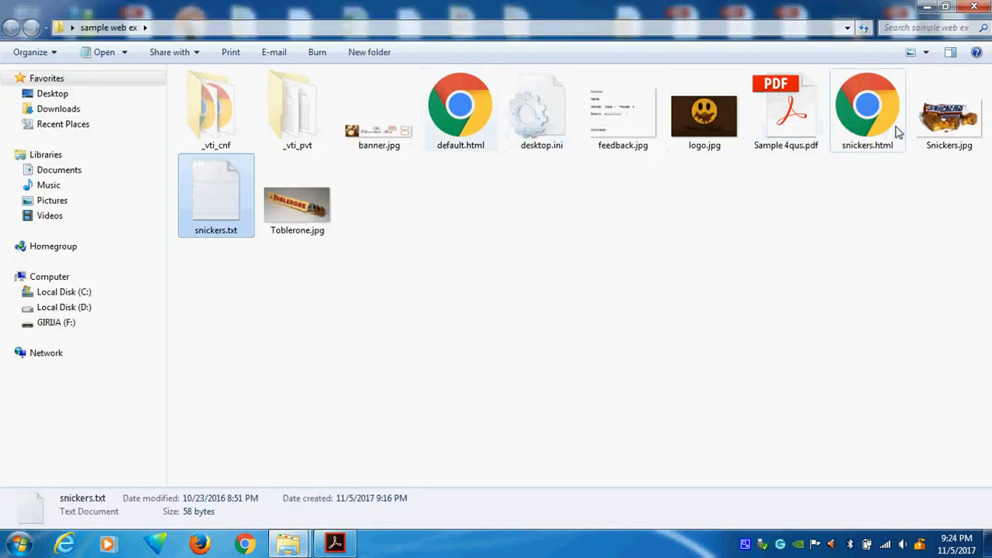
pyautogui.rightClick(867, 110)
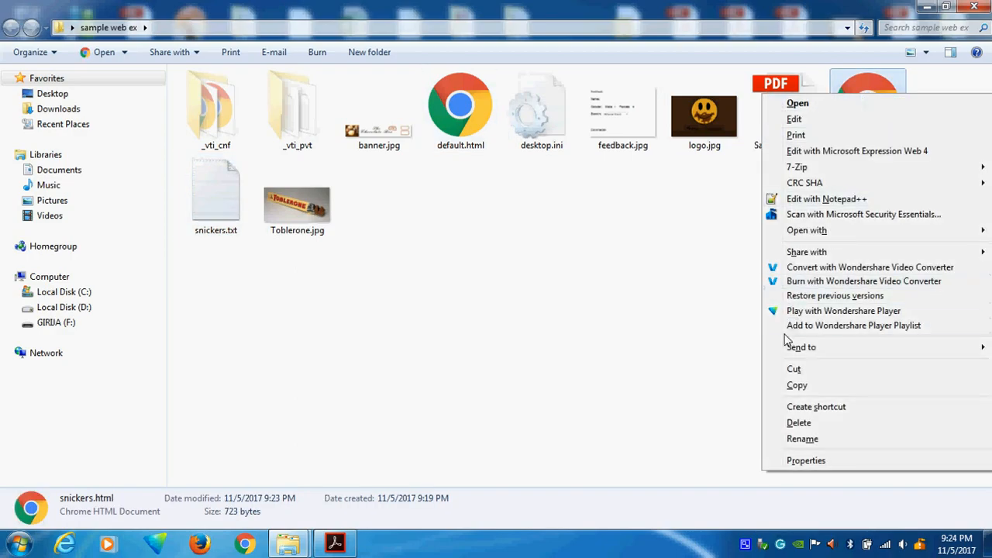
pyautogui.moveTo(798, 271)
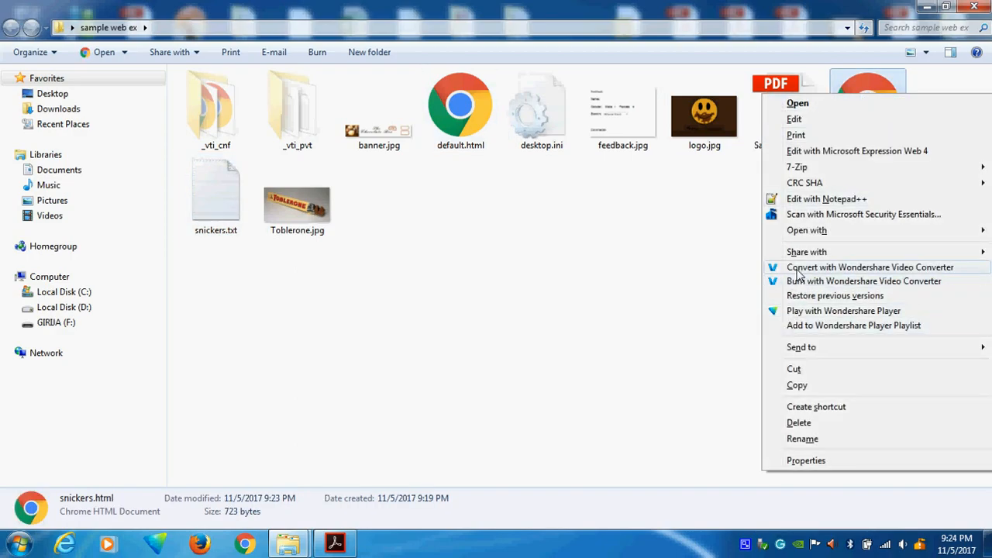
pyautogui.moveTo(806, 251)
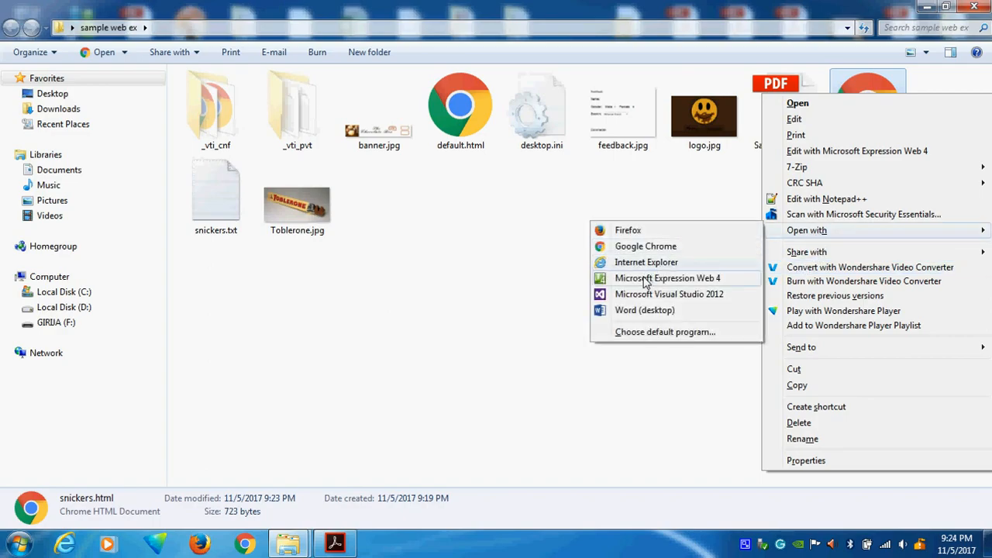
pyautogui.click(666, 278)
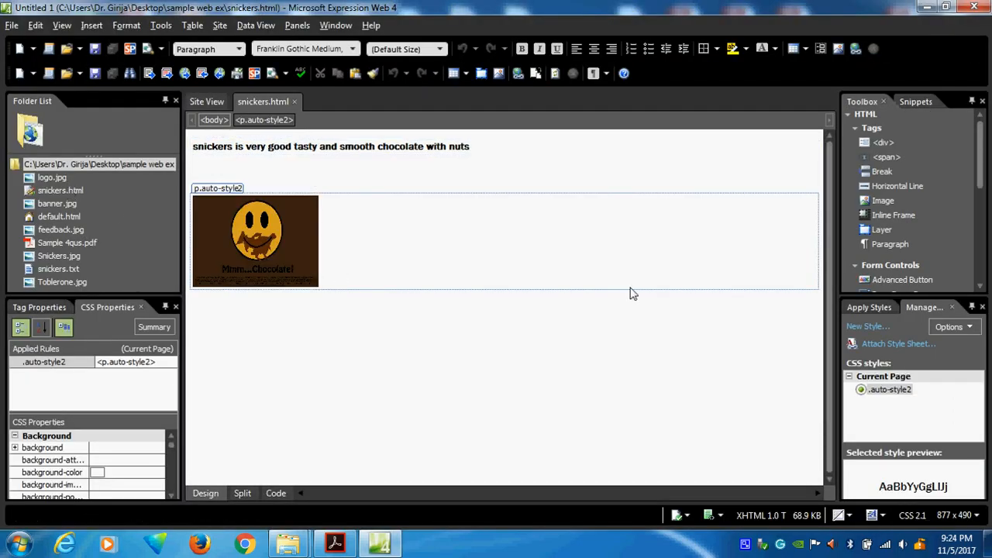
pyautogui.moveTo(635, 206)
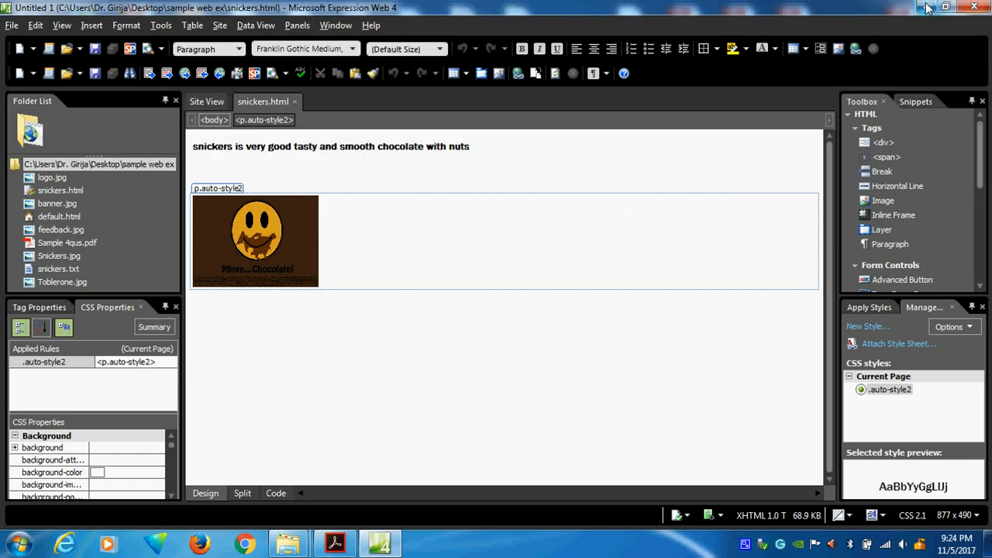
pyautogui.moveTo(928, 8)
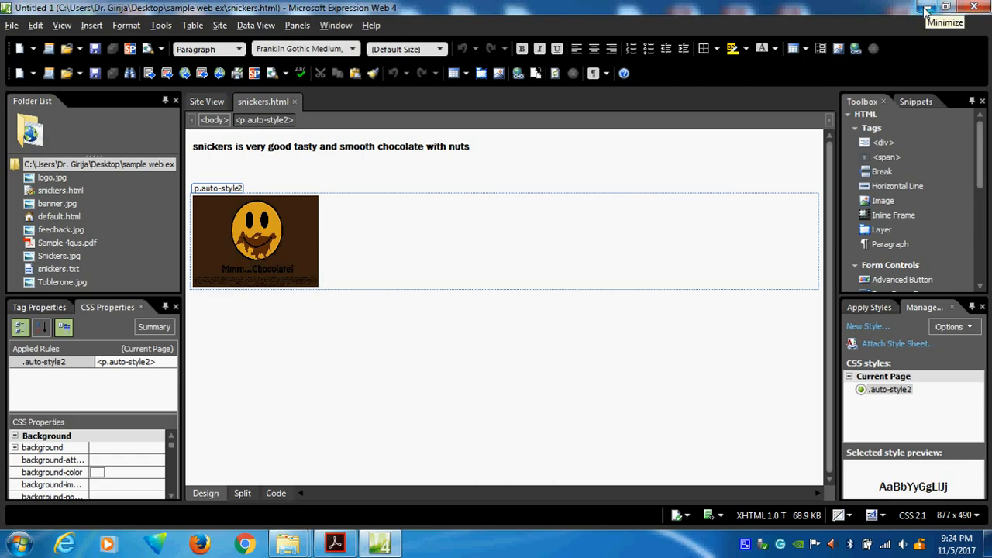